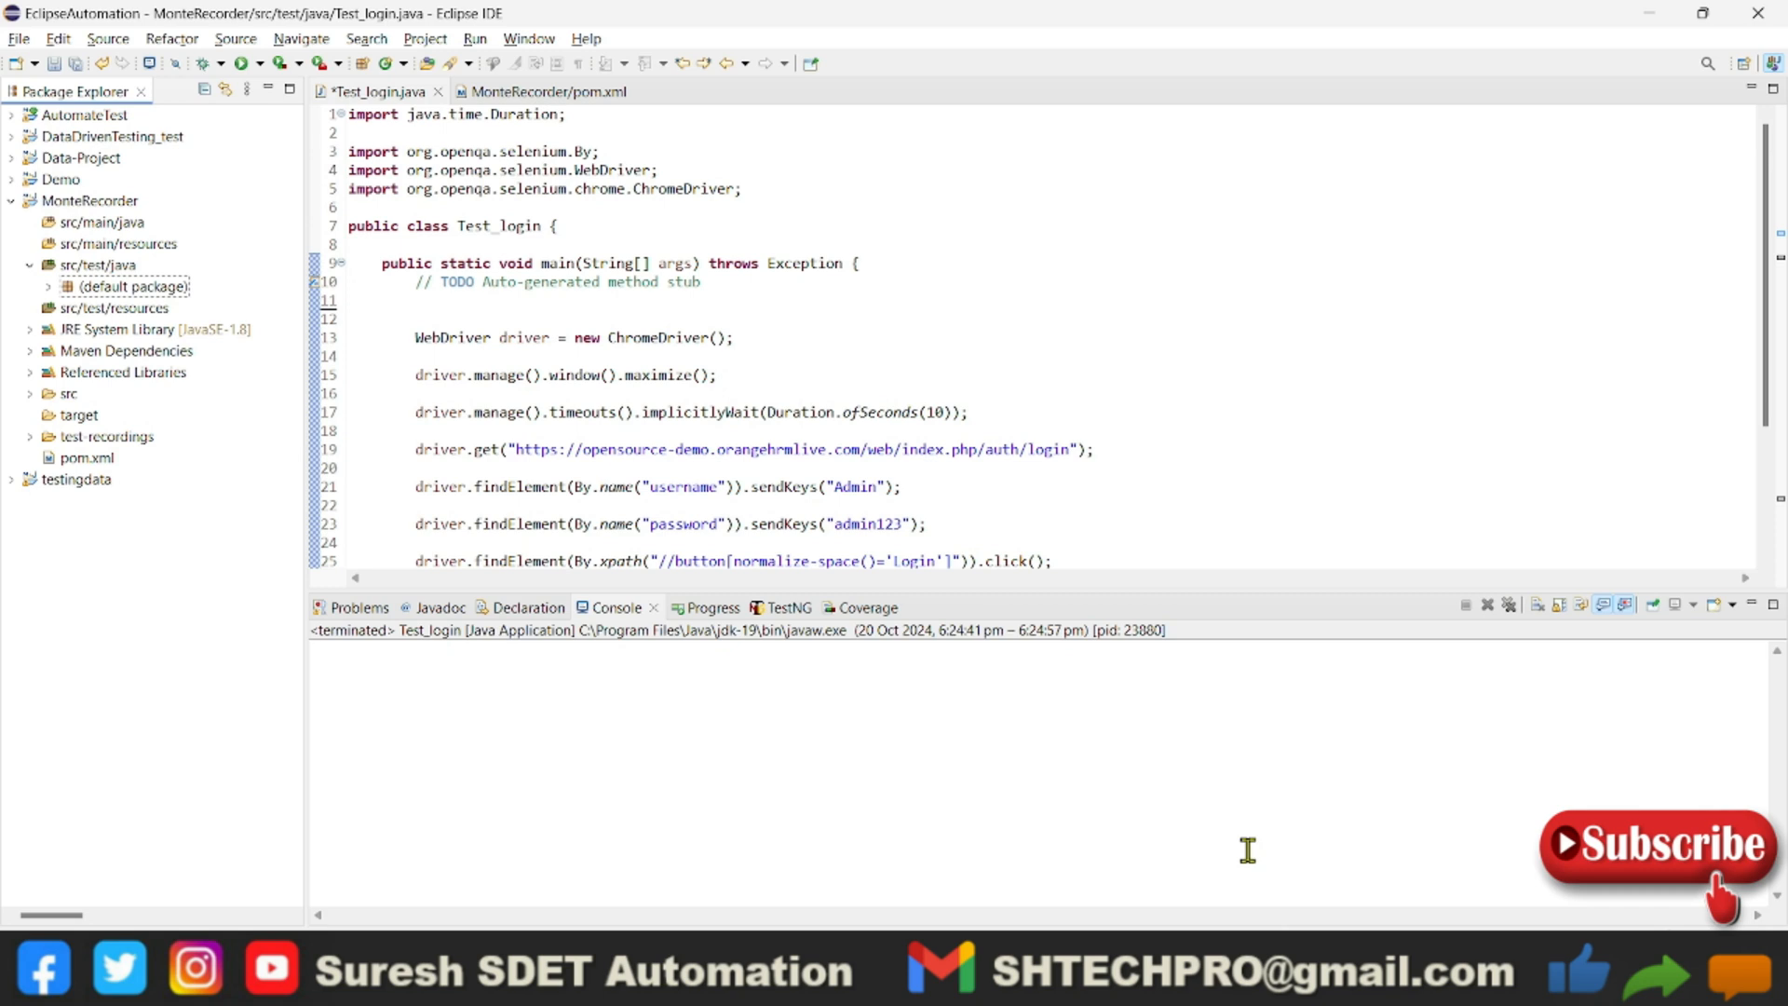
{"action": "mouse_move", "coordinate": [1063, 715]}
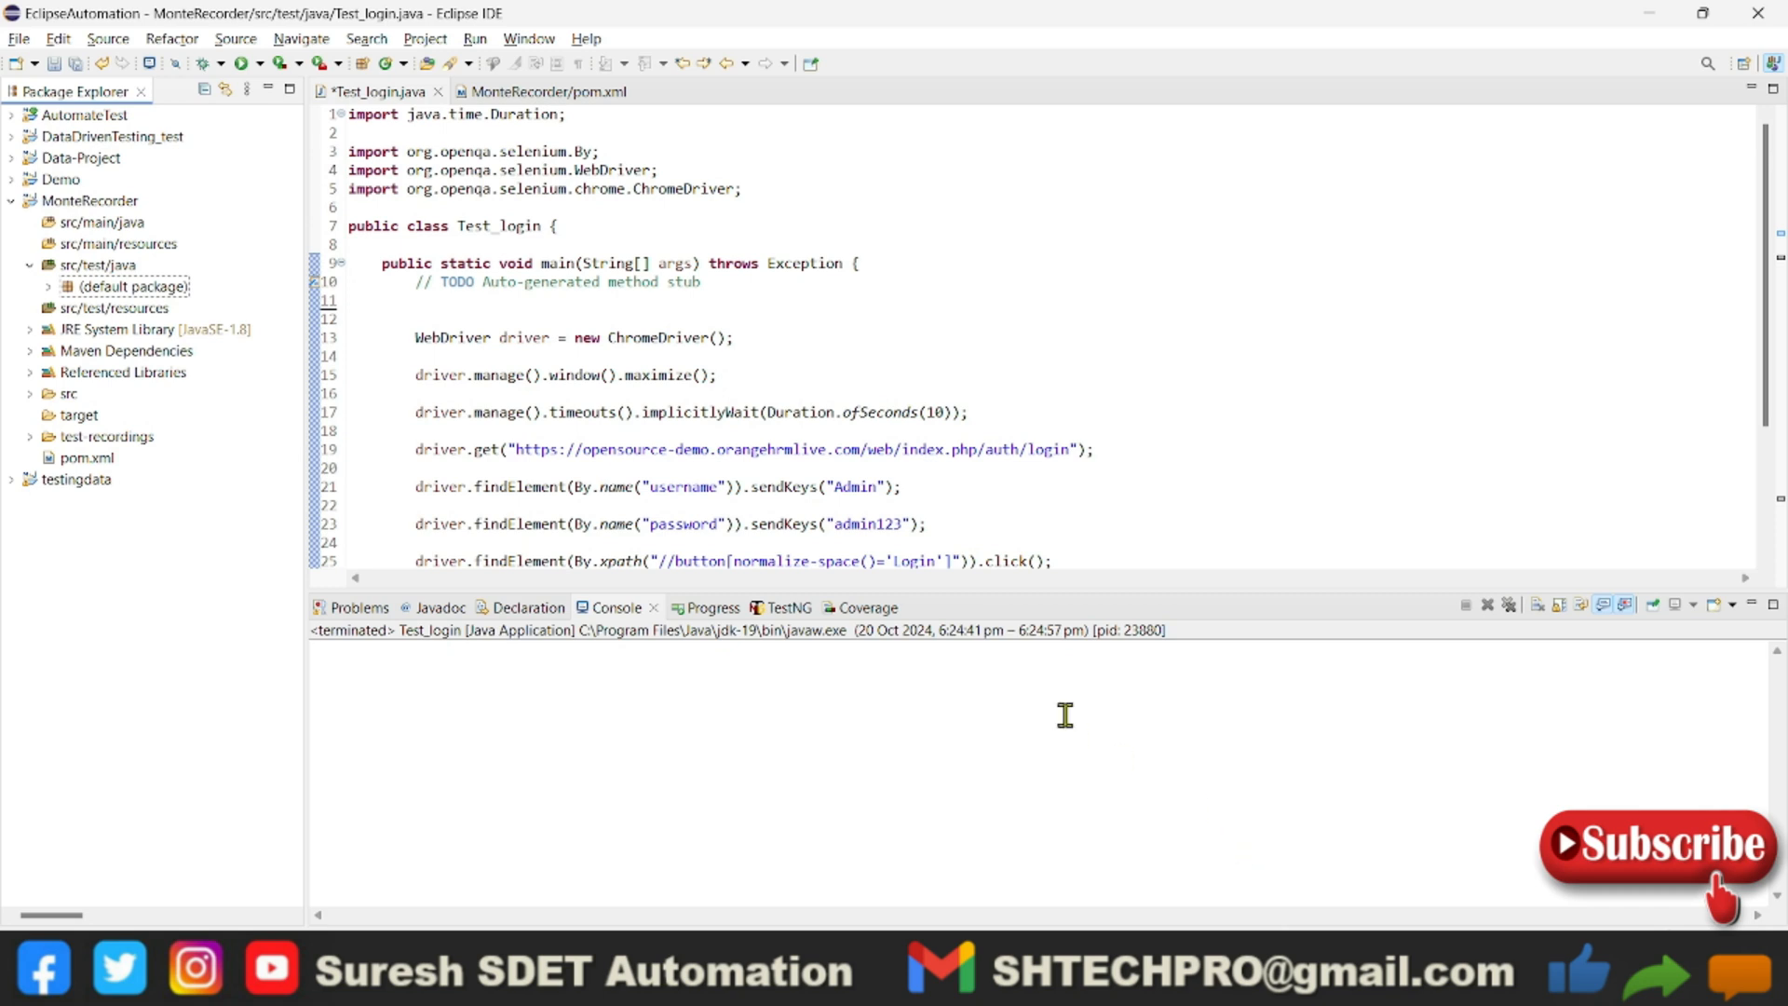
Search MVN Repository for 'monte' using the search suggestion
{"action": "scroll", "scroll_direction": "down", "scroll_amount": 3}
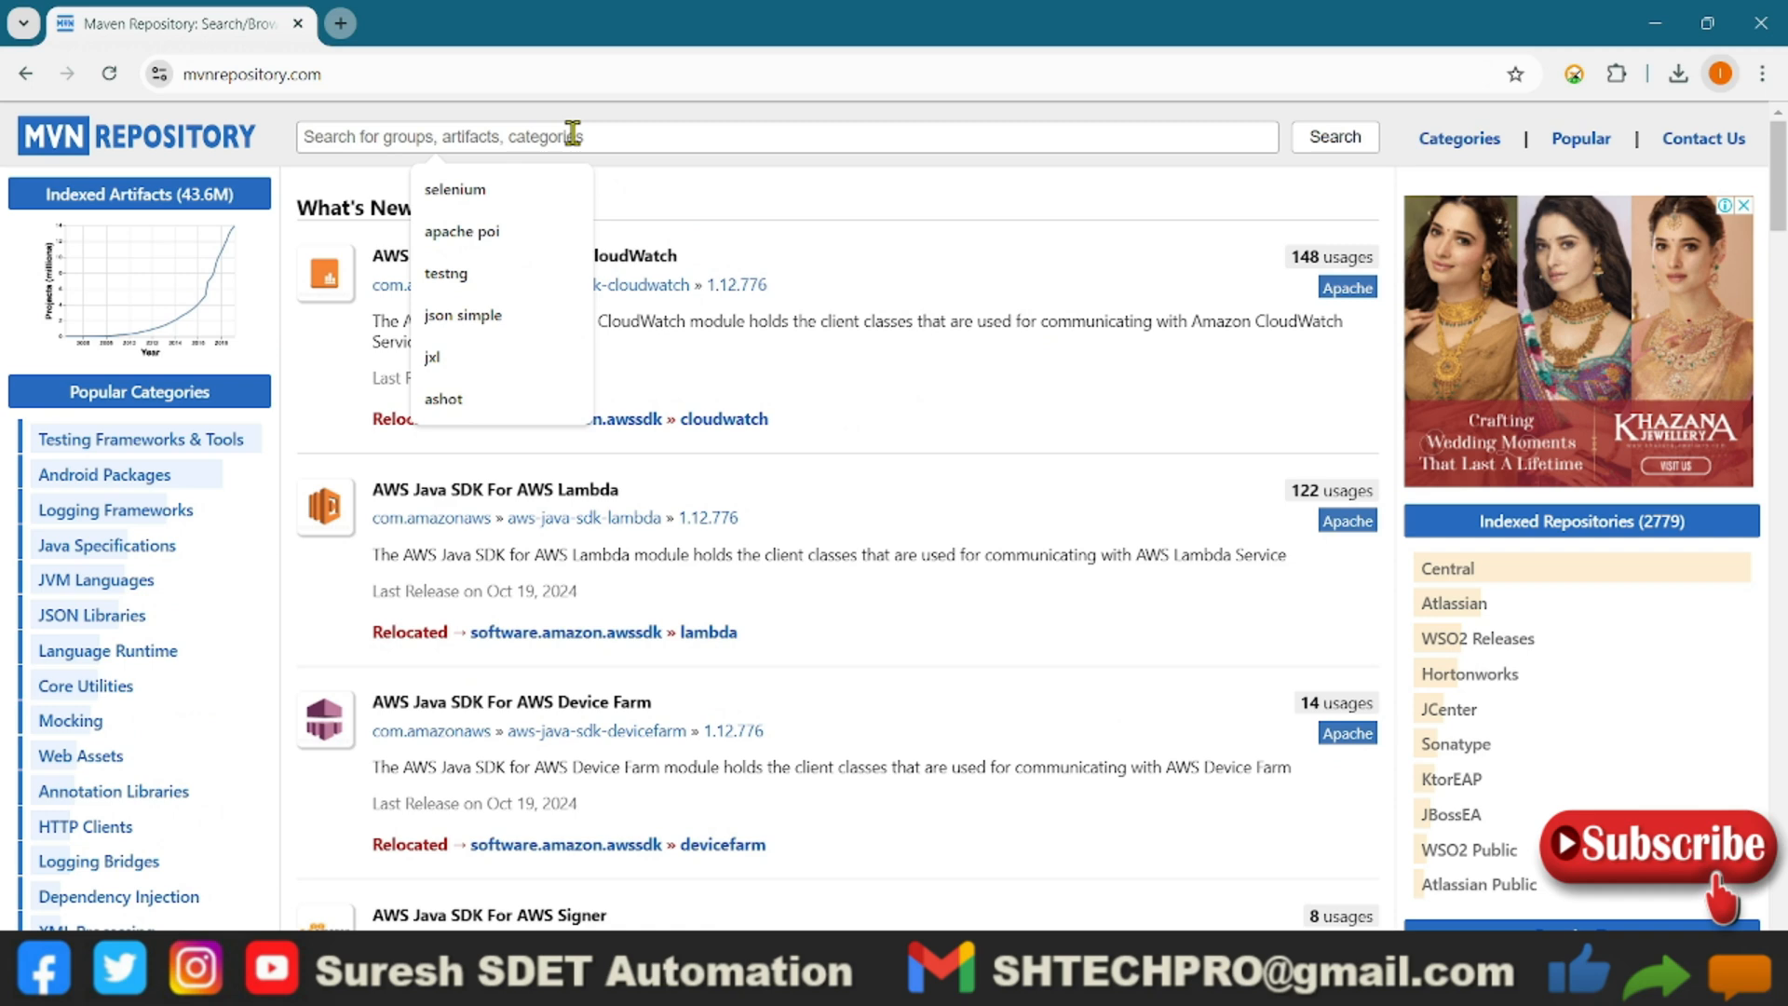
{"action": "type", "text": "mon"}
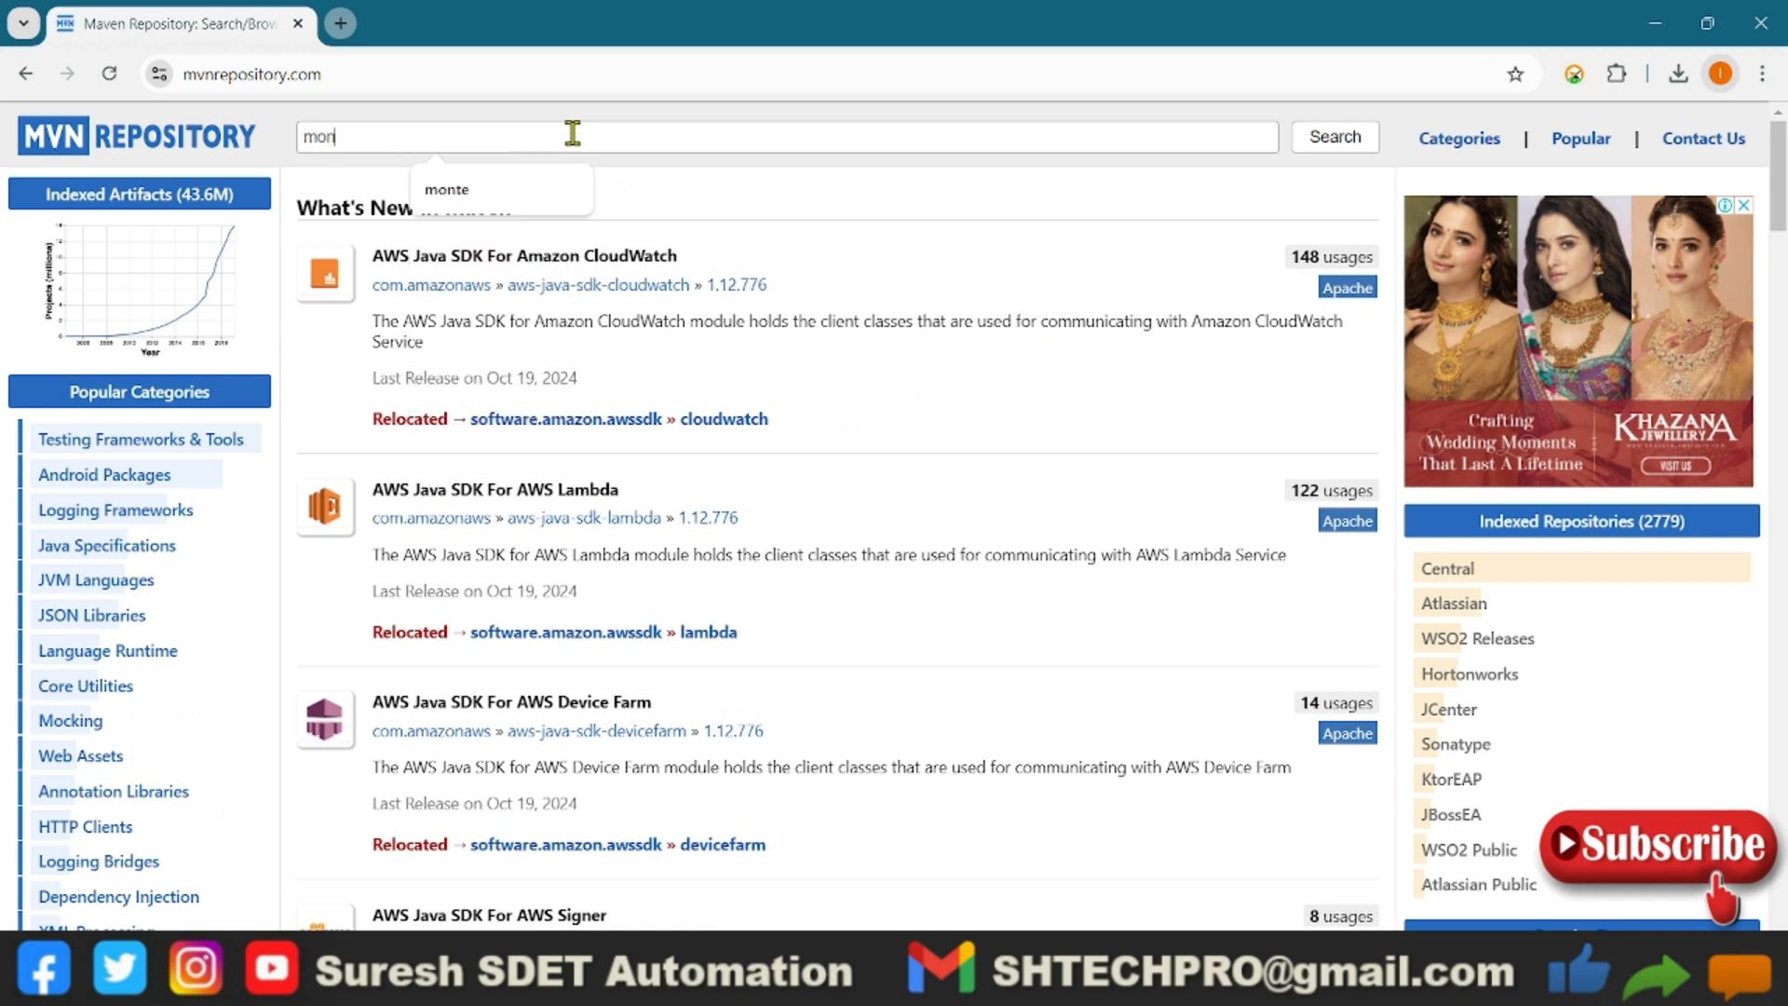
{"action": "left_click", "coordinate": [447, 190]}
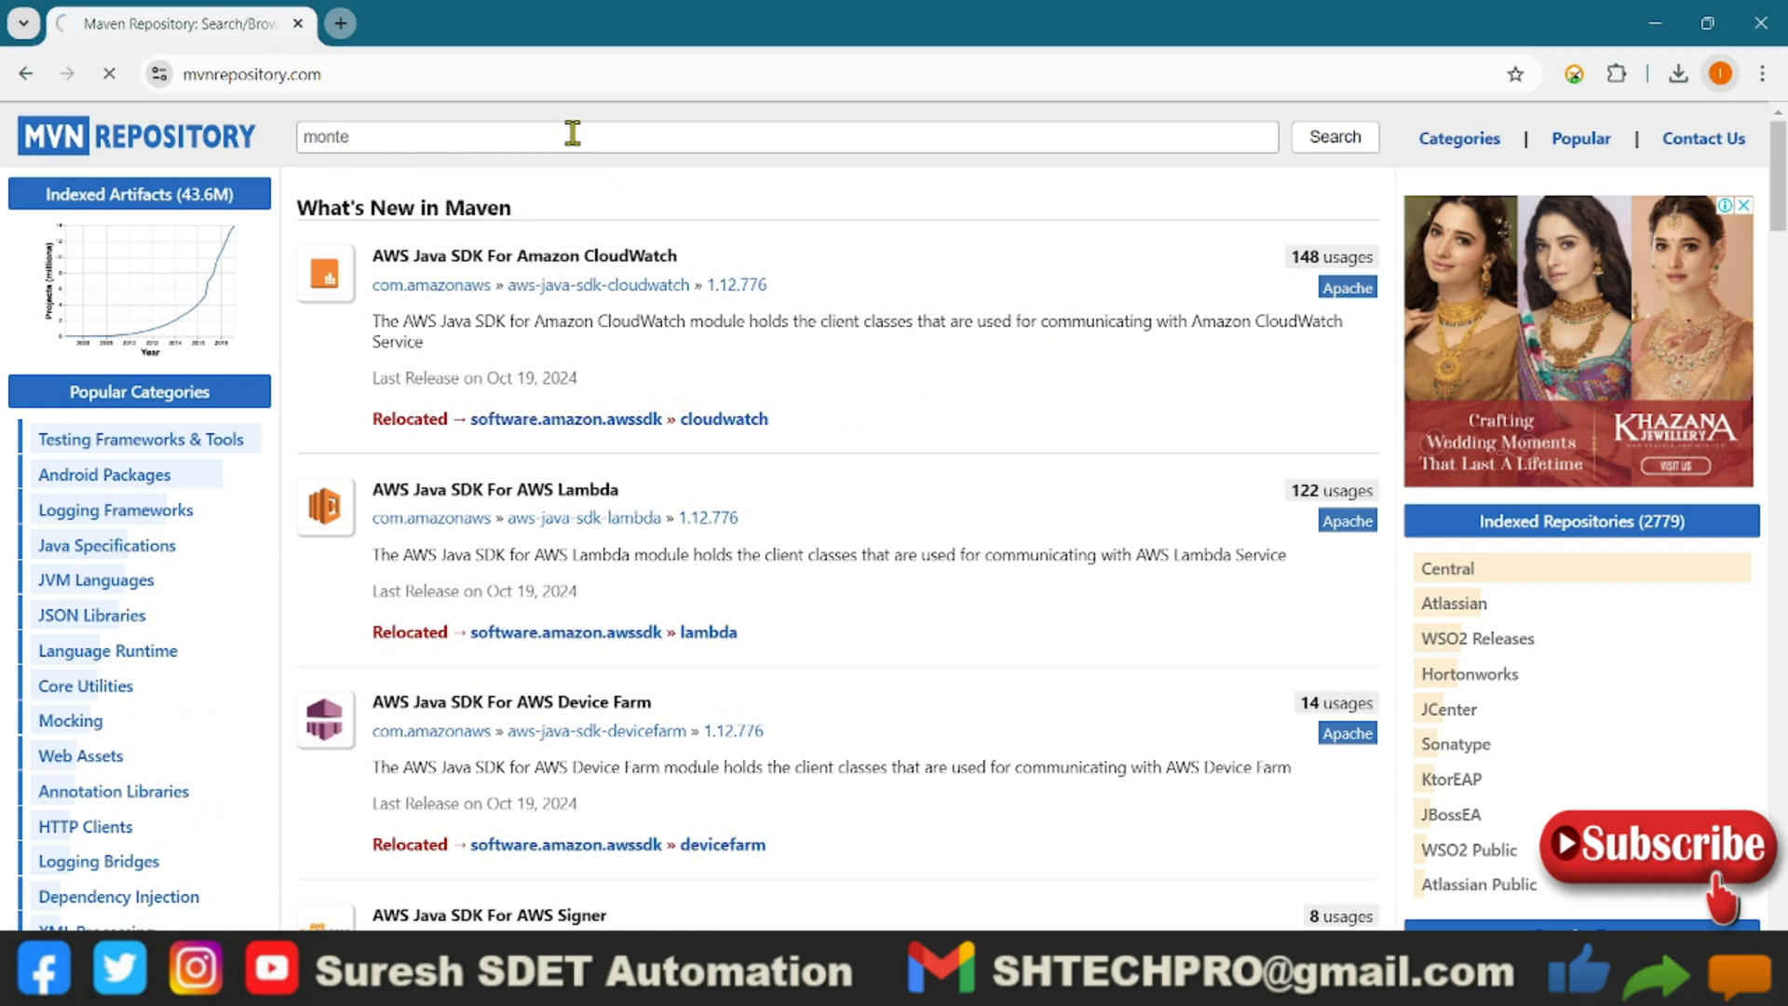
{"action": "left_click", "coordinate": [1334, 136]}
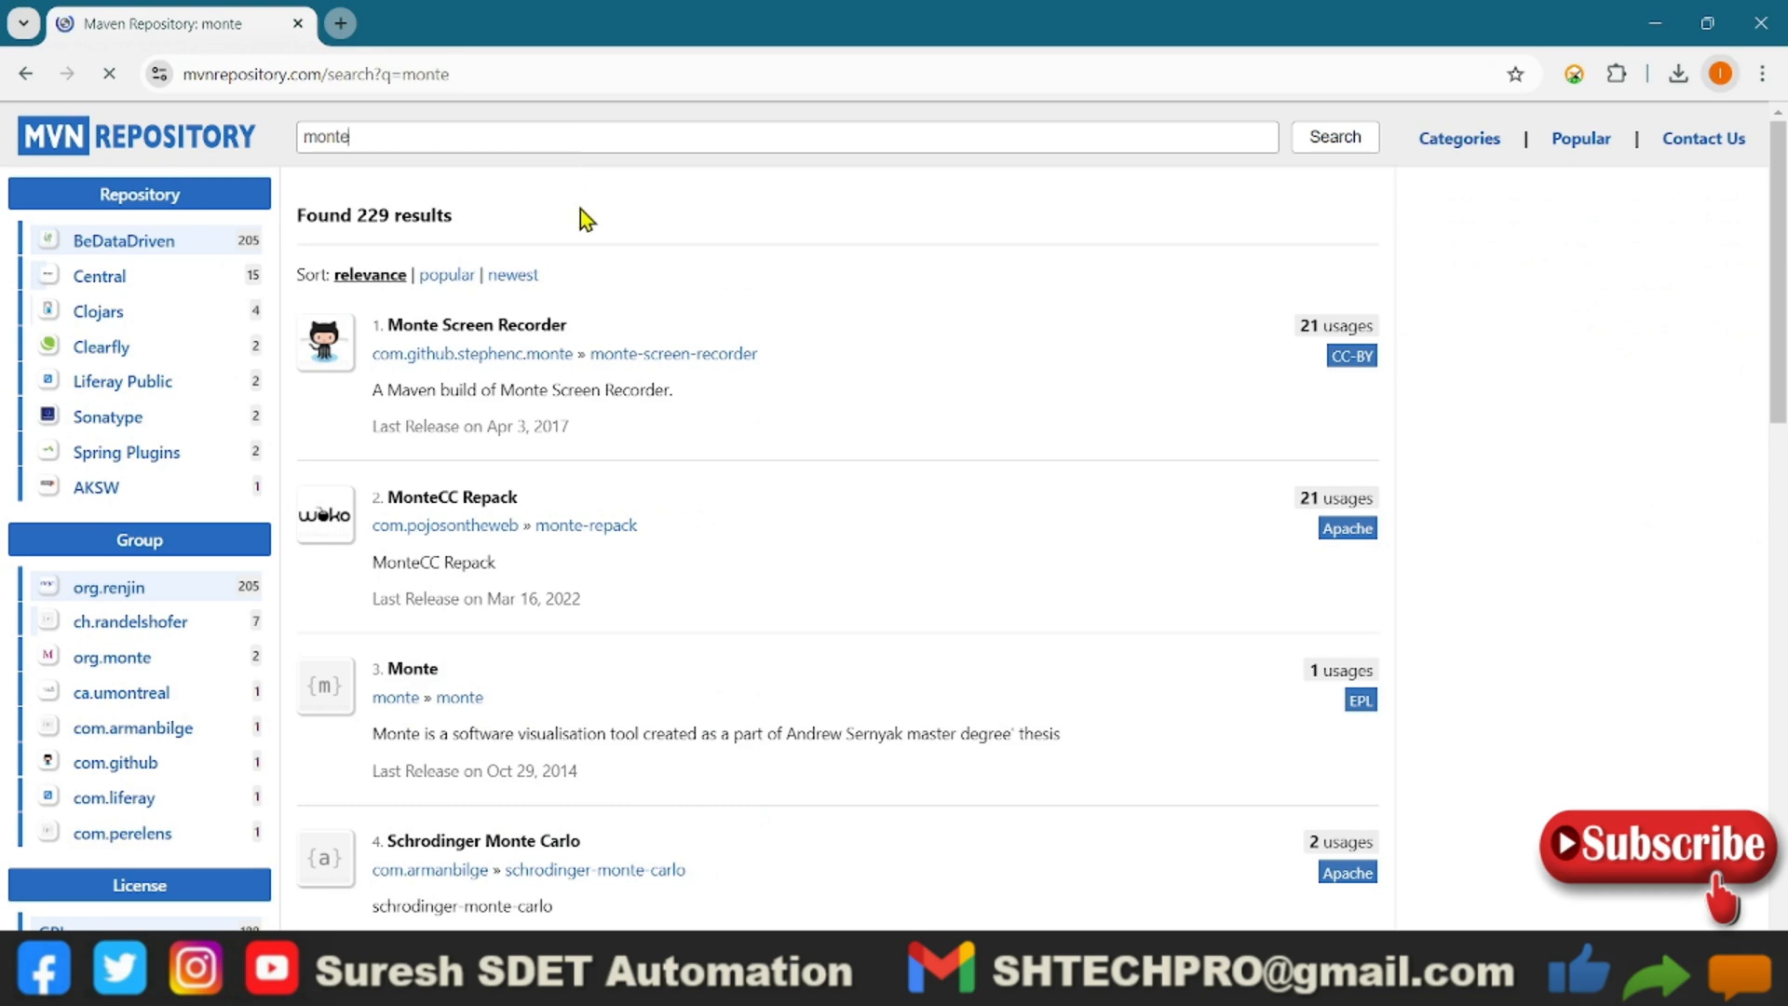
{"action": "mouse_move", "coordinate": [624, 255]}
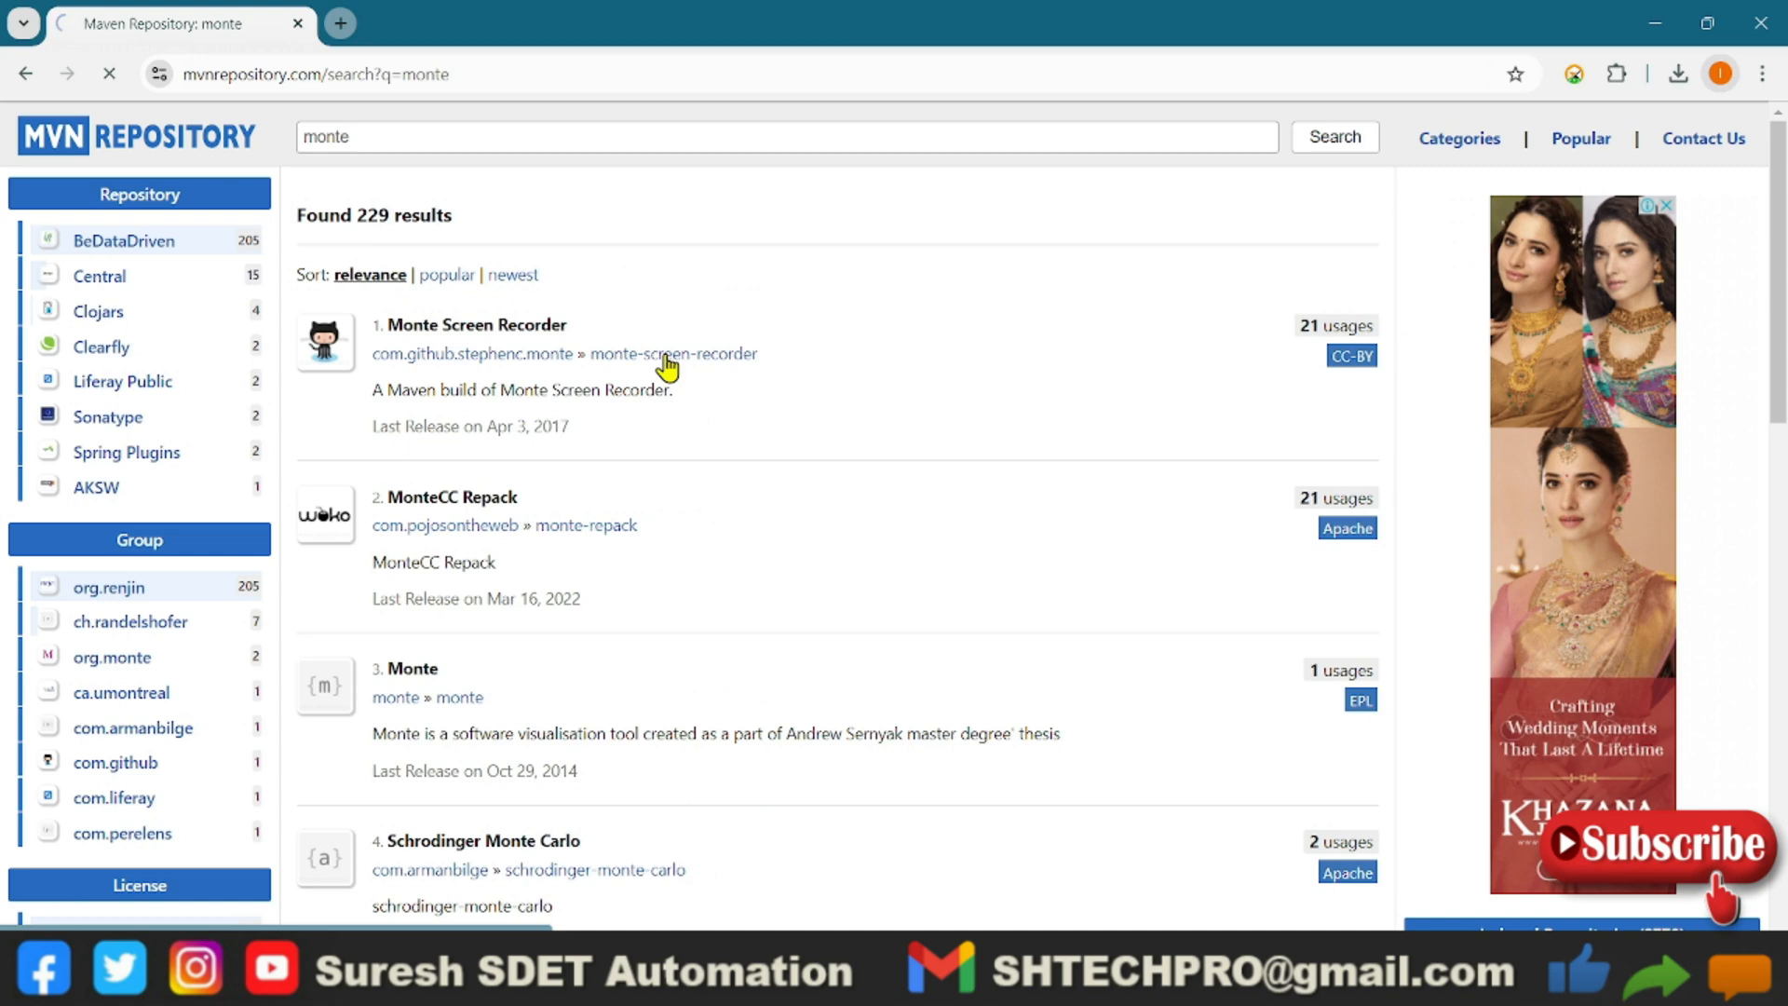
Open the Monte Screen Recorder artifact and its 0.7.7.0 version details
{"action": "left_click", "coordinate": [475, 324]}
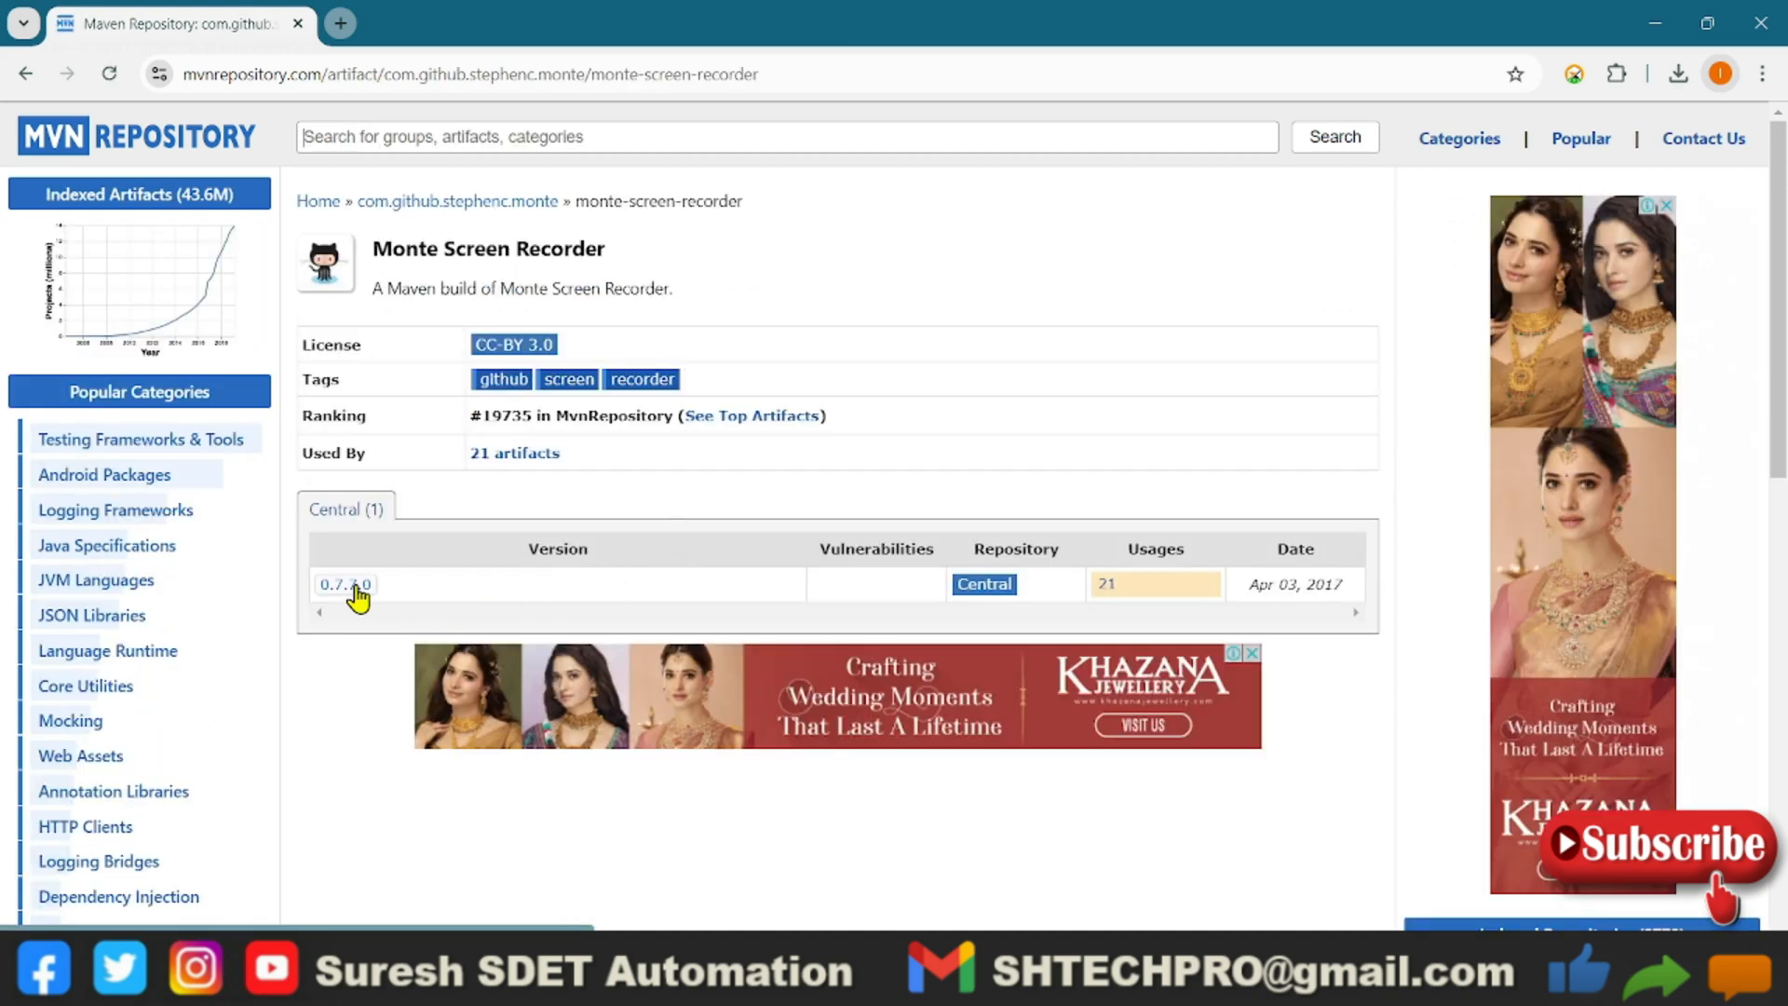
{"action": "left_click", "coordinate": [344, 583]}
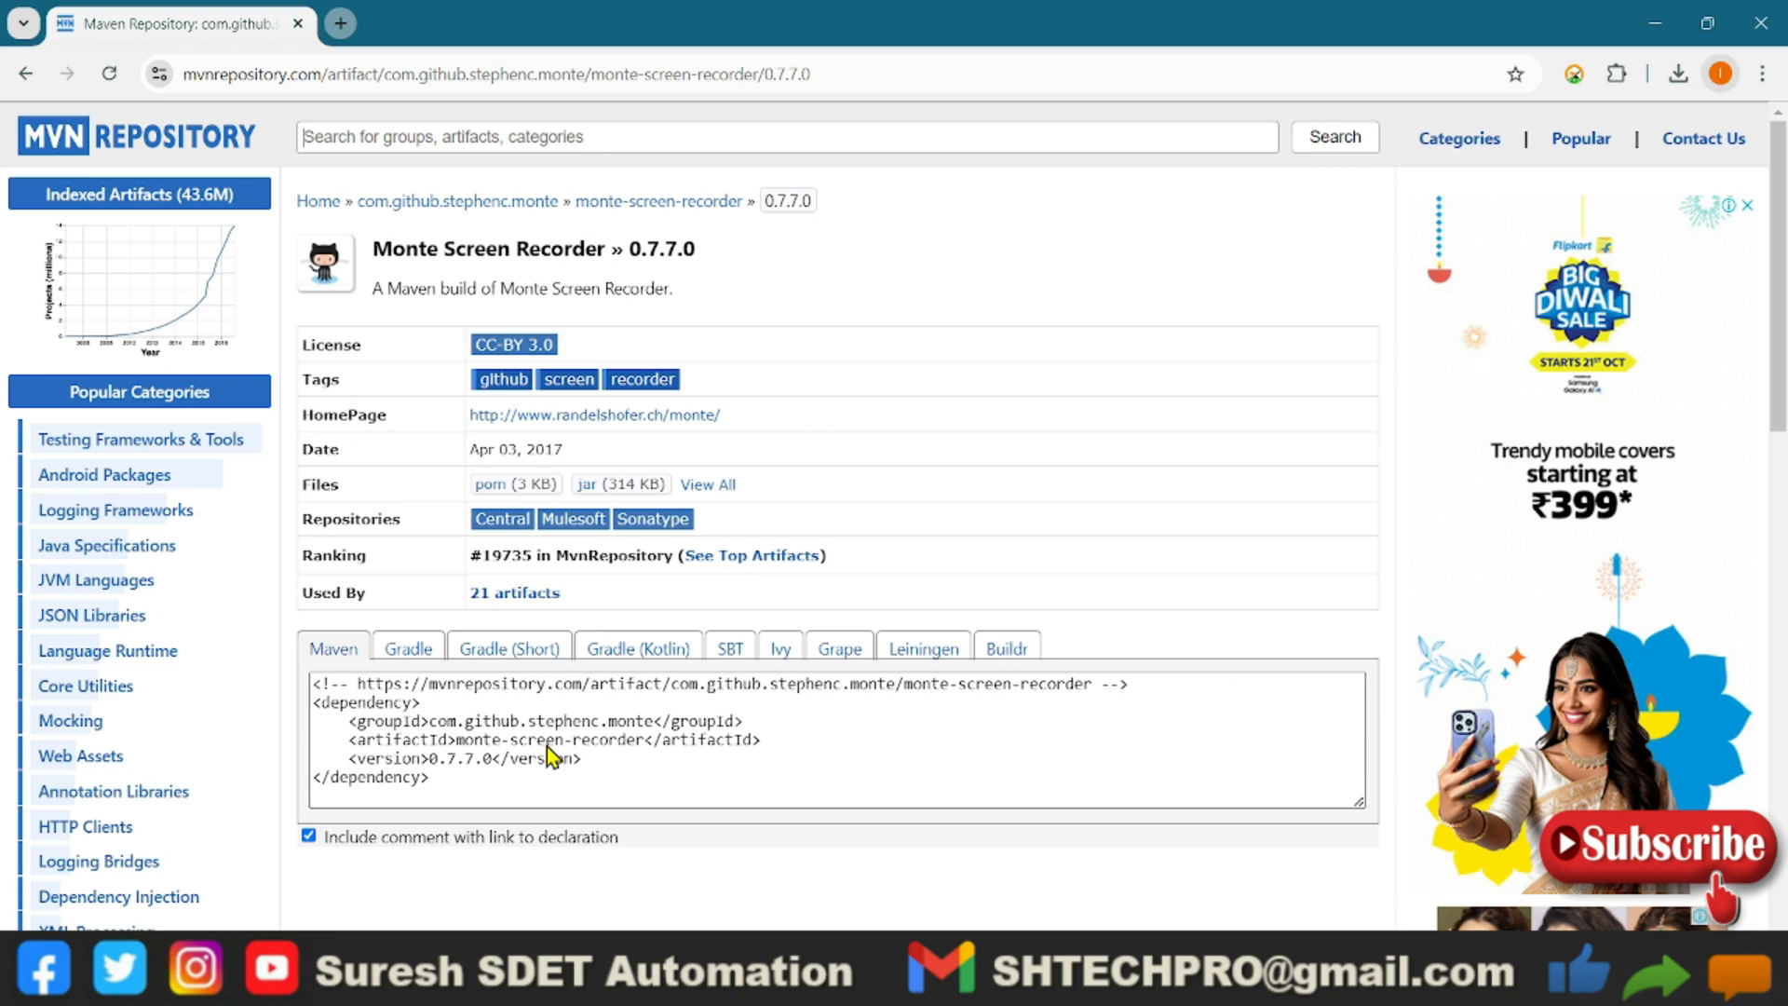
{"action": "mouse_move", "coordinate": [590, 496]}
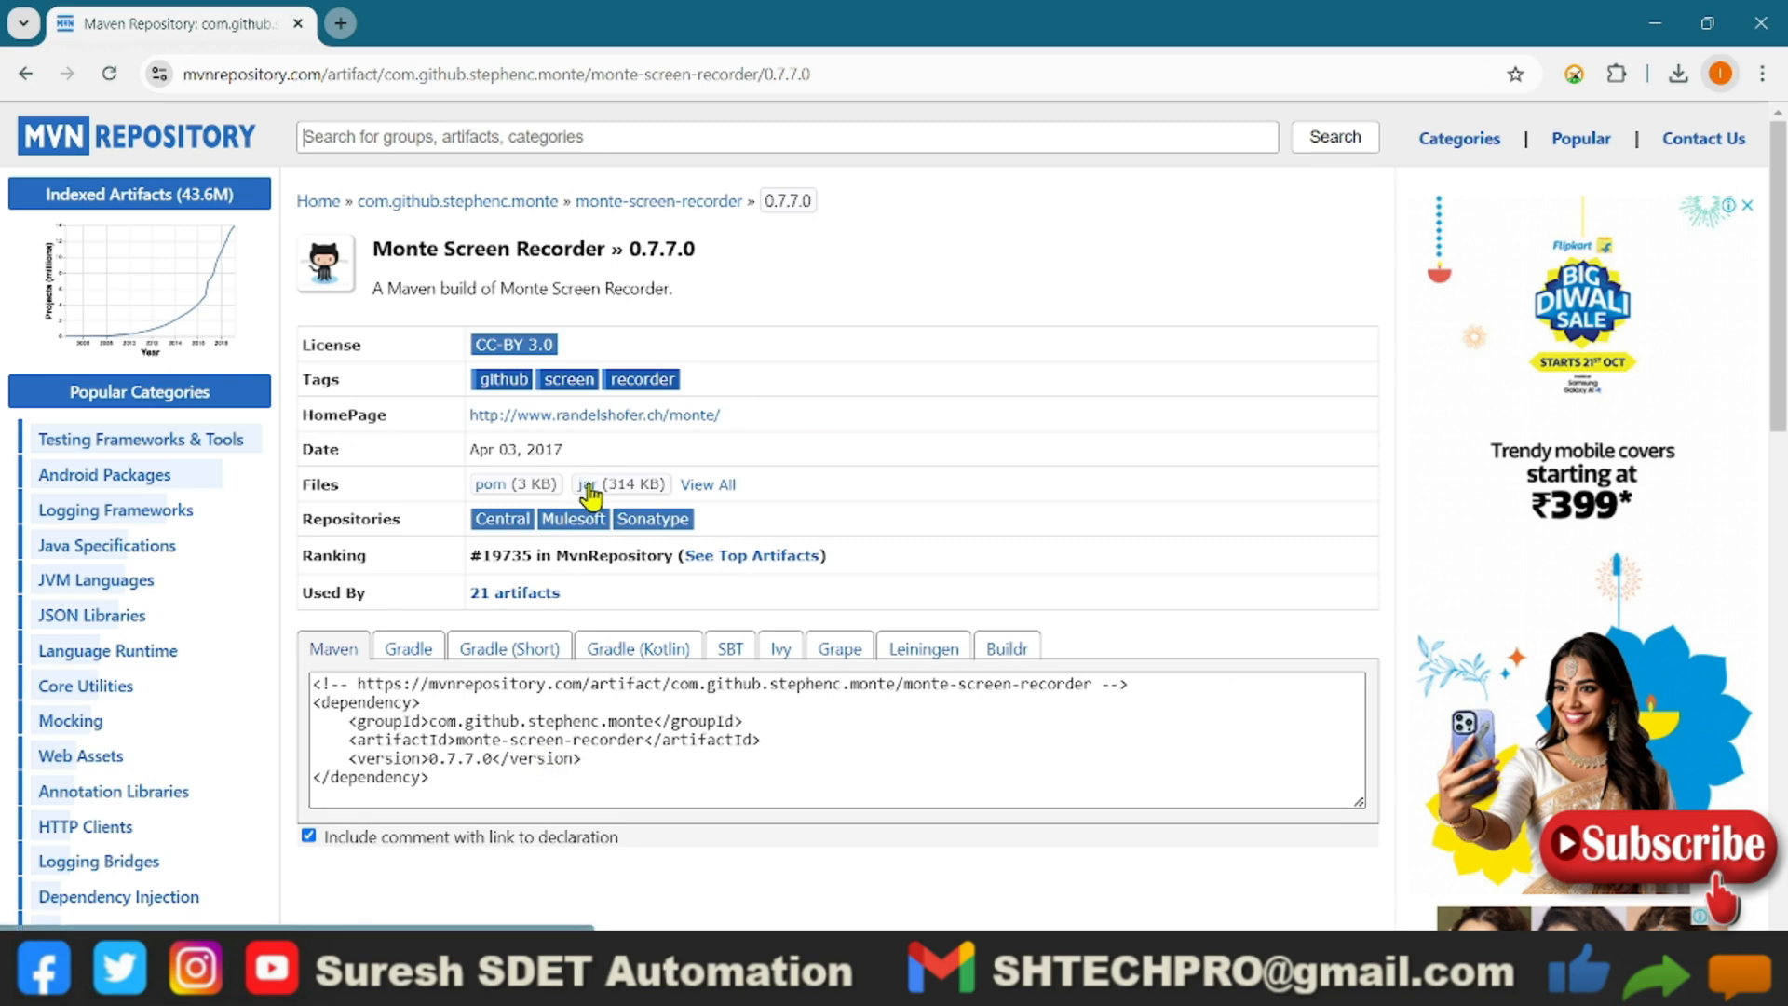
{"action": "mouse_move", "coordinate": [604, 443]}
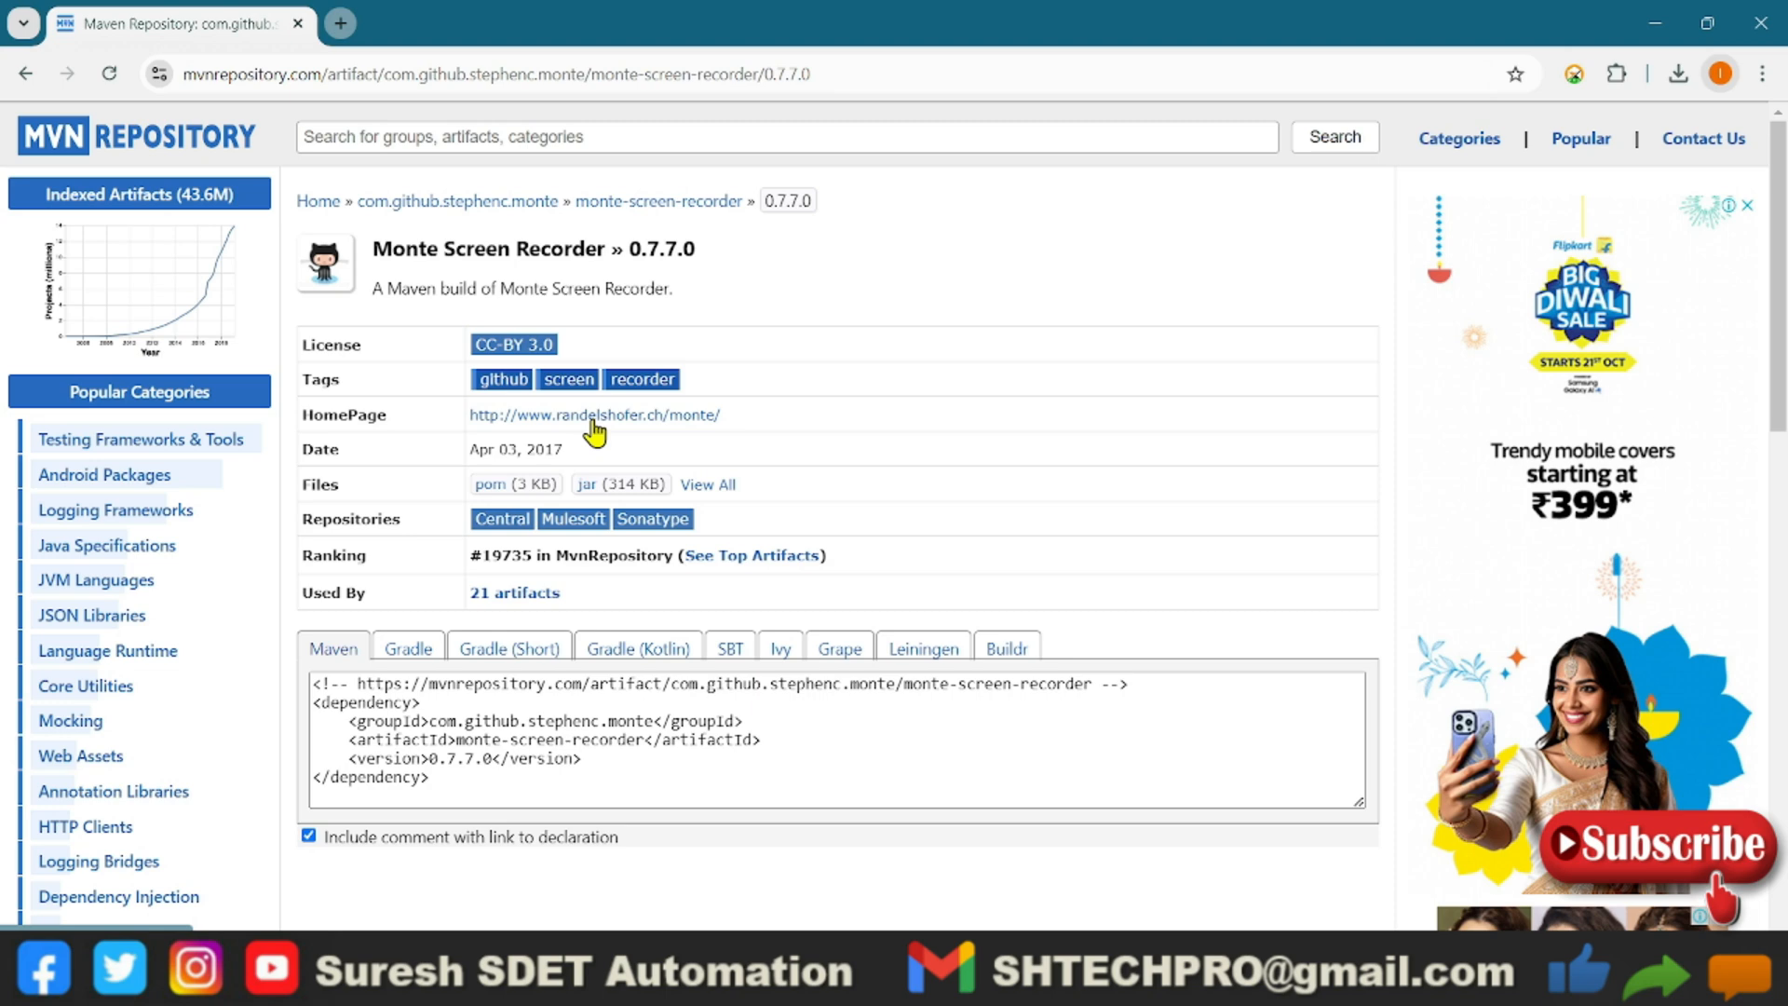
Follow the HomePage link to the Monte Media Library site at randelshofer.ch/monte
{"action": "left_click", "coordinate": [592, 413]}
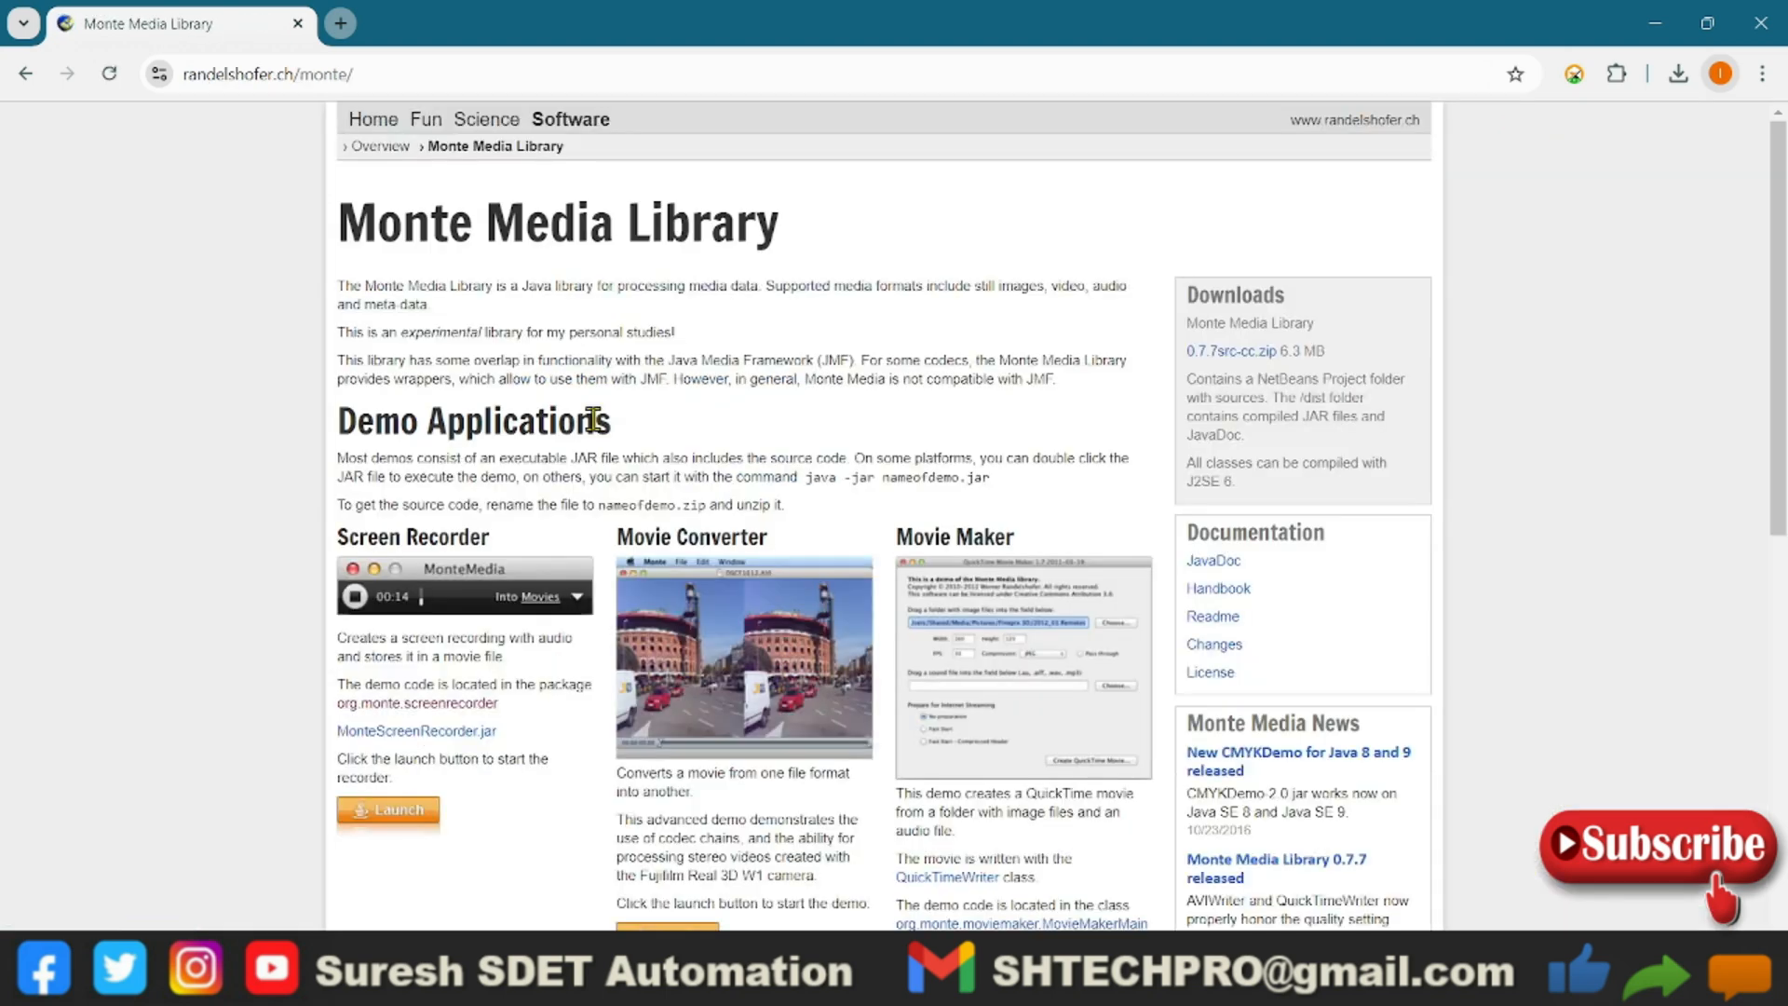
{"action": "mouse_move", "coordinate": [542, 447]}
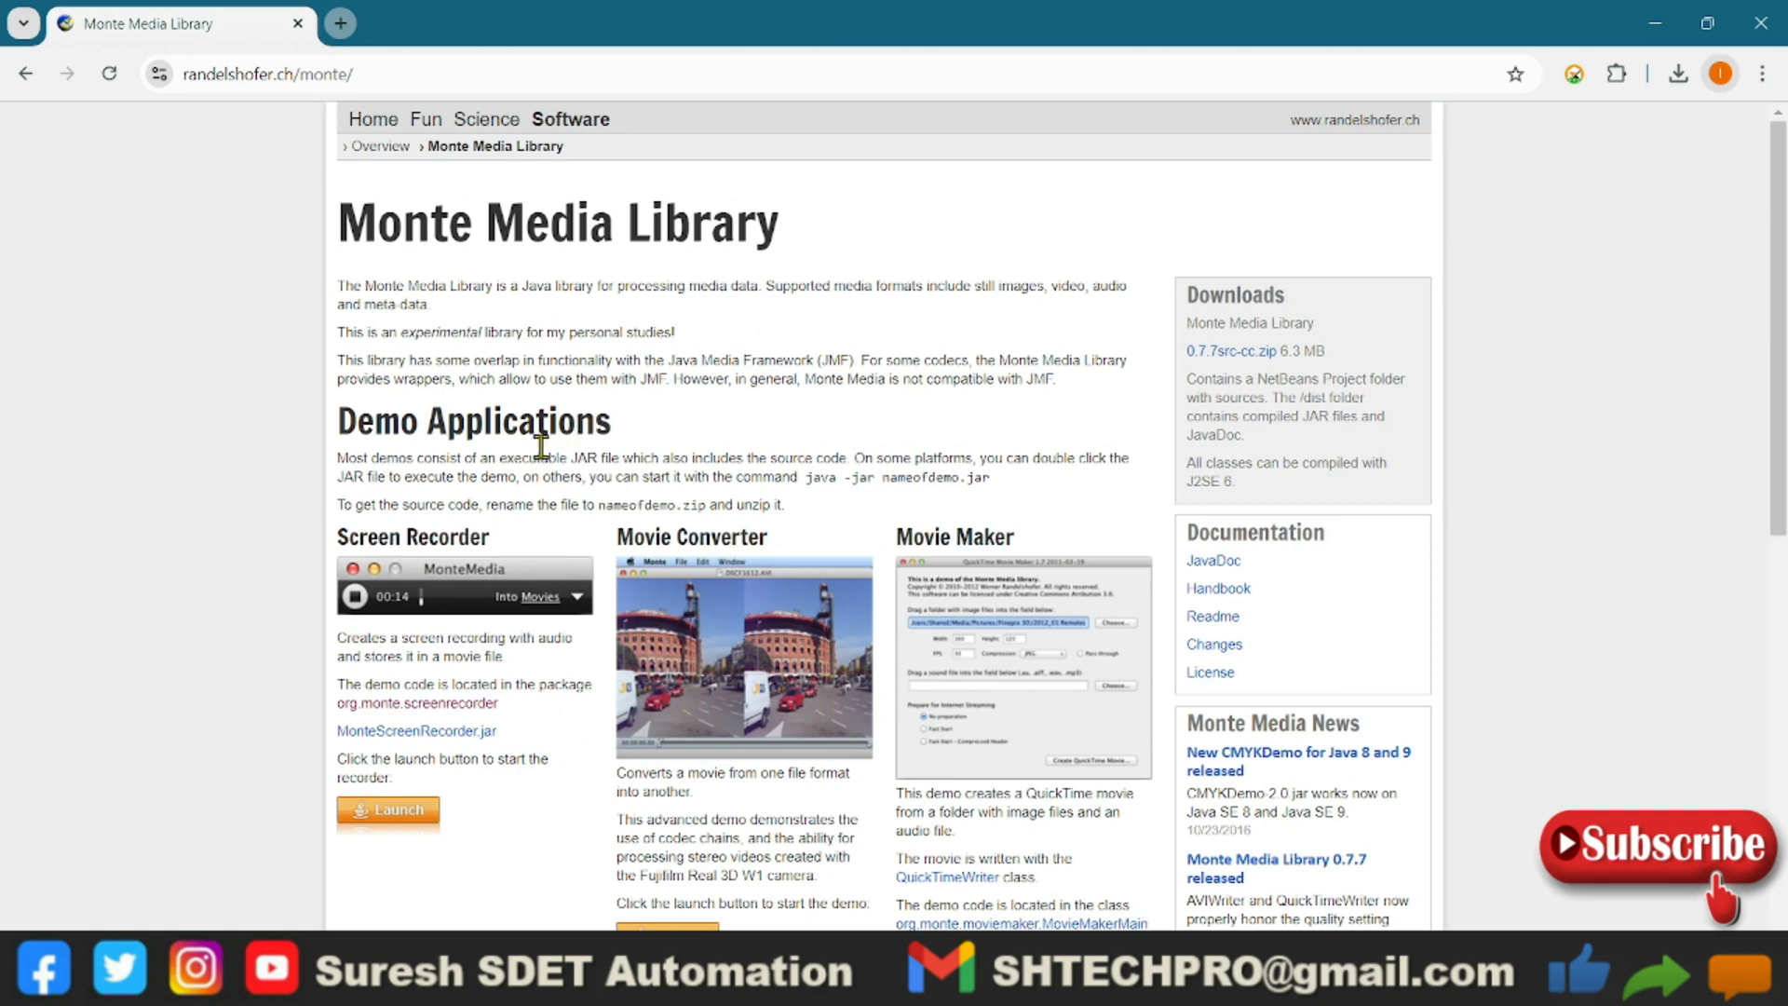
{"action": "mouse_move", "coordinate": [400, 751]}
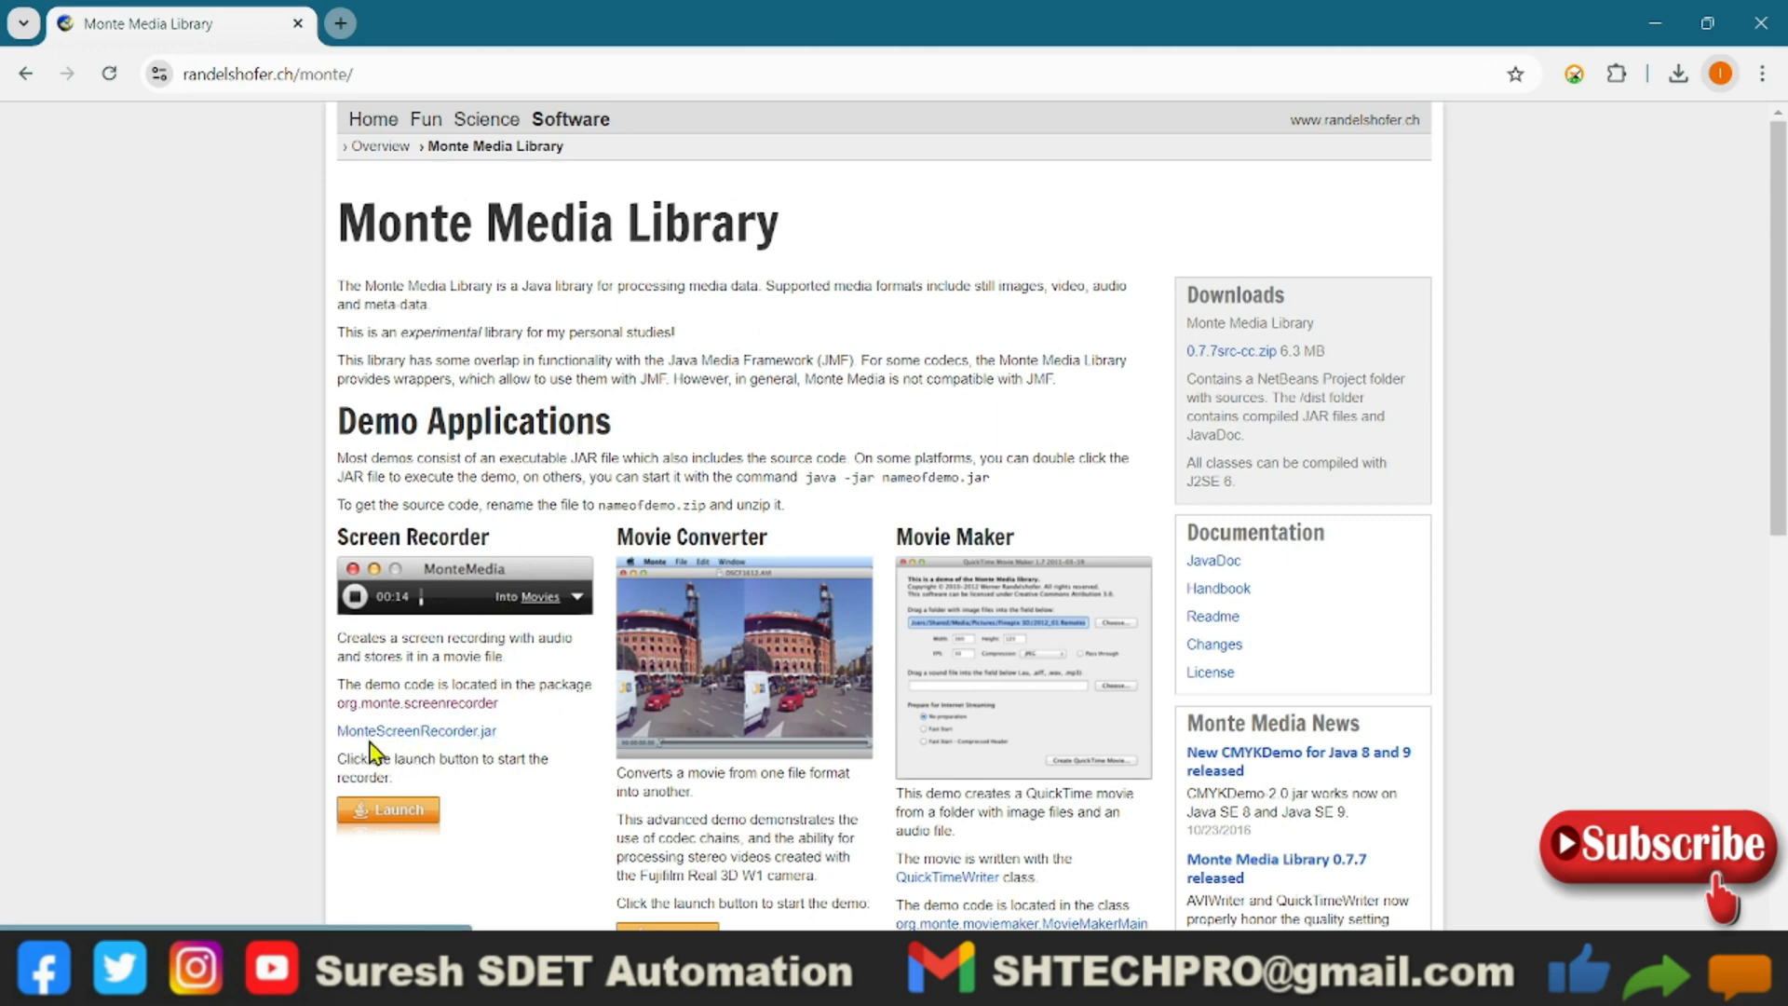
{"action": "mouse_move", "coordinate": [475, 742]}
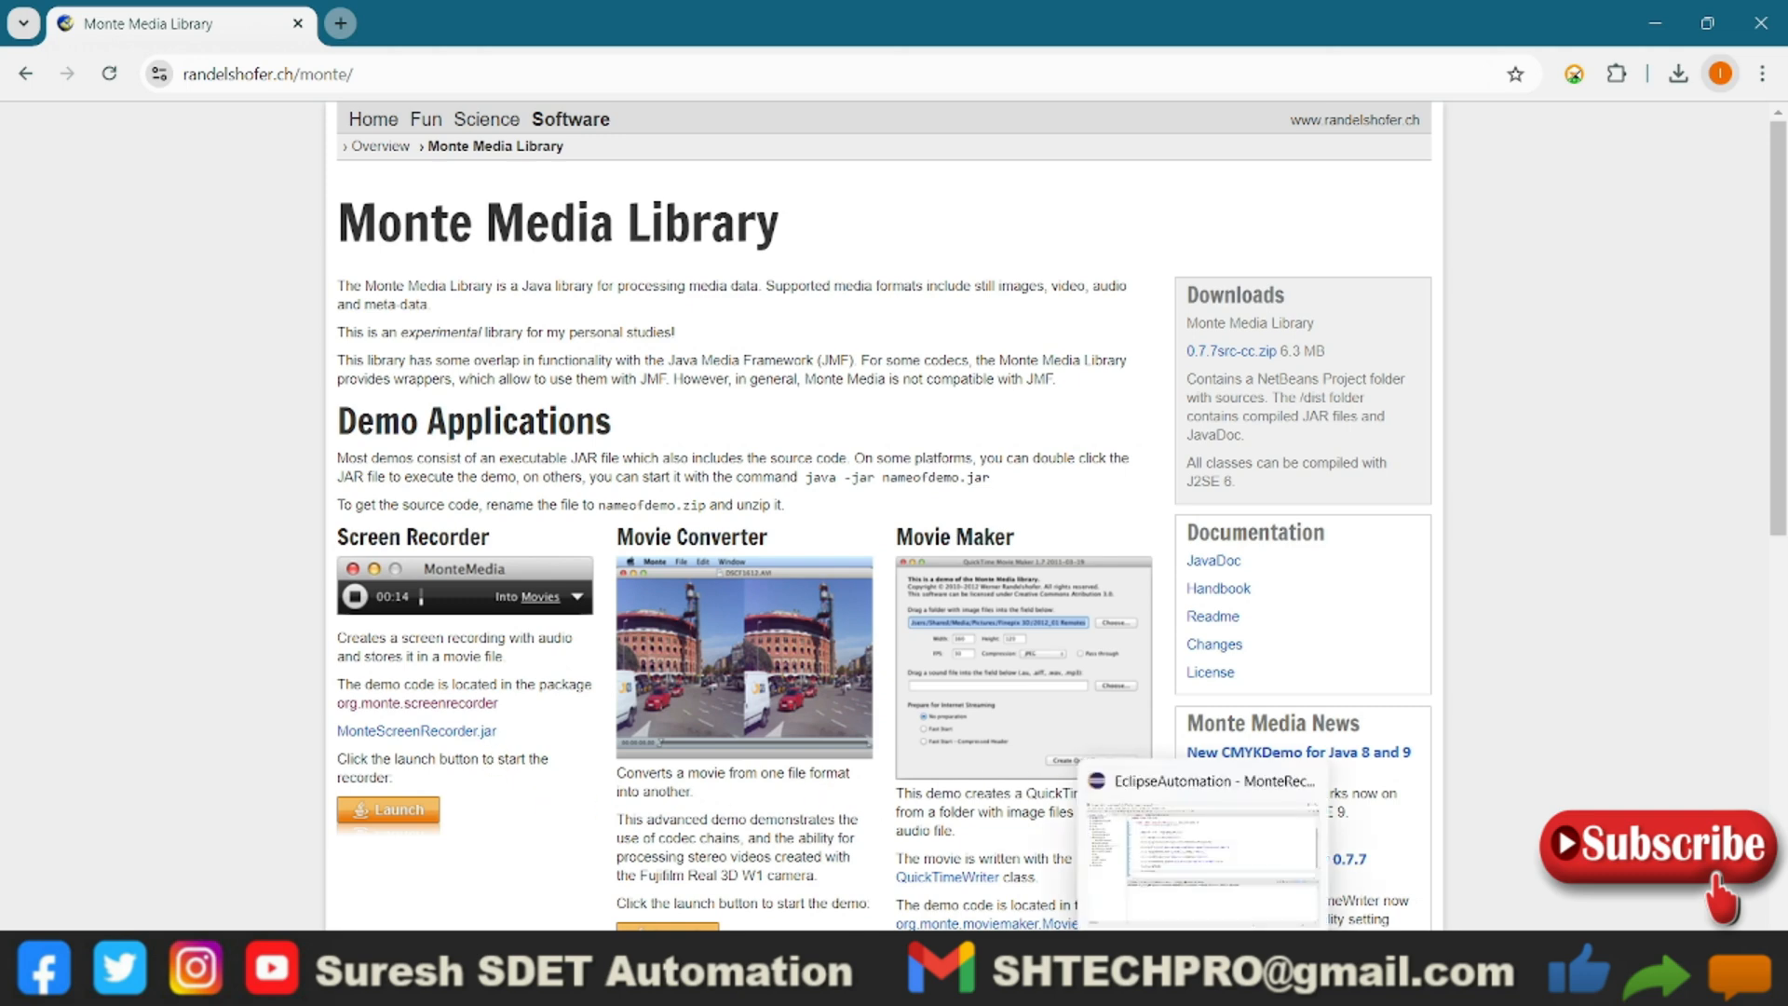
Switch to Notepad++ showing the 'new 8' tab with the ScreenRecorderUtil class code
{"action": "left_click", "coordinate": [1200, 780]}
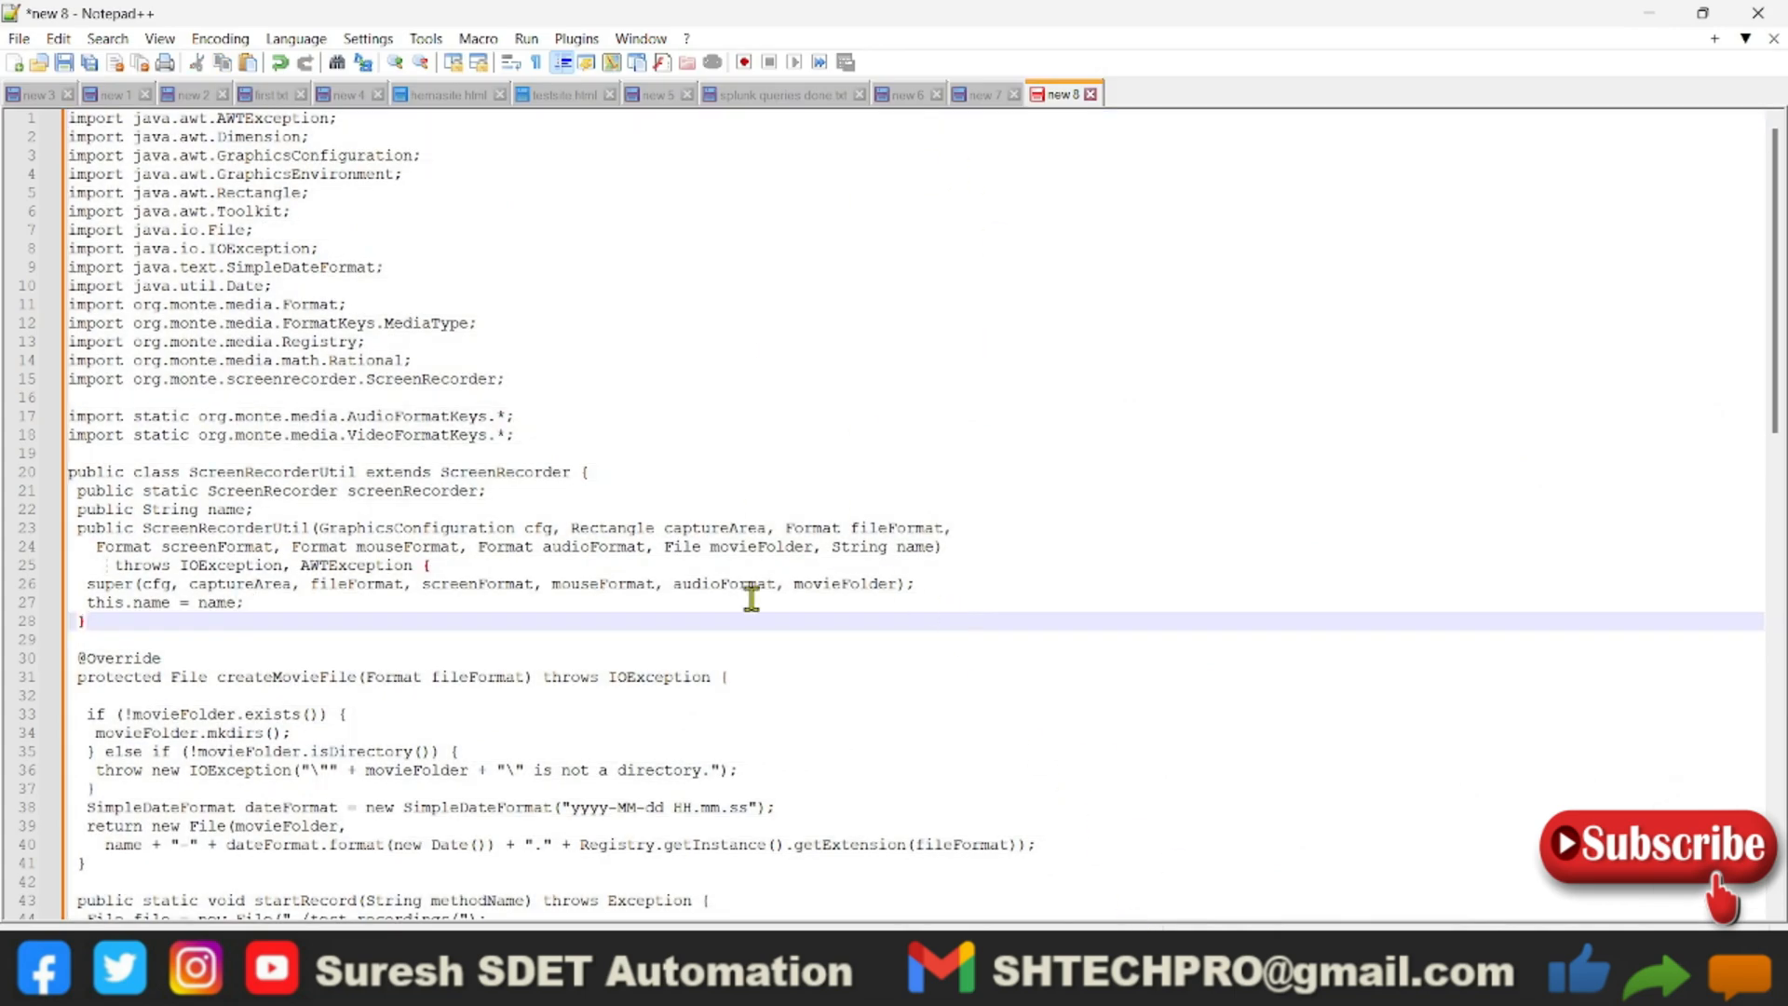
{"action": "mouse_move", "coordinate": [876, 695]}
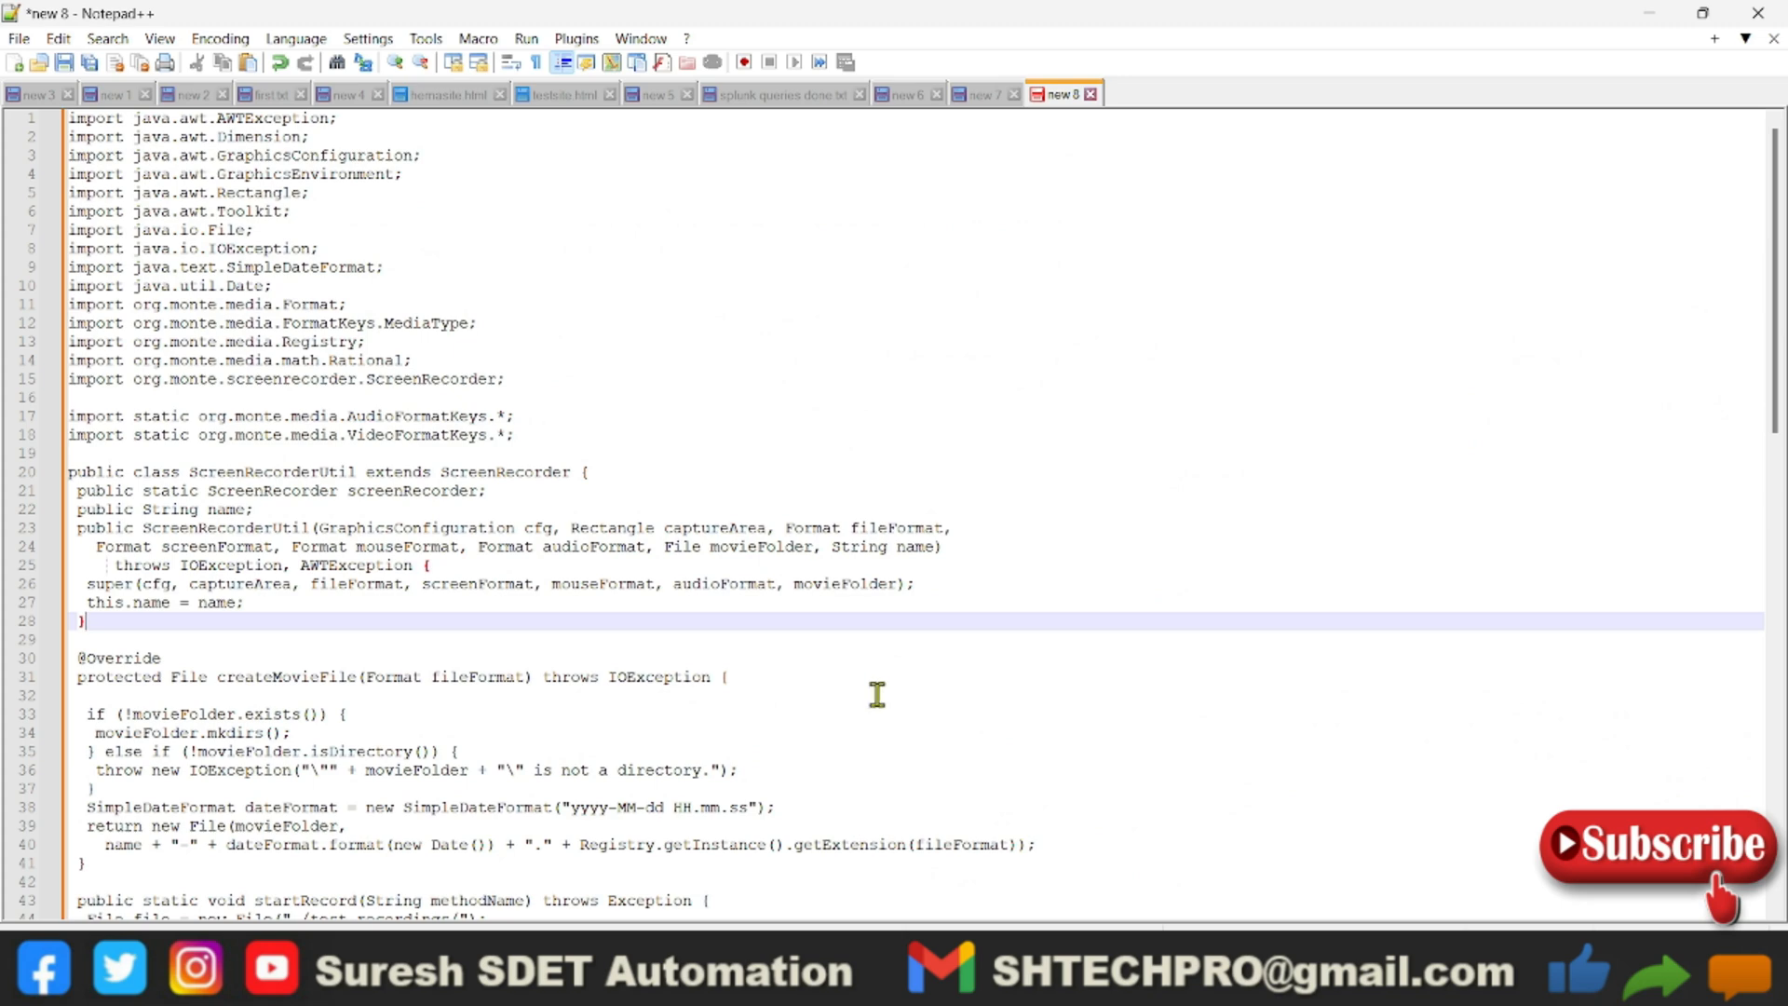
{"action": "mouse_move", "coordinate": [1203, 810]}
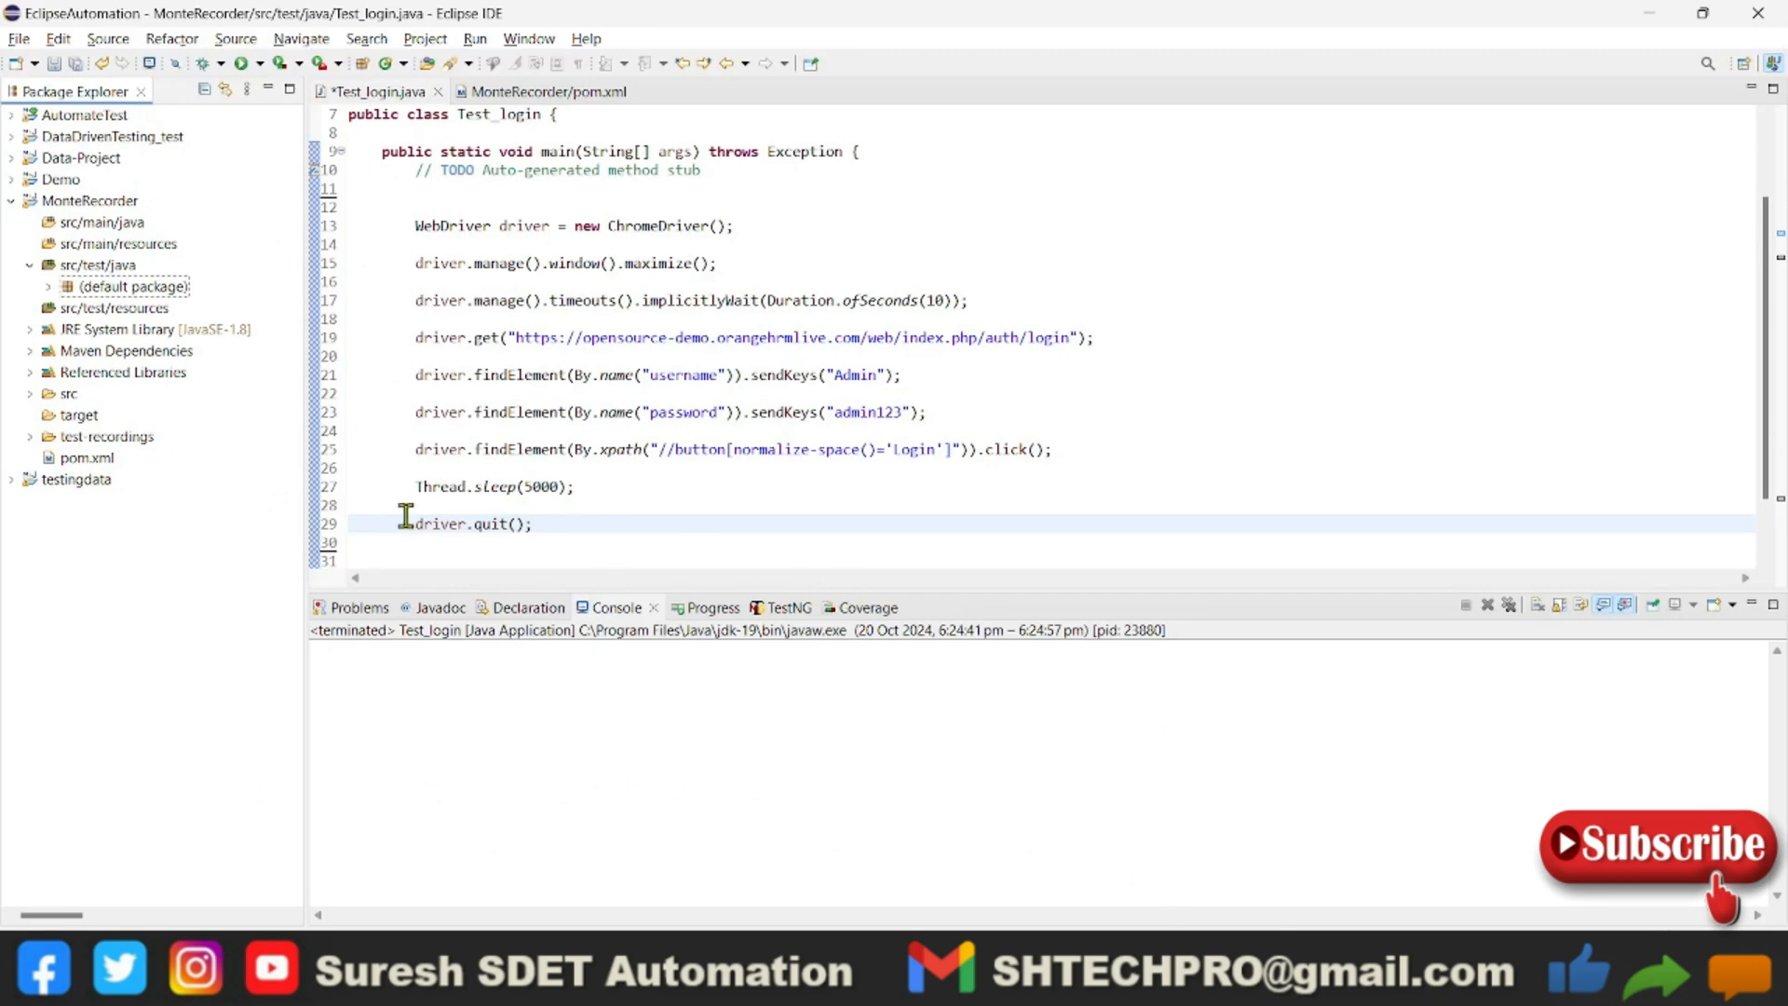
{"action": "mouse_move", "coordinate": [183, 478]}
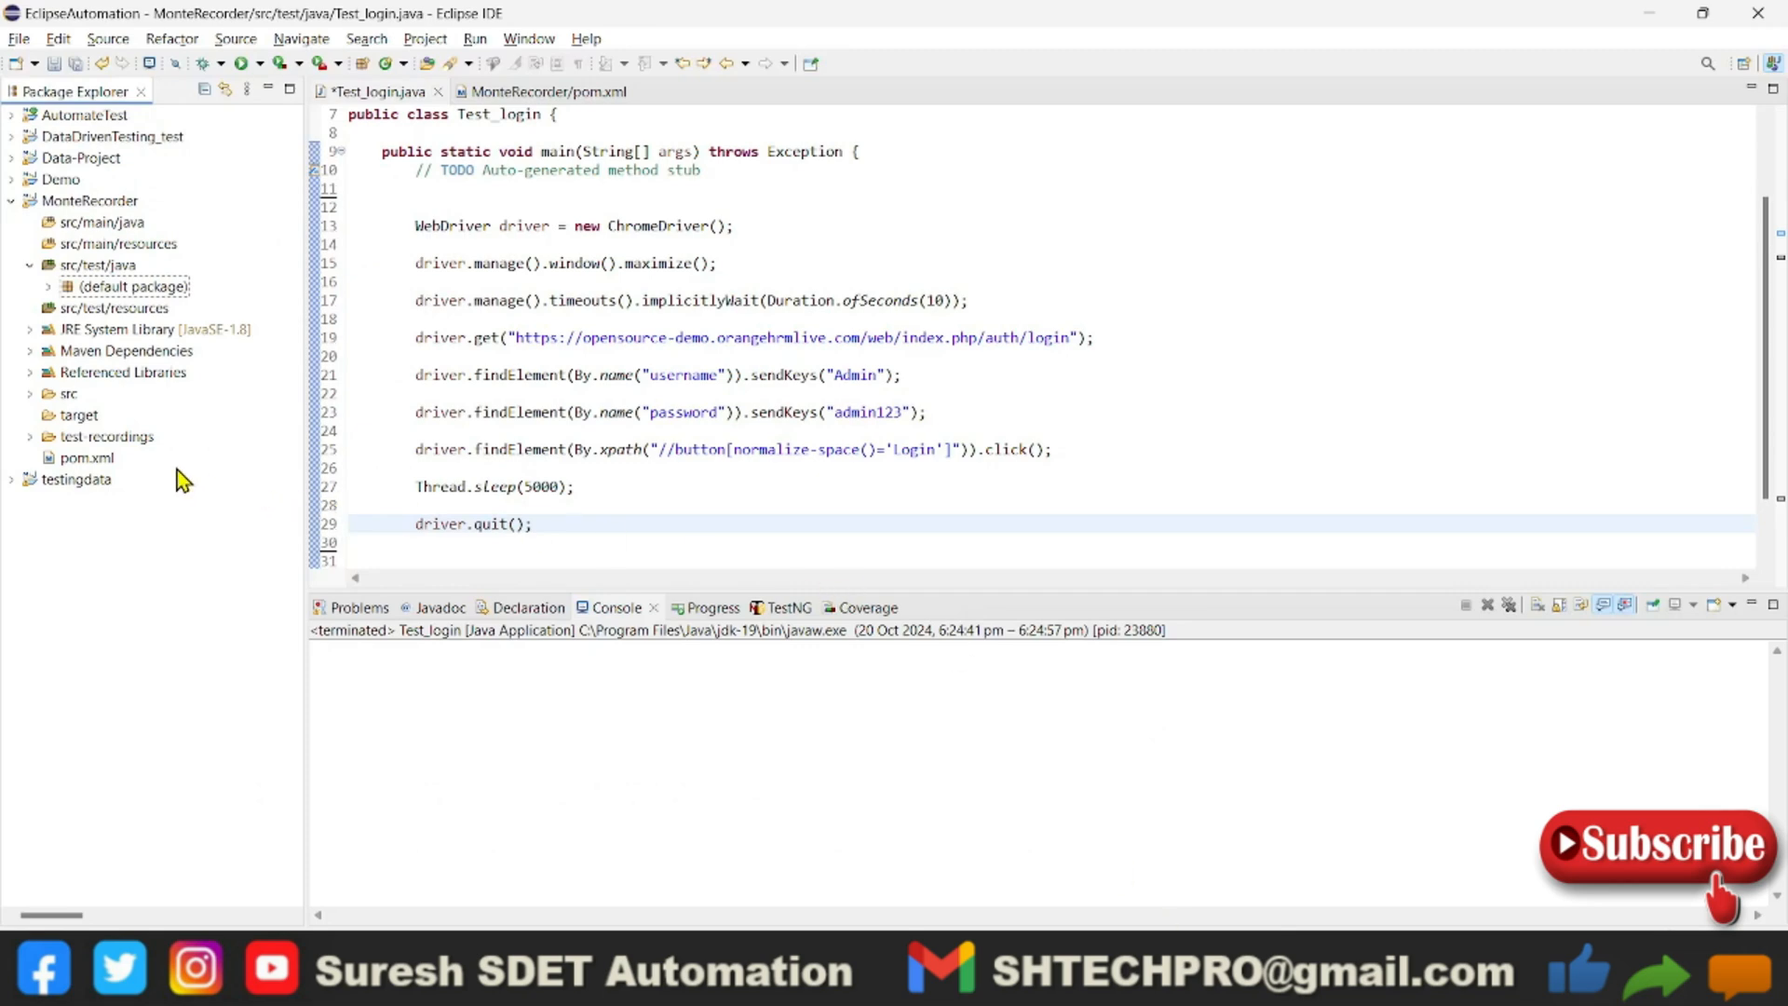
{"action": "left_click", "coordinate": [548, 92]}
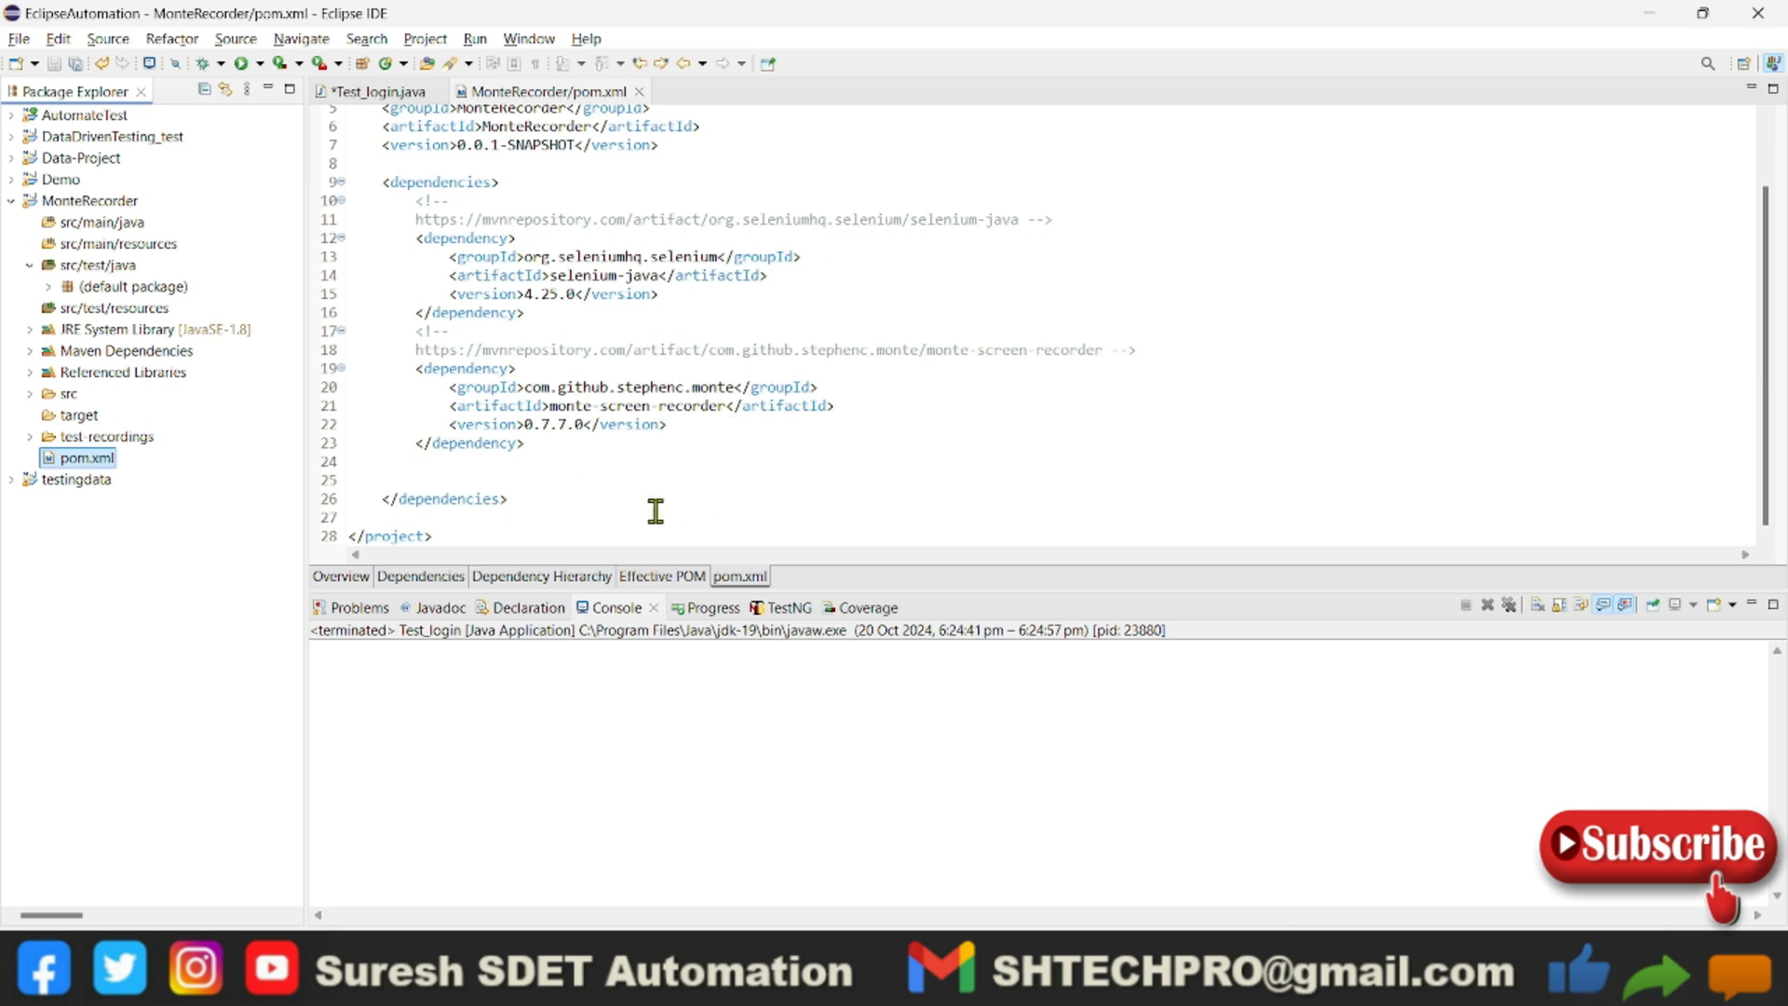
{"action": "mouse_move", "coordinate": [618, 484]}
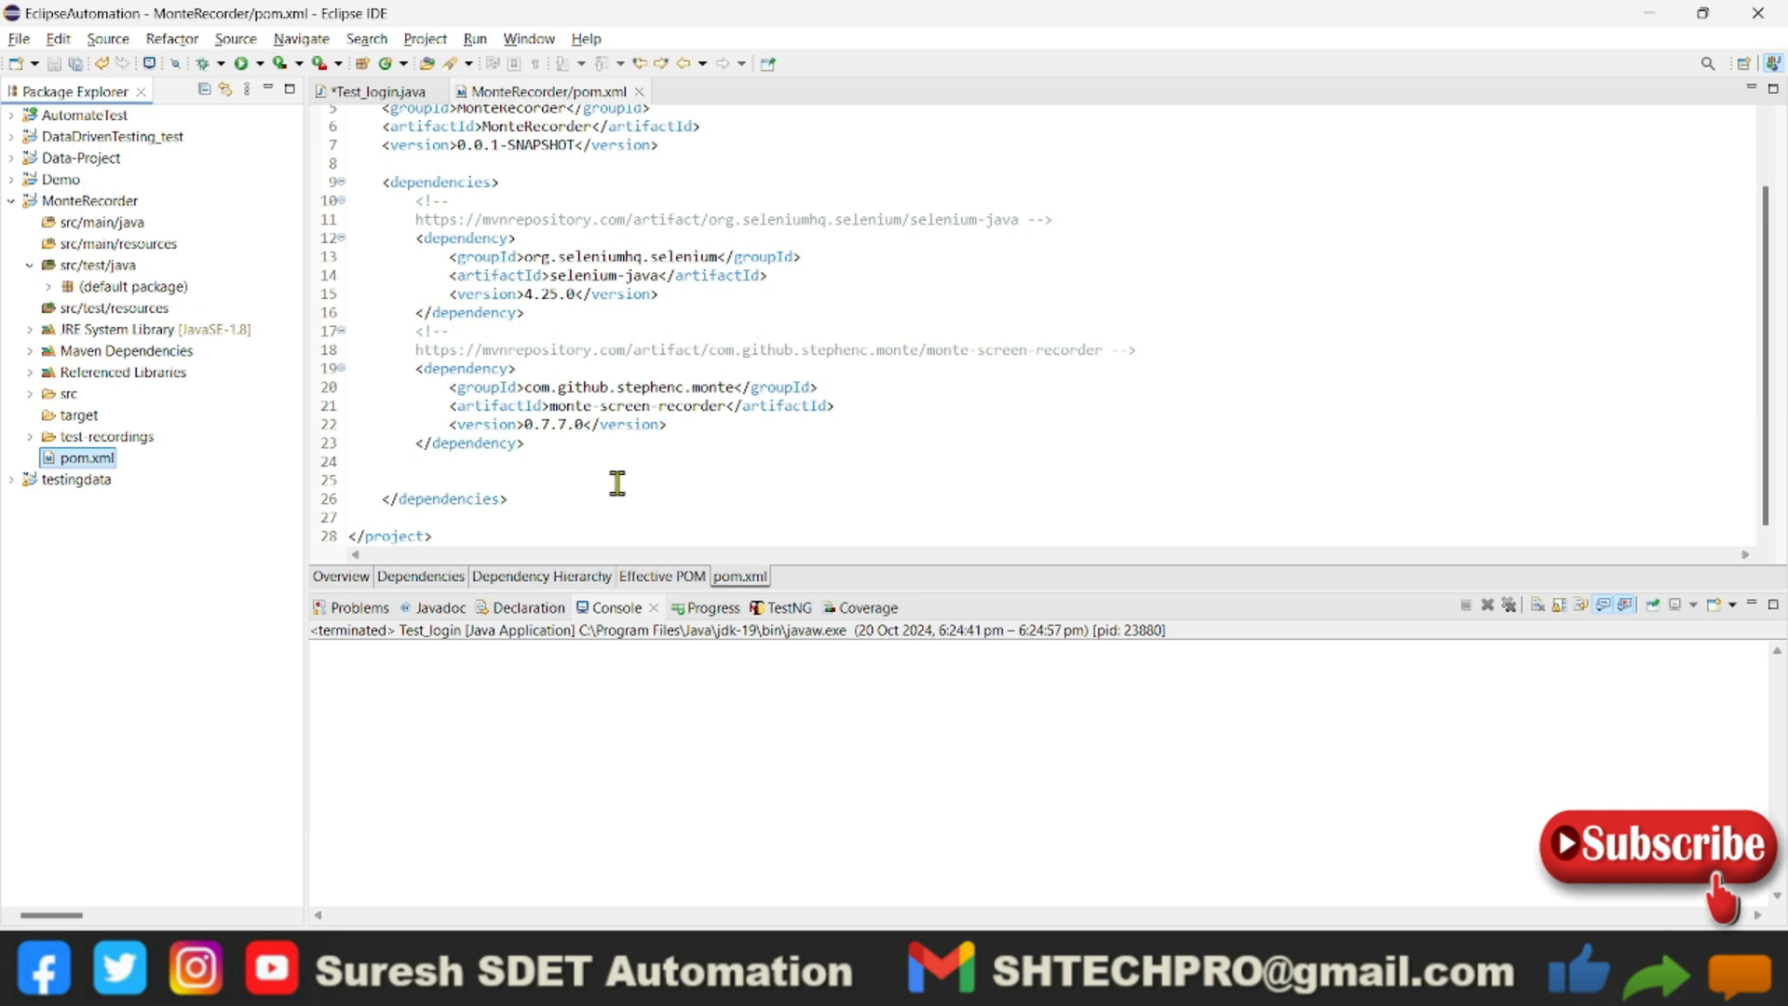
{"action": "mouse_move", "coordinate": [408, 408]}
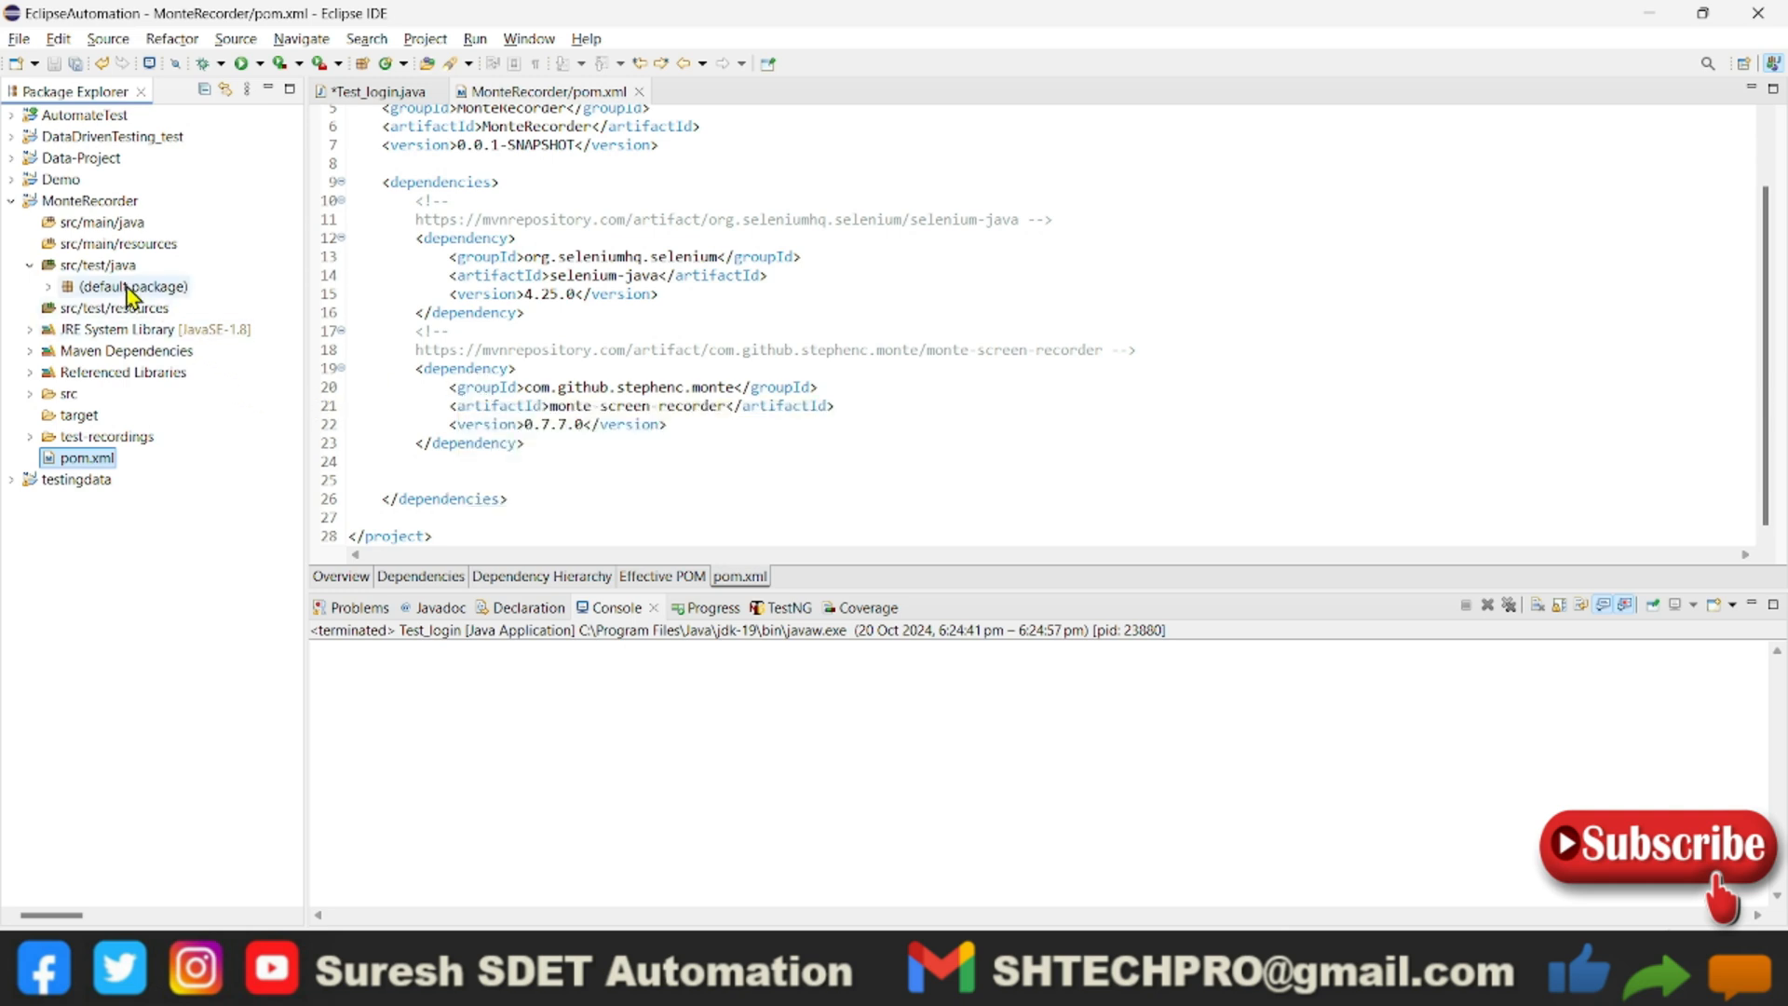
{"action": "left_click", "coordinate": [376, 92]}
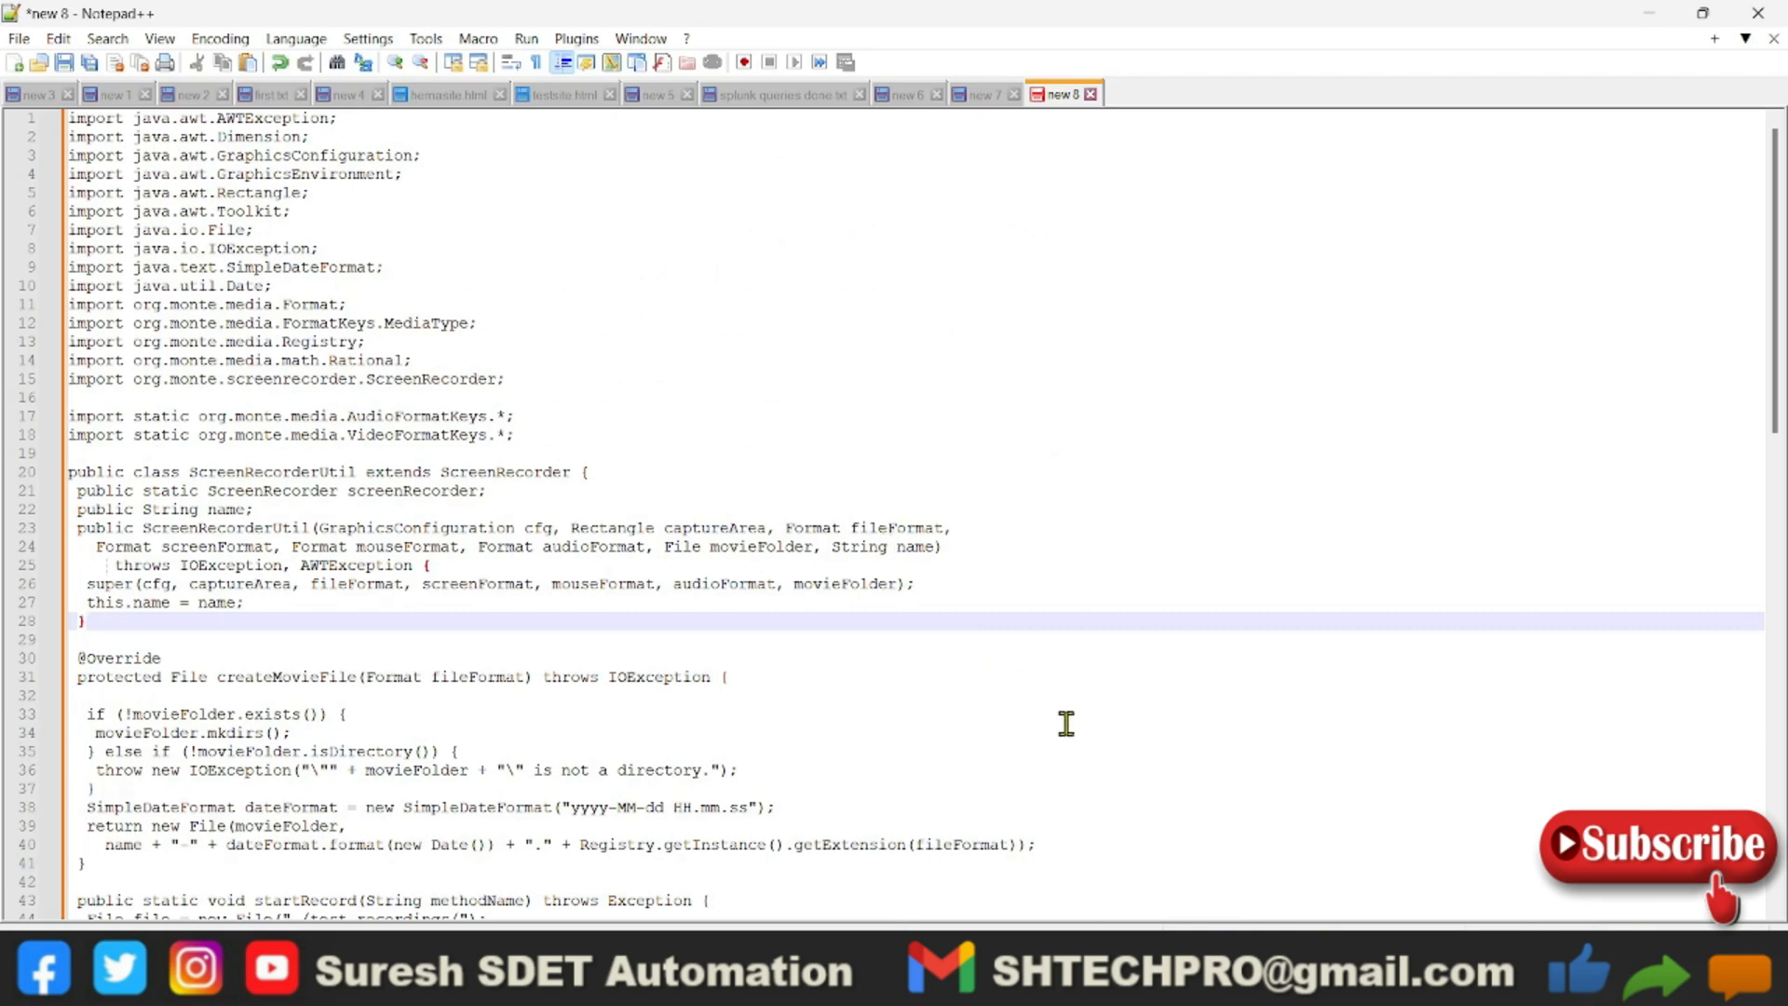
{"action": "mouse_move", "coordinate": [1214, 875]}
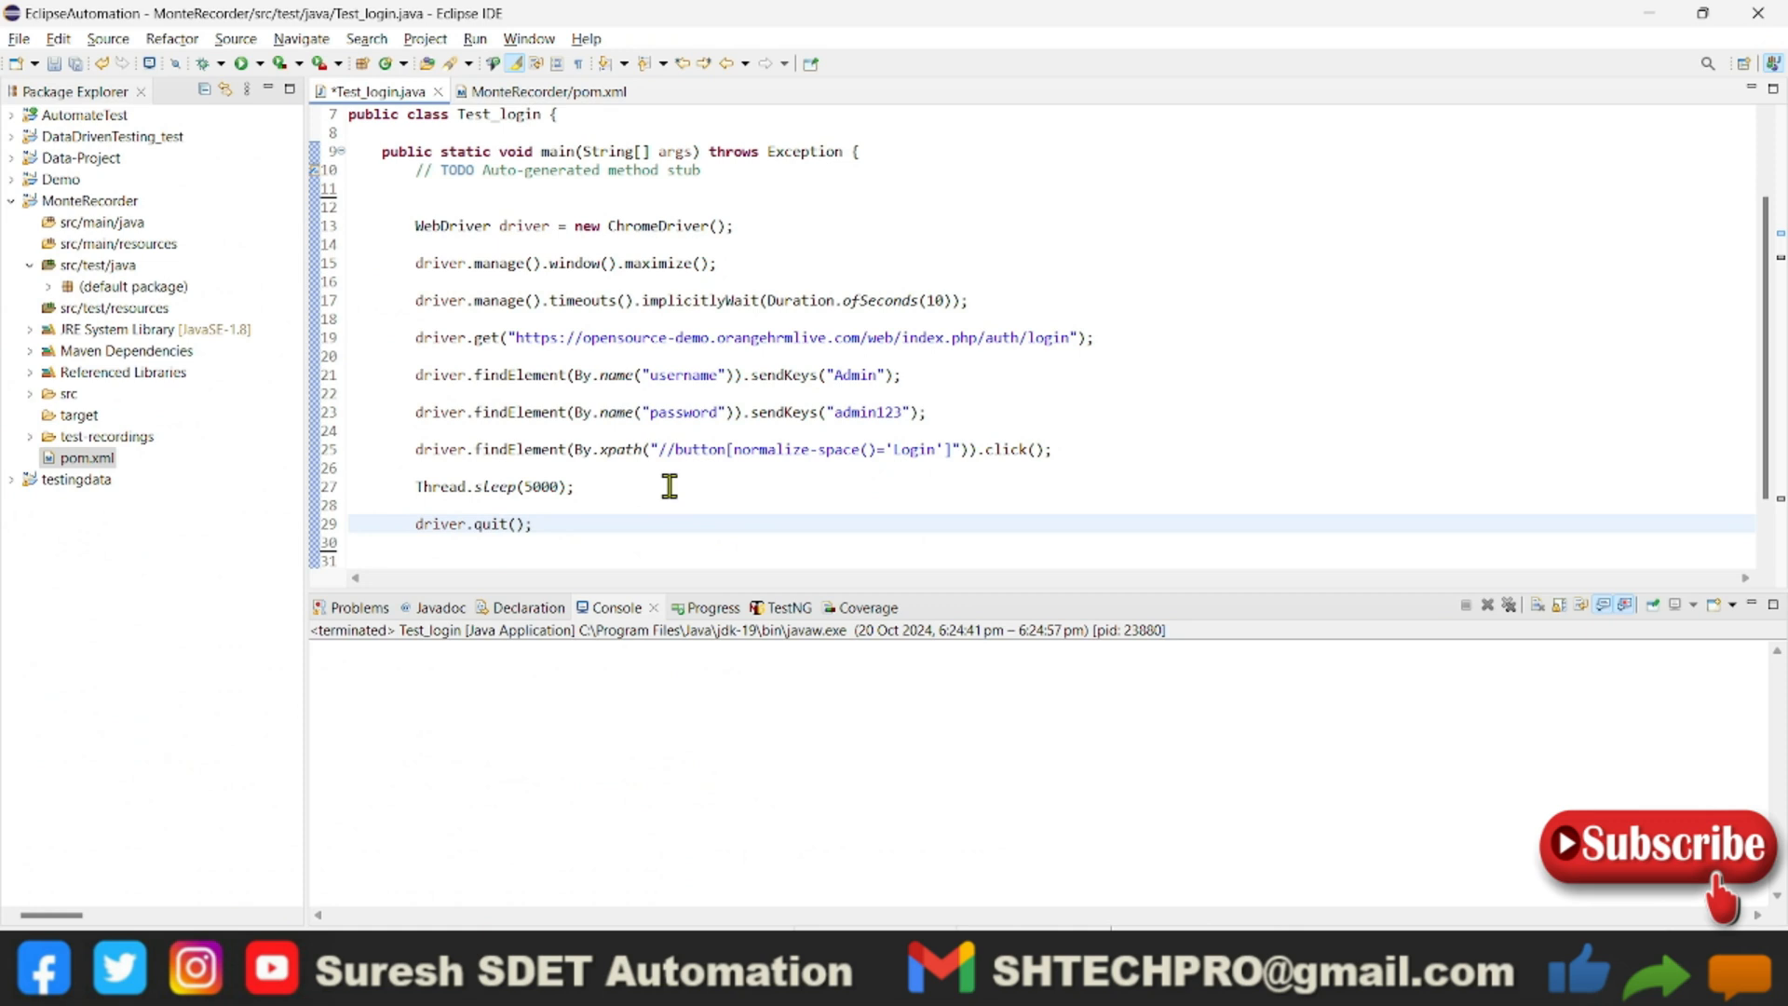
{"action": "mouse_move", "coordinate": [54, 298]}
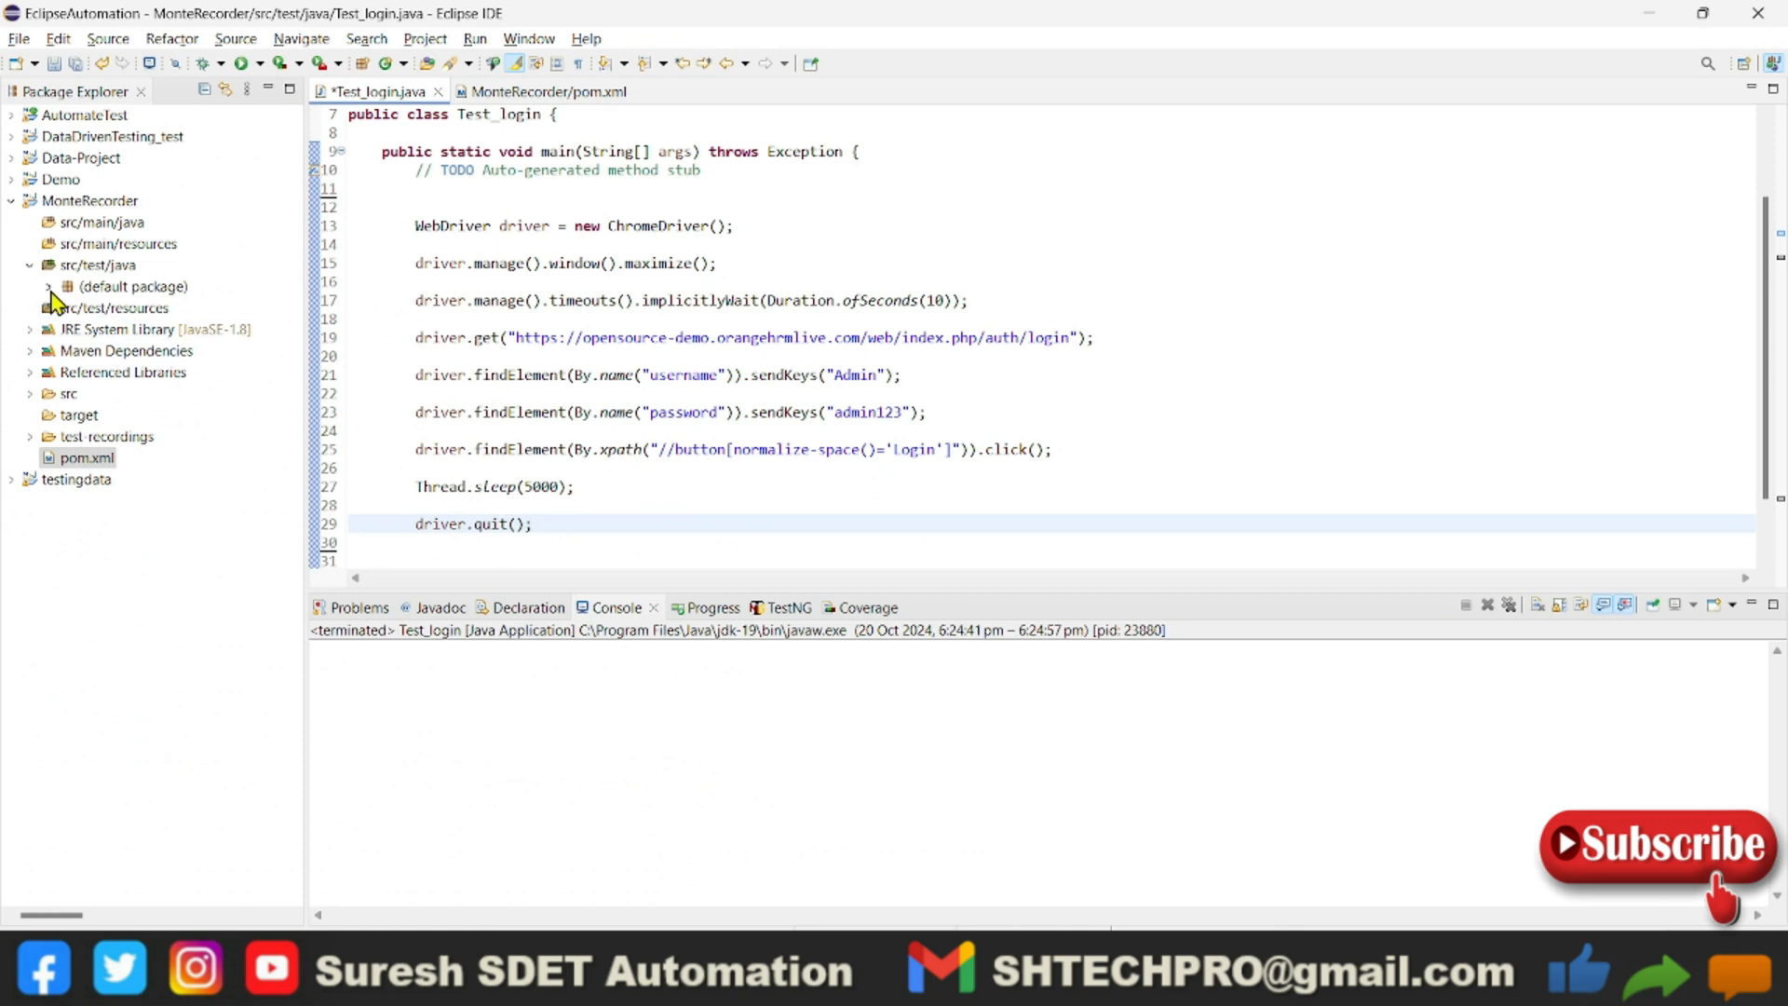
Expand the default package and review the pasted ScreenRecorderUtil.java with startRecord and stopRecord
{"action": "left_click", "coordinate": [49, 287]}
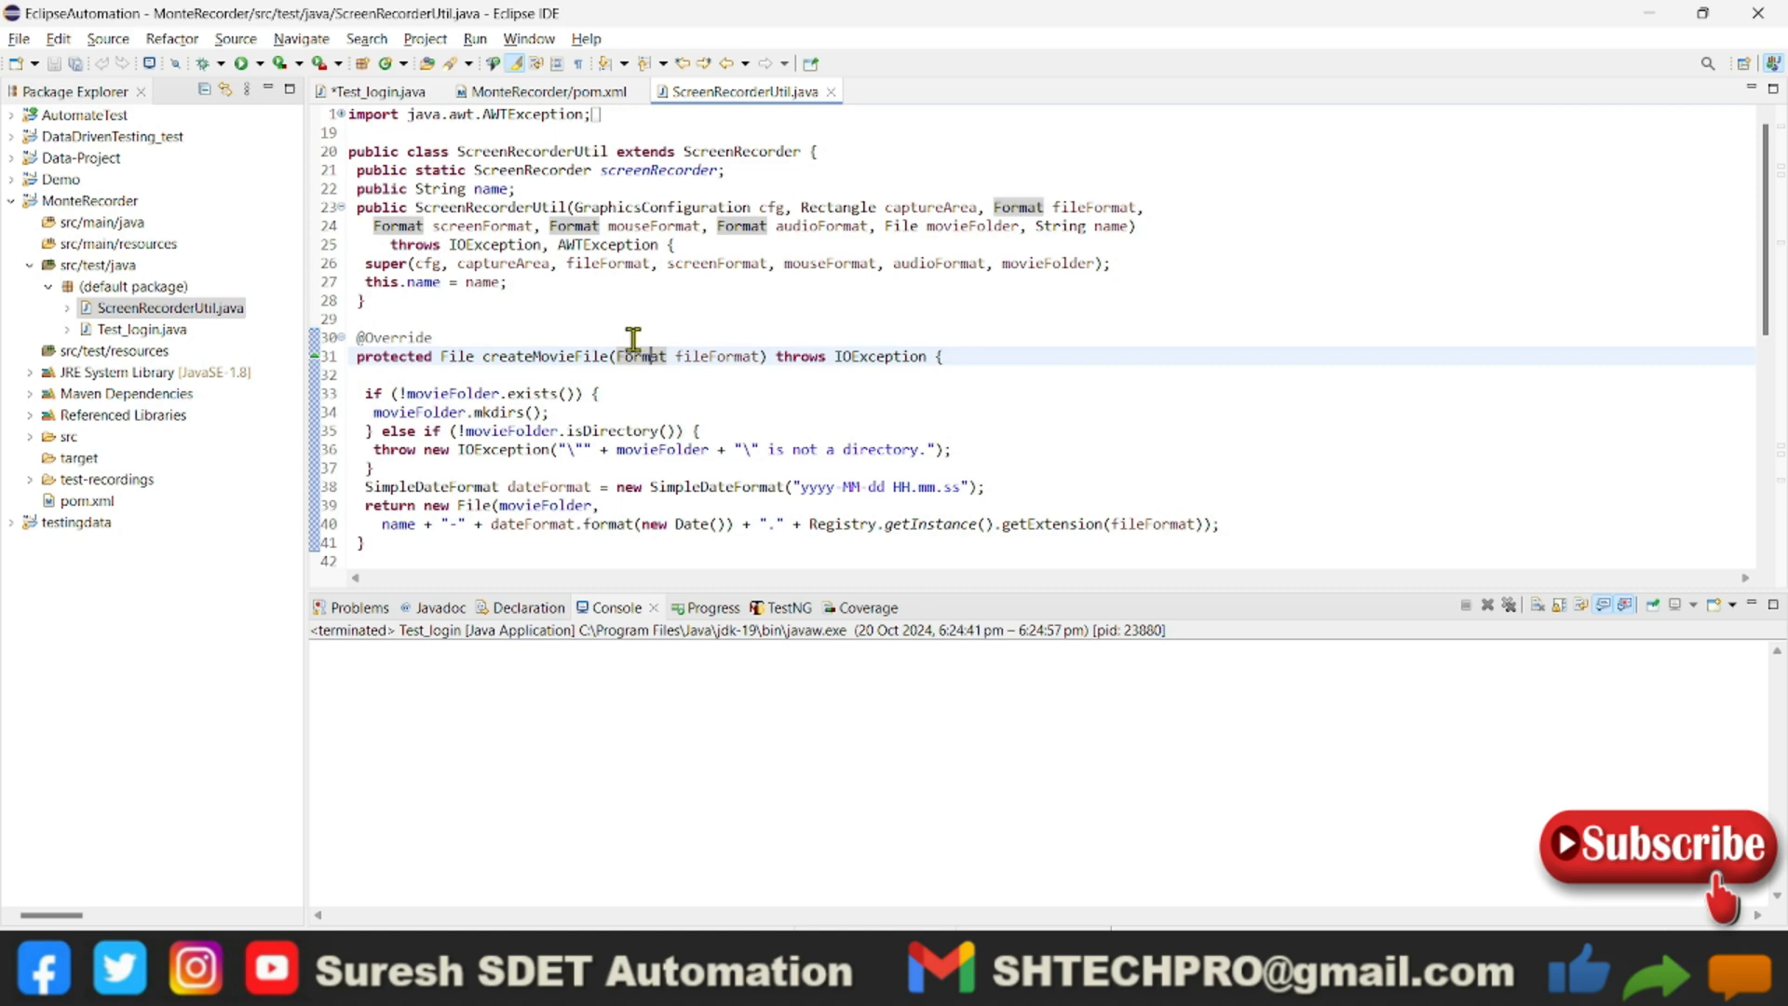
{"action": "mouse_move", "coordinate": [624, 313]}
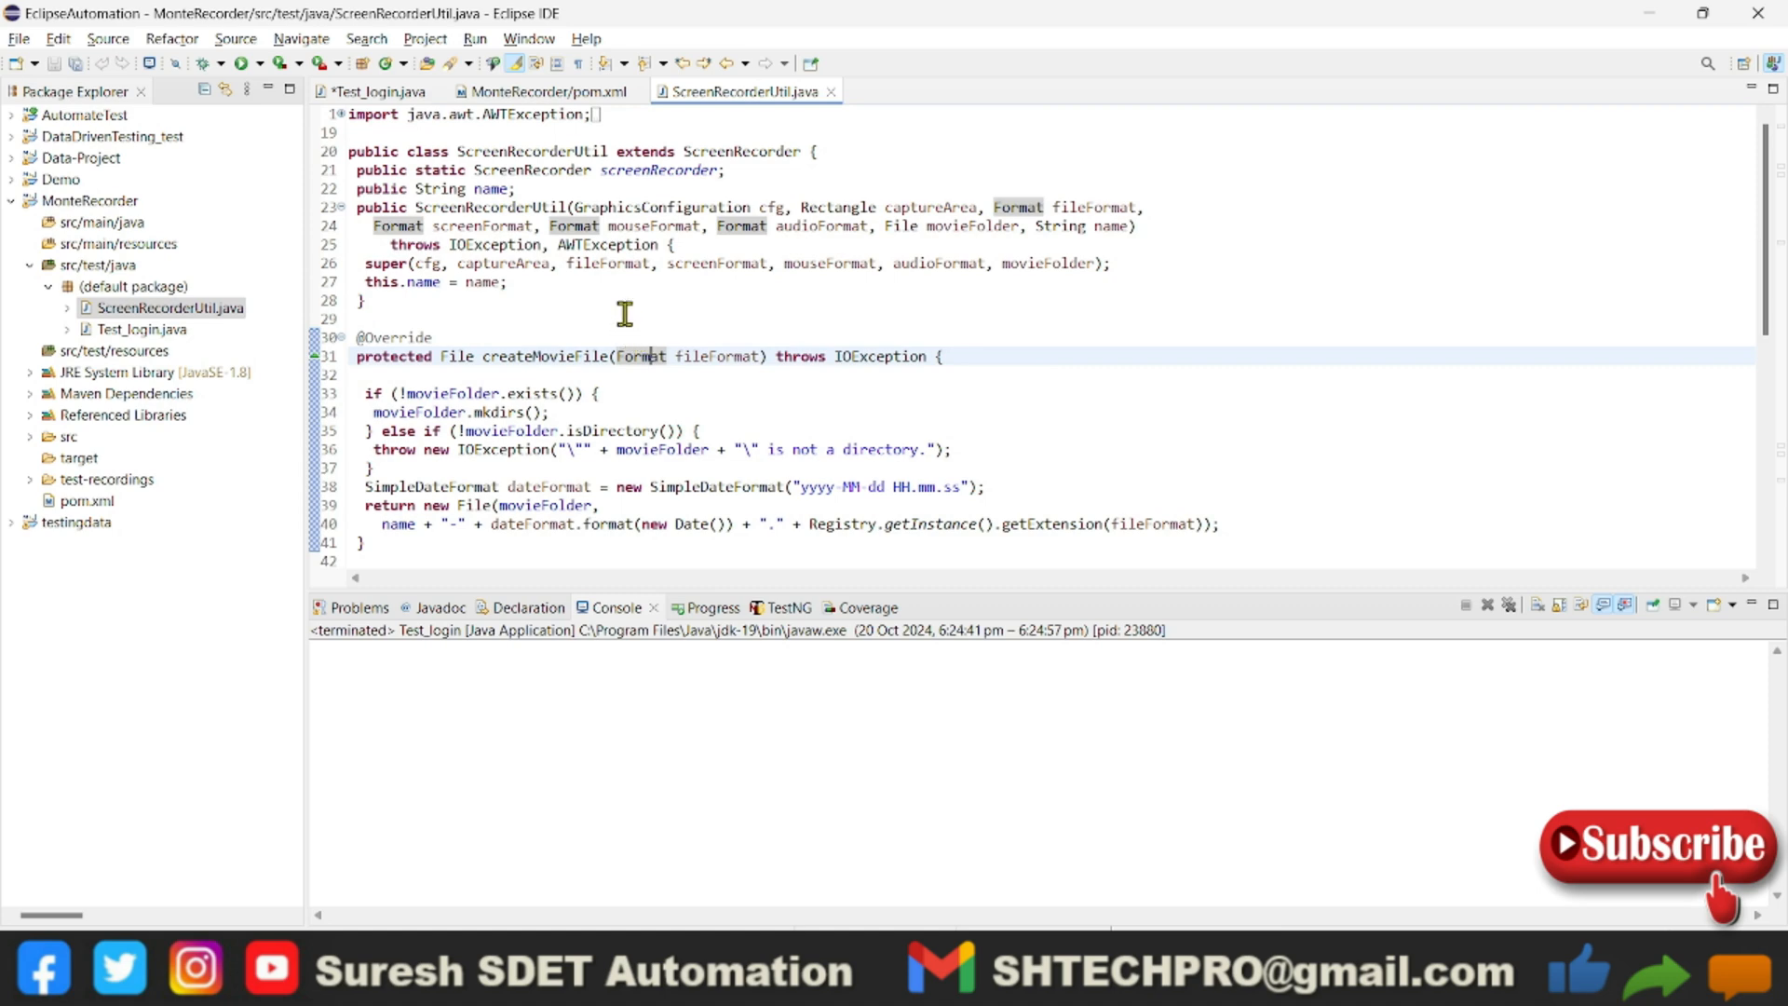
{"action": "scroll", "scroll_direction": "down", "scroll_amount": 3}
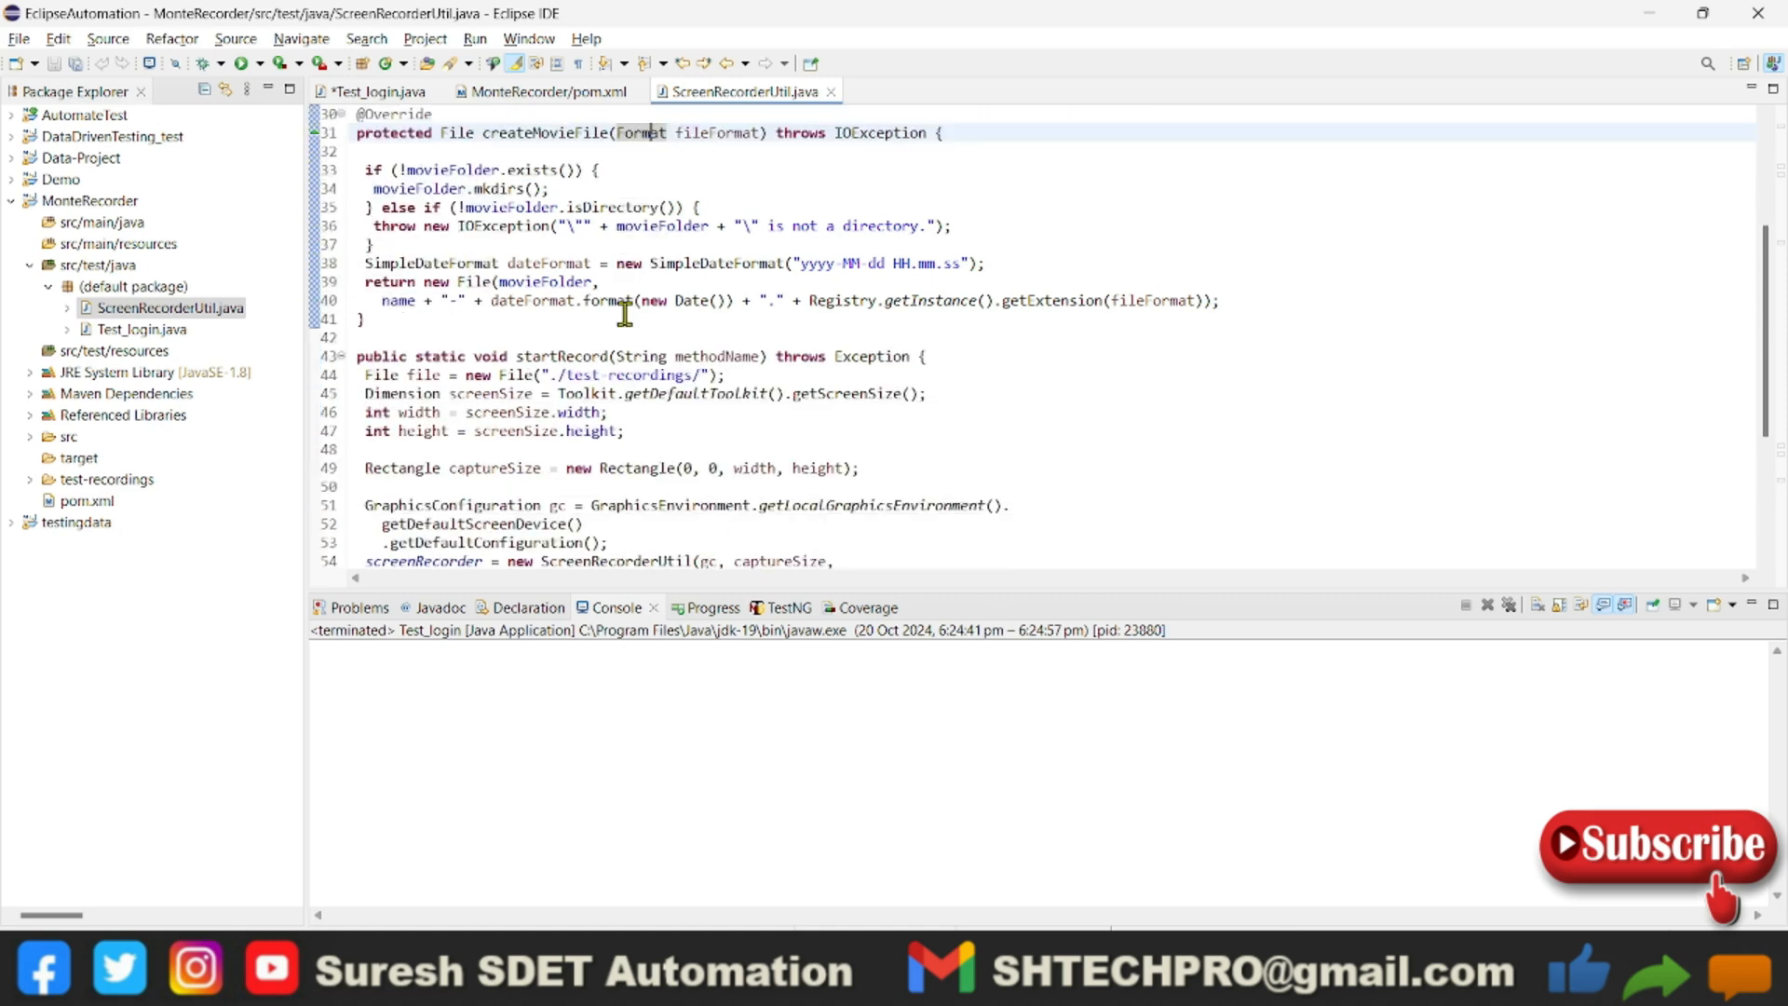
{"action": "scroll", "scroll_direction": "down", "scroll_amount": 3}
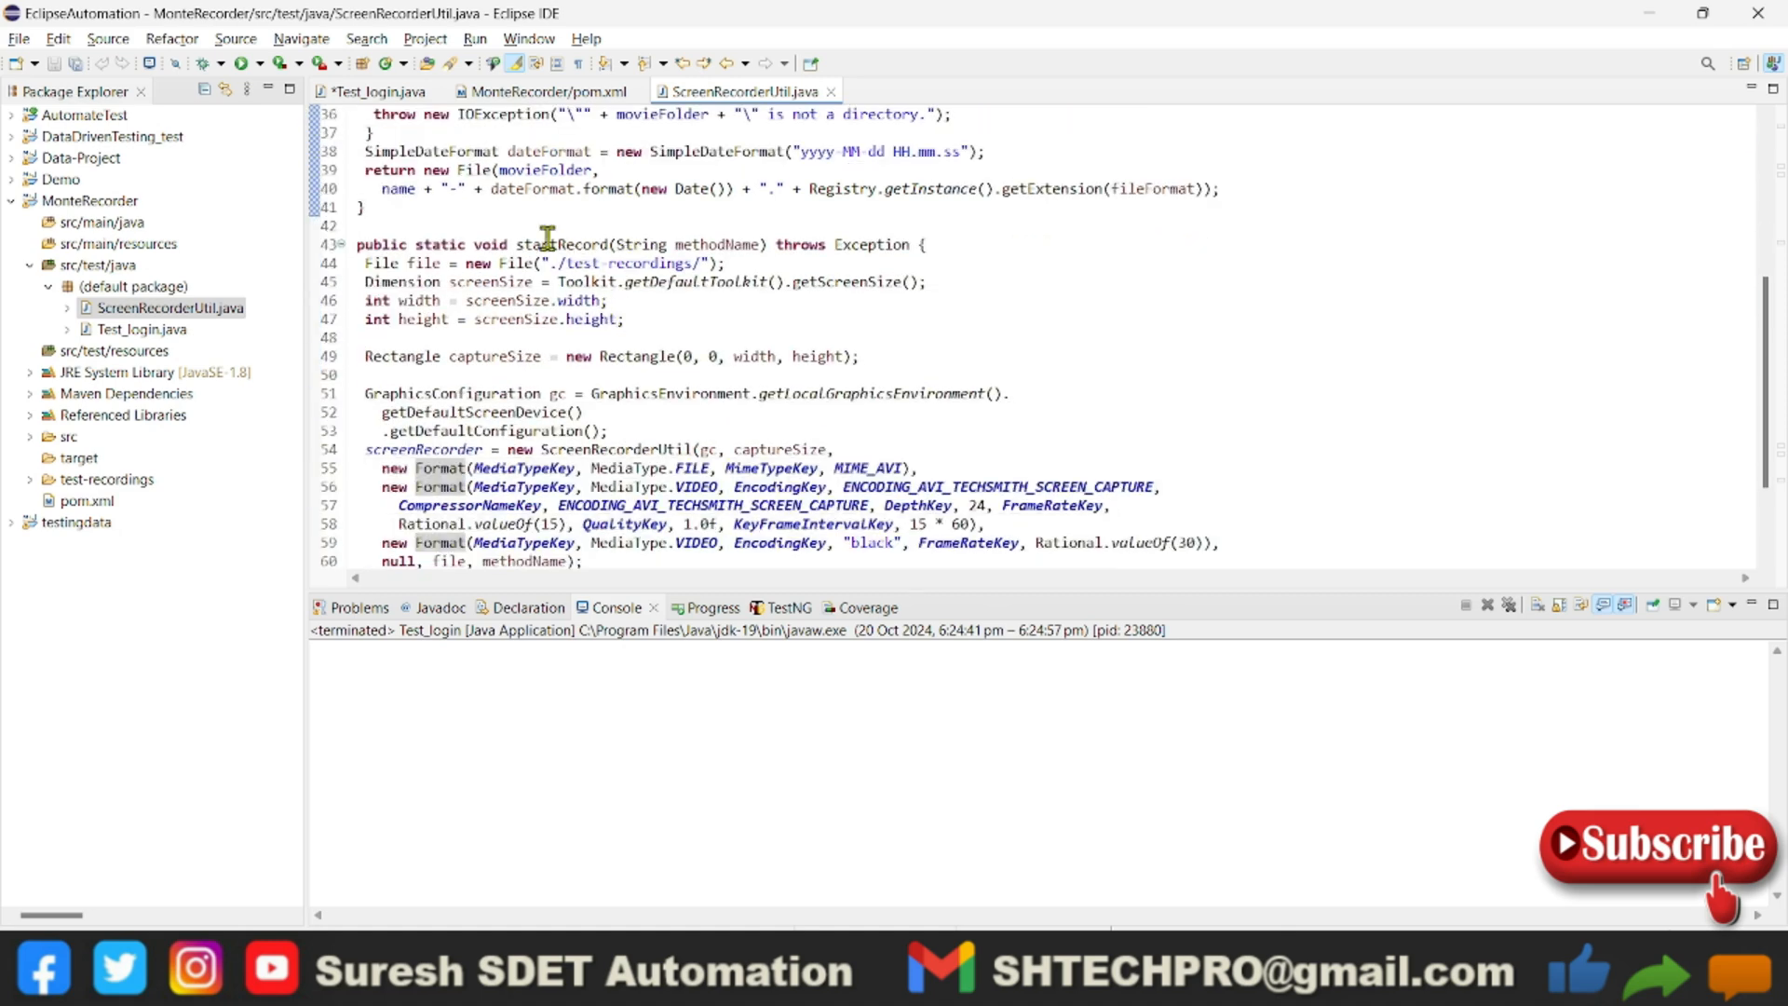
{"action": "scroll", "scroll_direction": "down", "scroll_amount": 3}
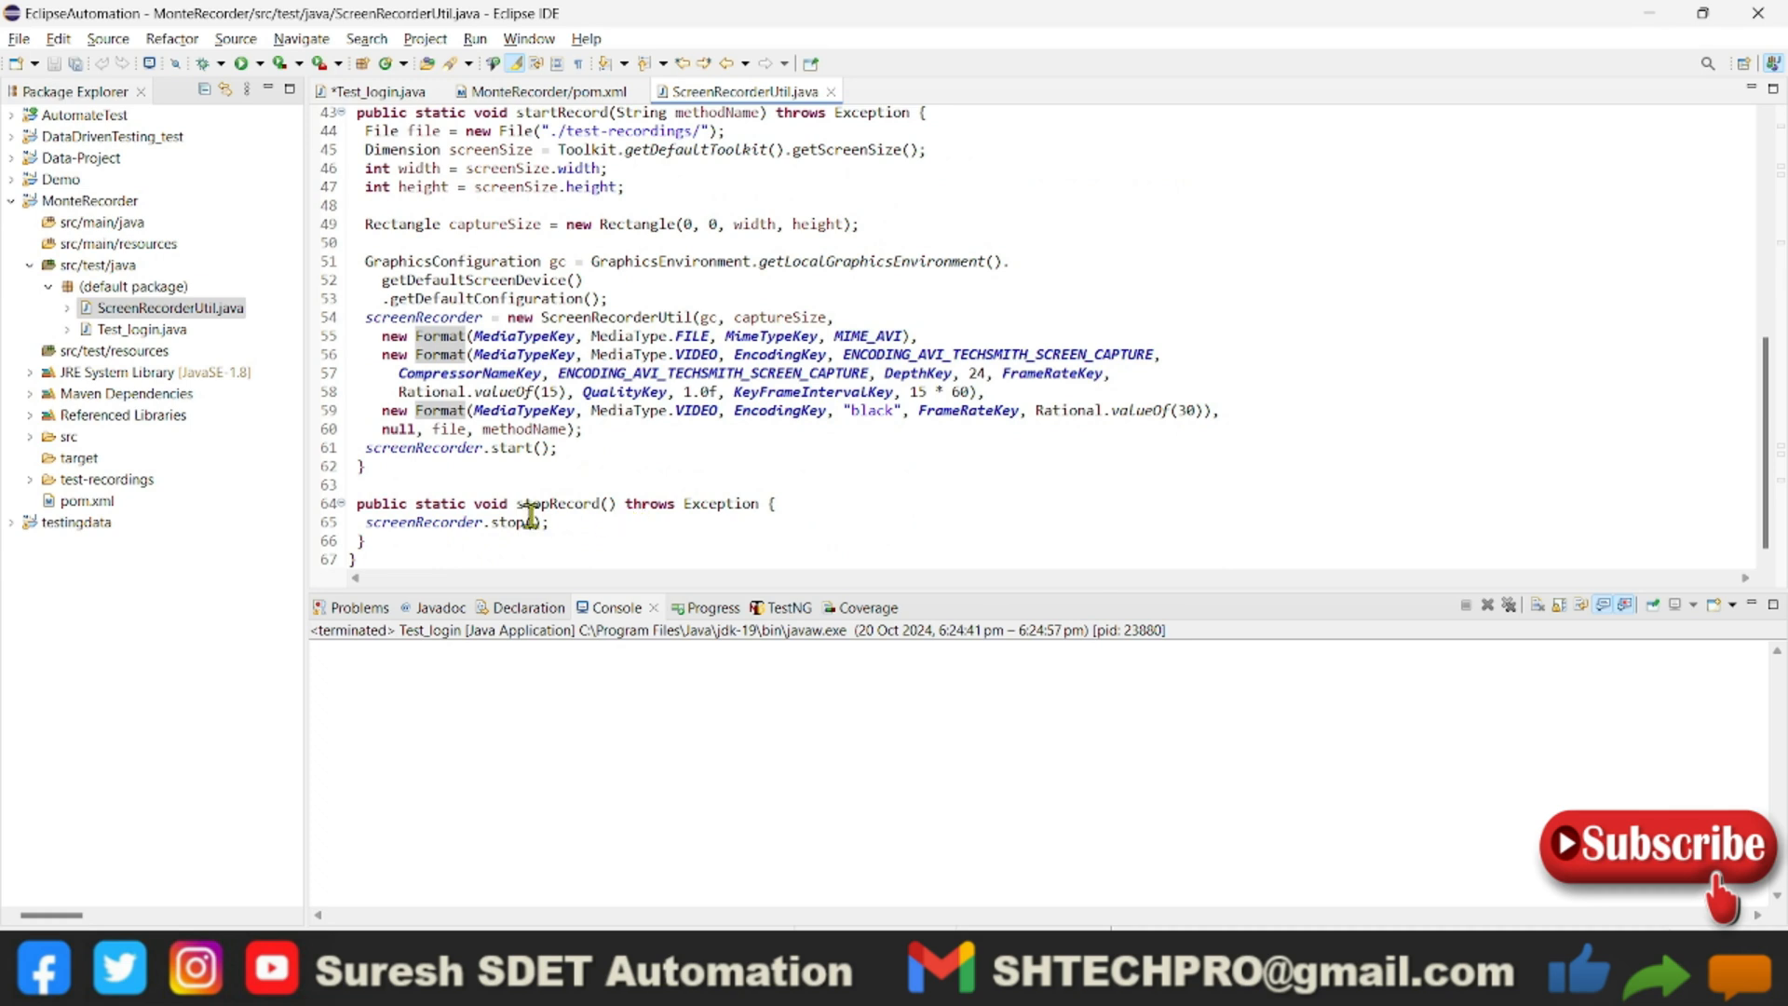
Delete the old test-recordings folder and return to the Test_login.java editor
{"action": "right_click", "coordinate": [106, 478]}
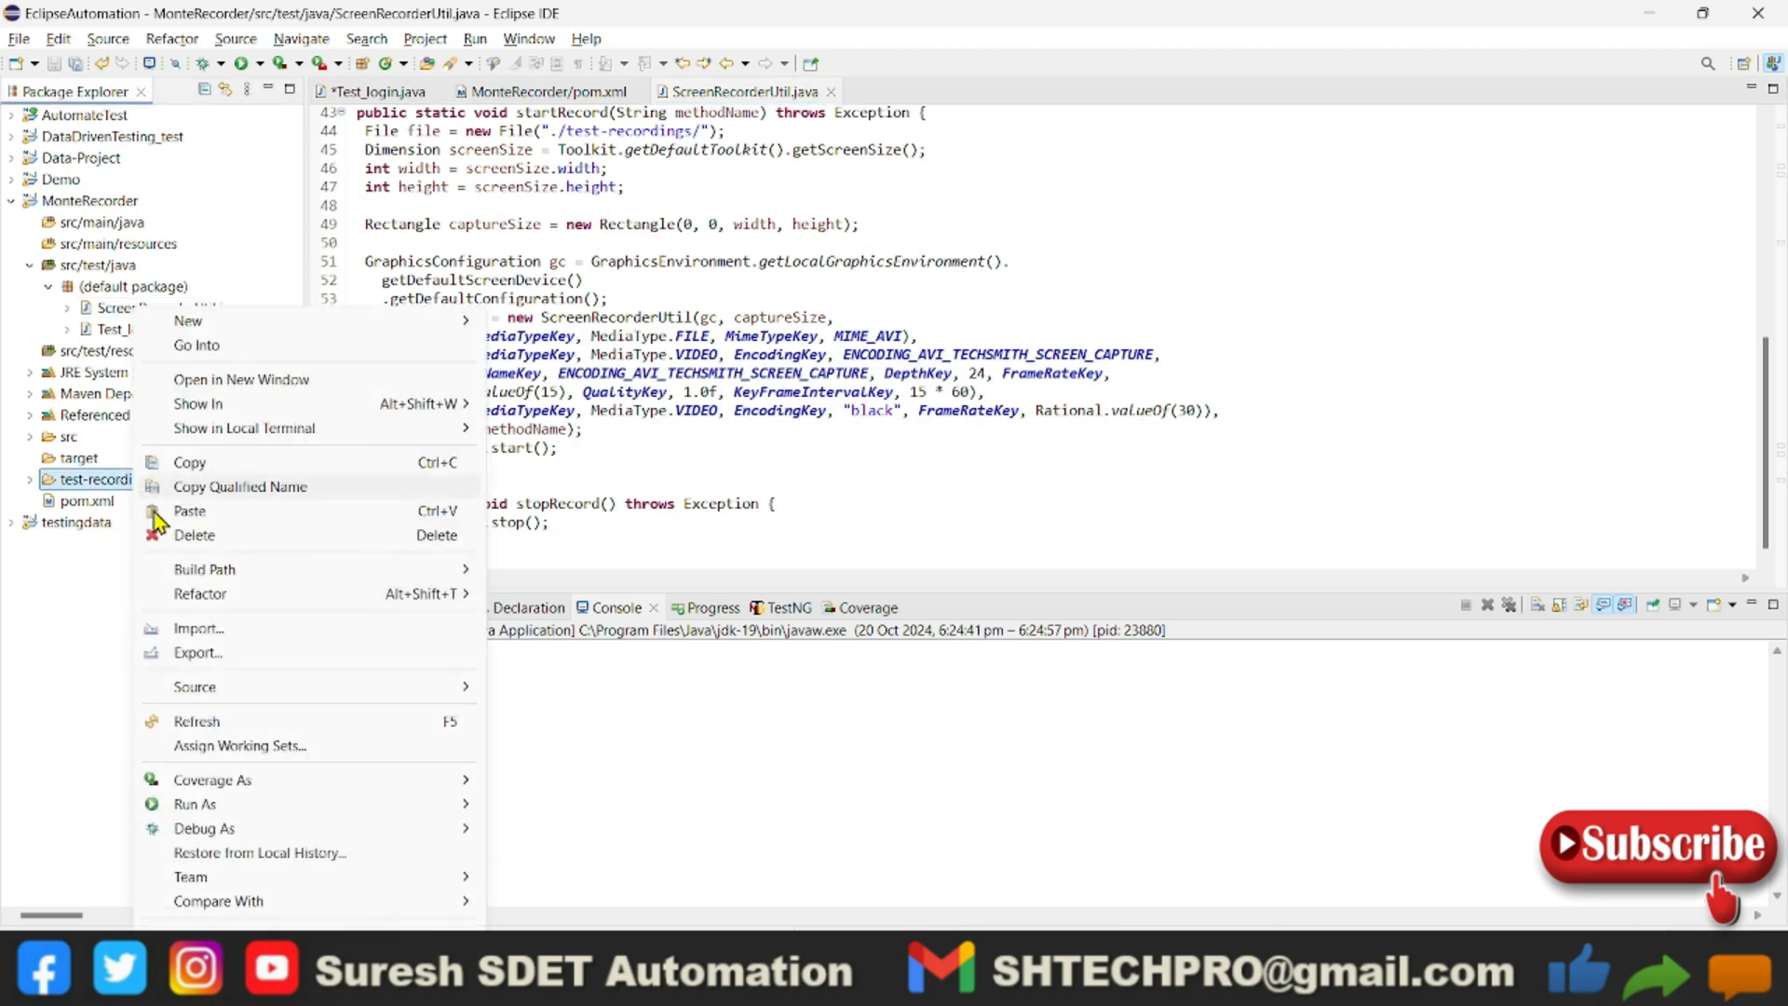
{"action": "left_click", "coordinate": [194, 534]}
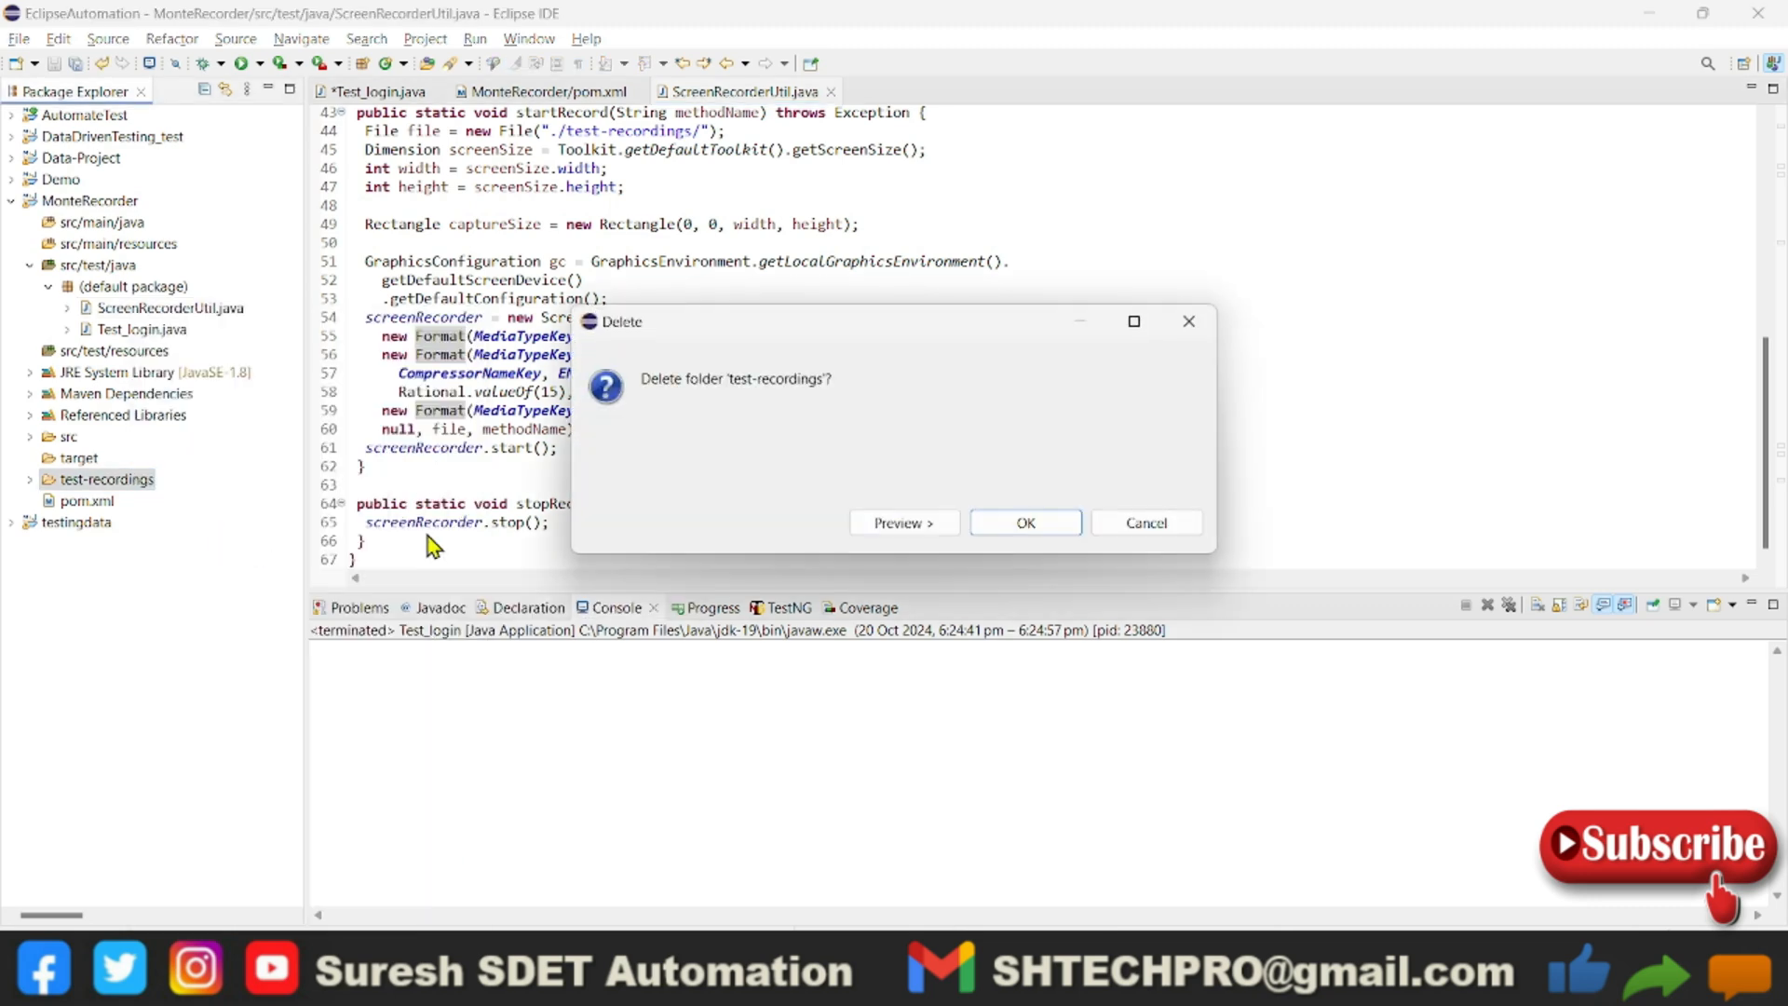
{"action": "mouse_move", "coordinate": [1025, 522]}
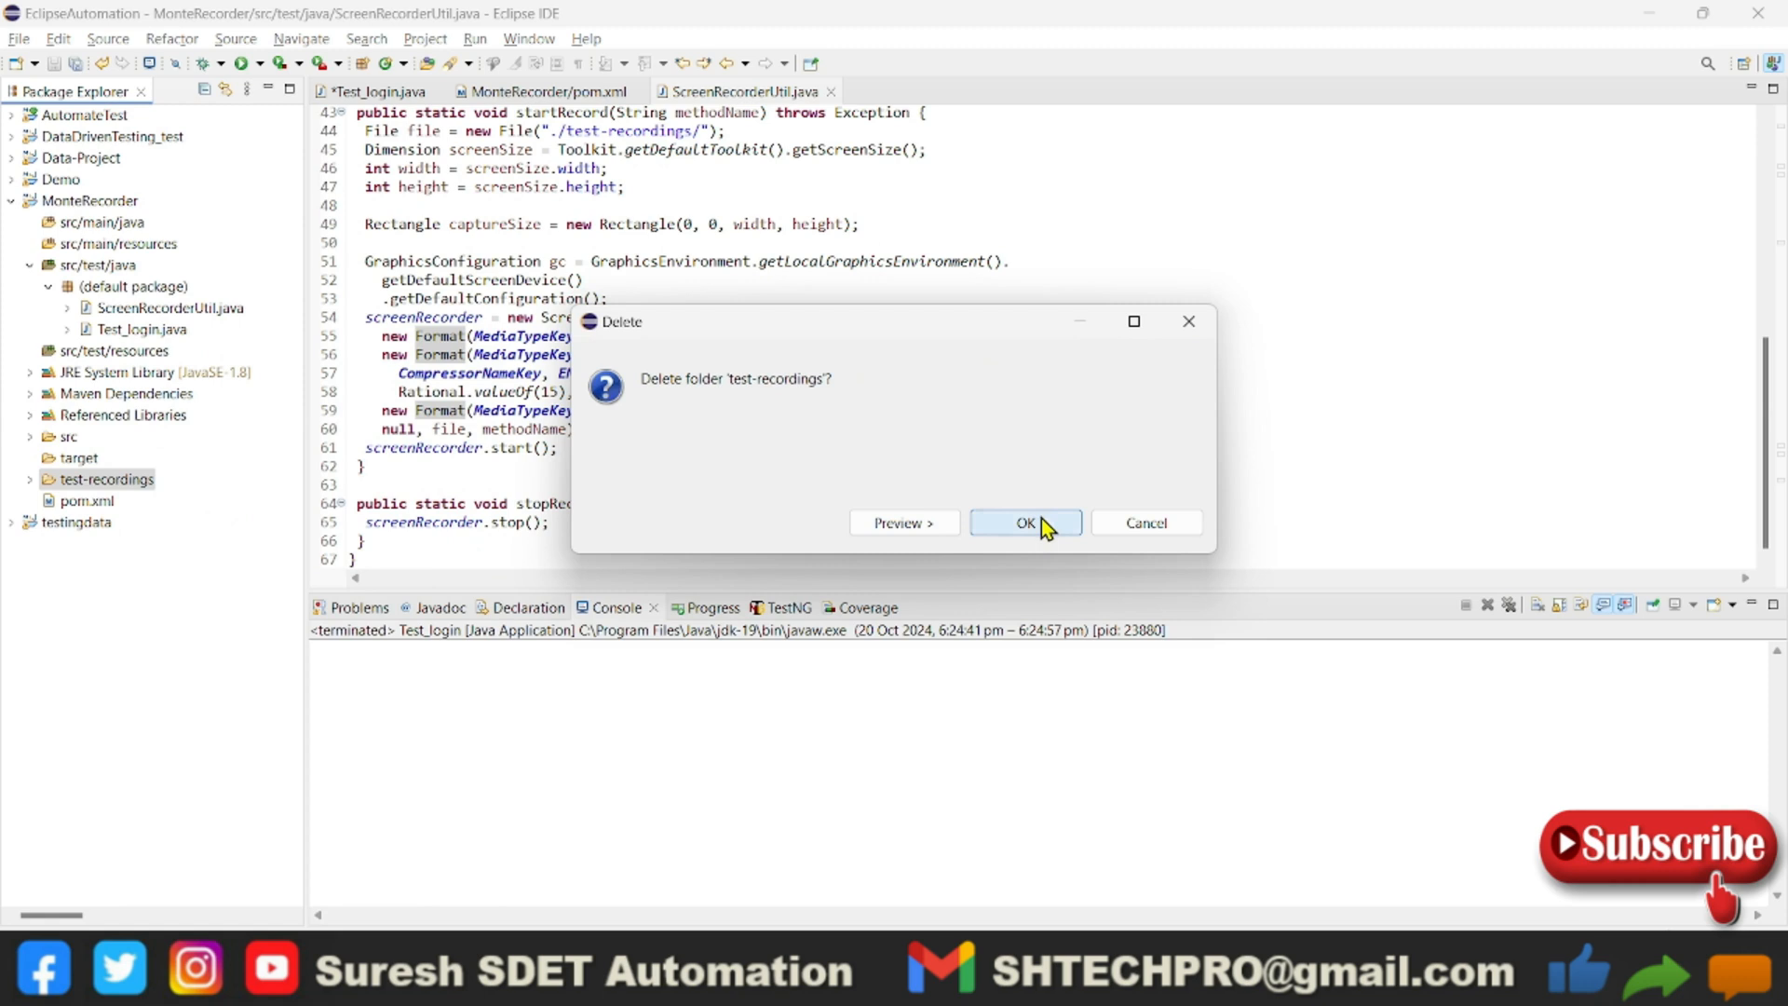
{"action": "left_click", "coordinate": [1022, 522]}
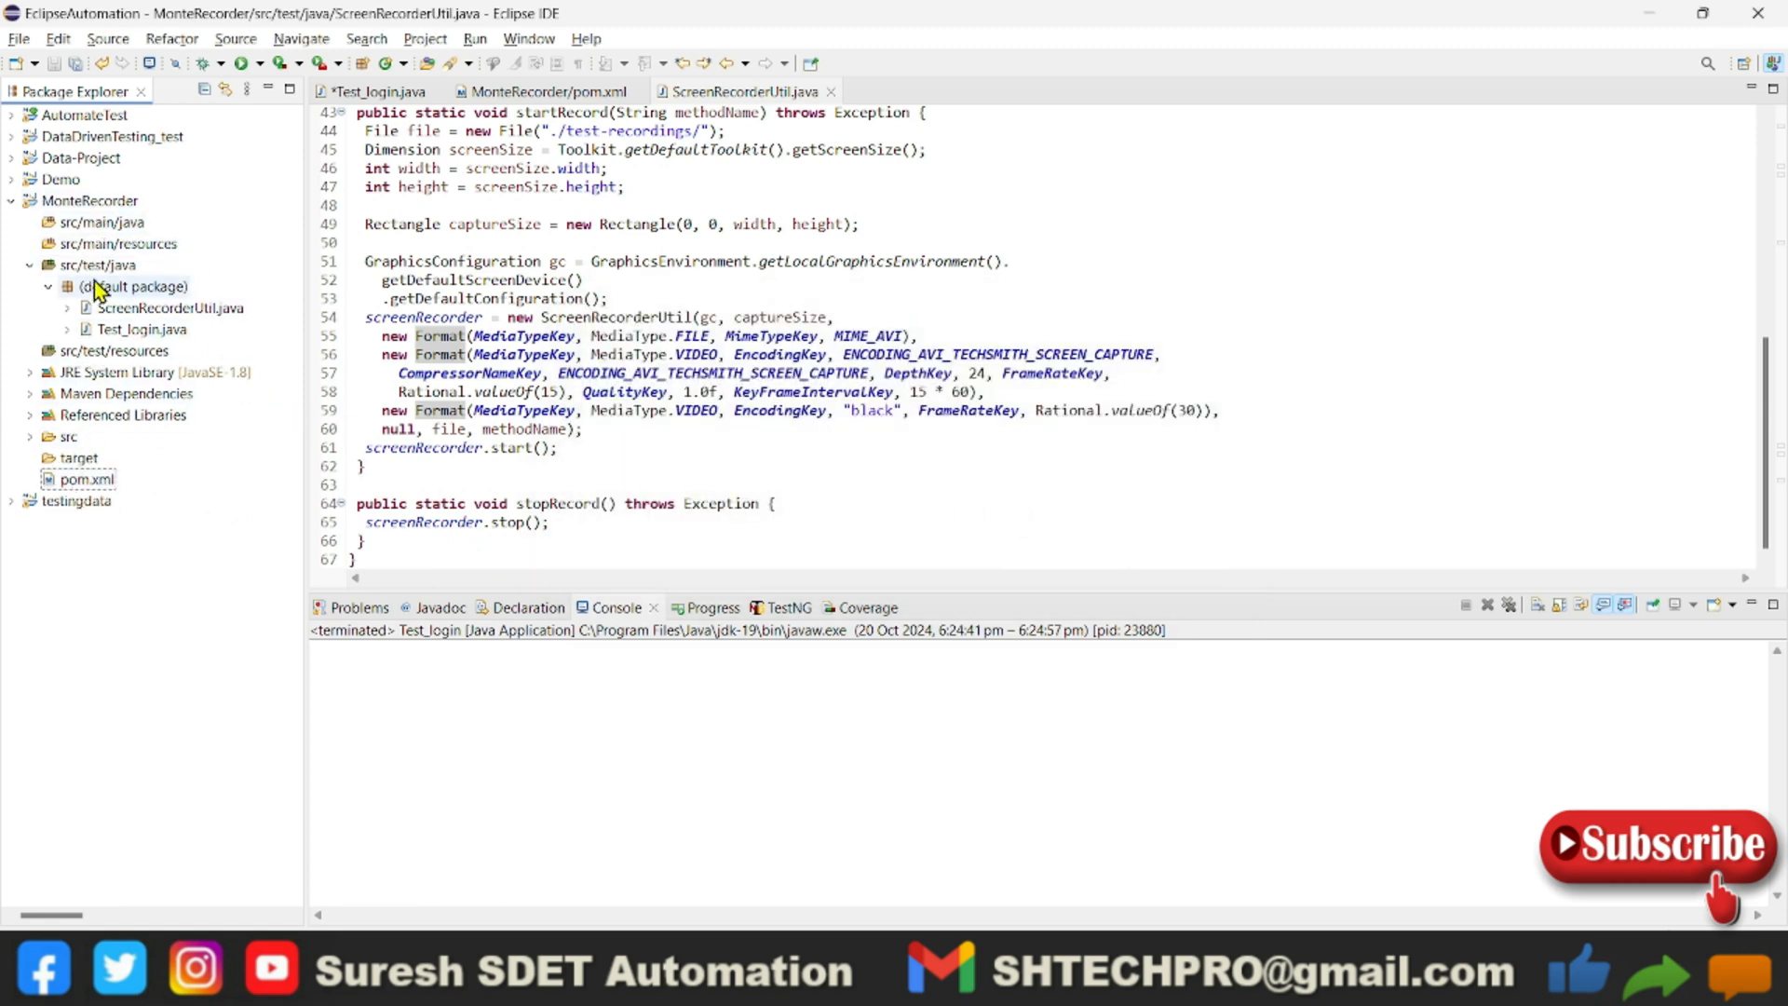
{"action": "mouse_move", "coordinate": [191, 449]}
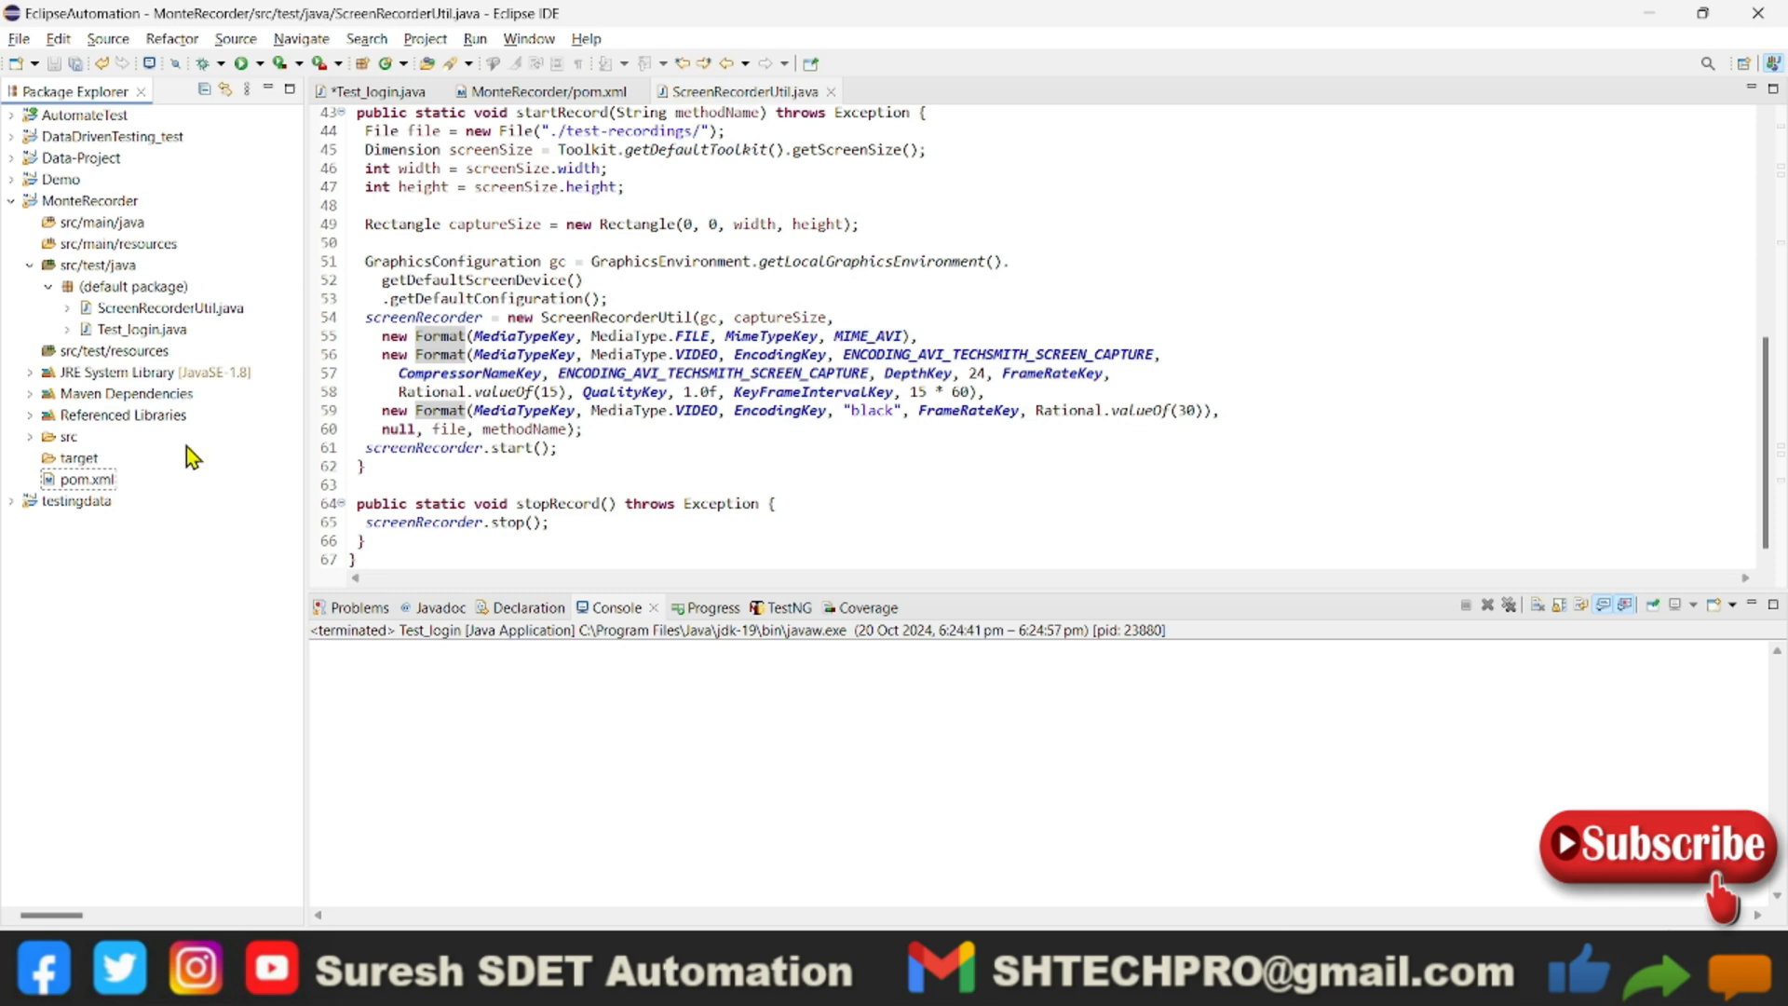
{"action": "mouse_move", "coordinate": [319, 305]}
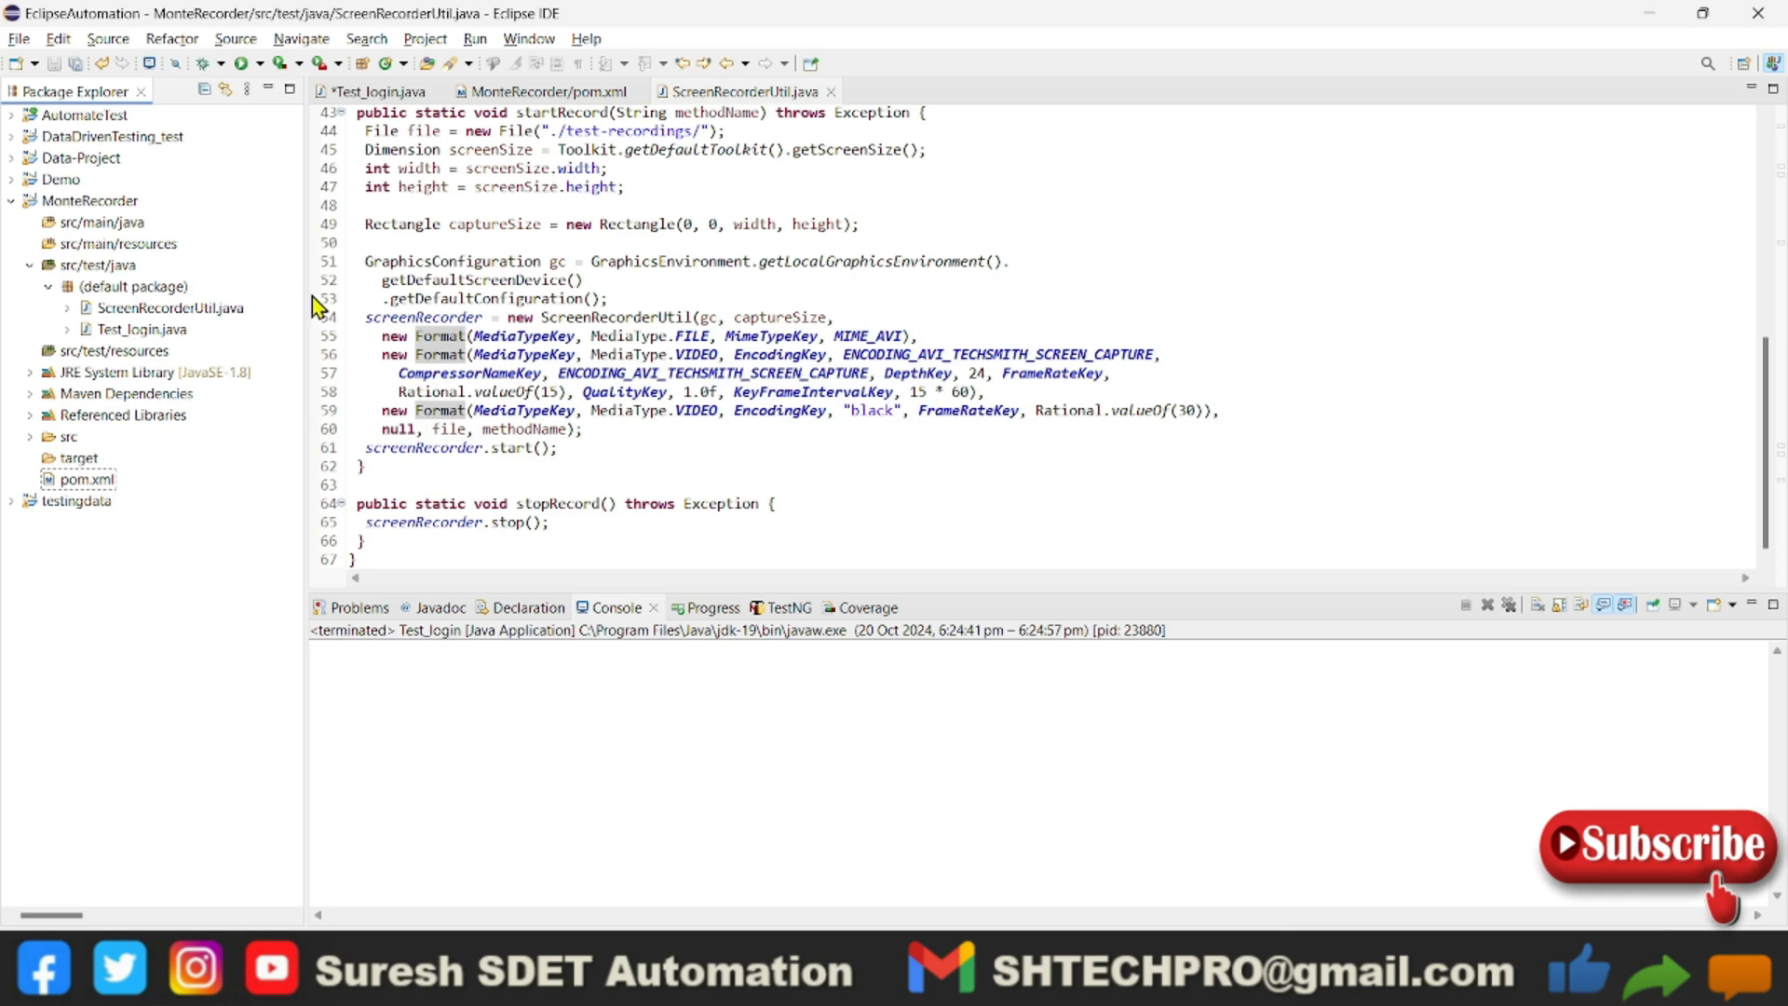
{"action": "left_click", "coordinate": [376, 91]}
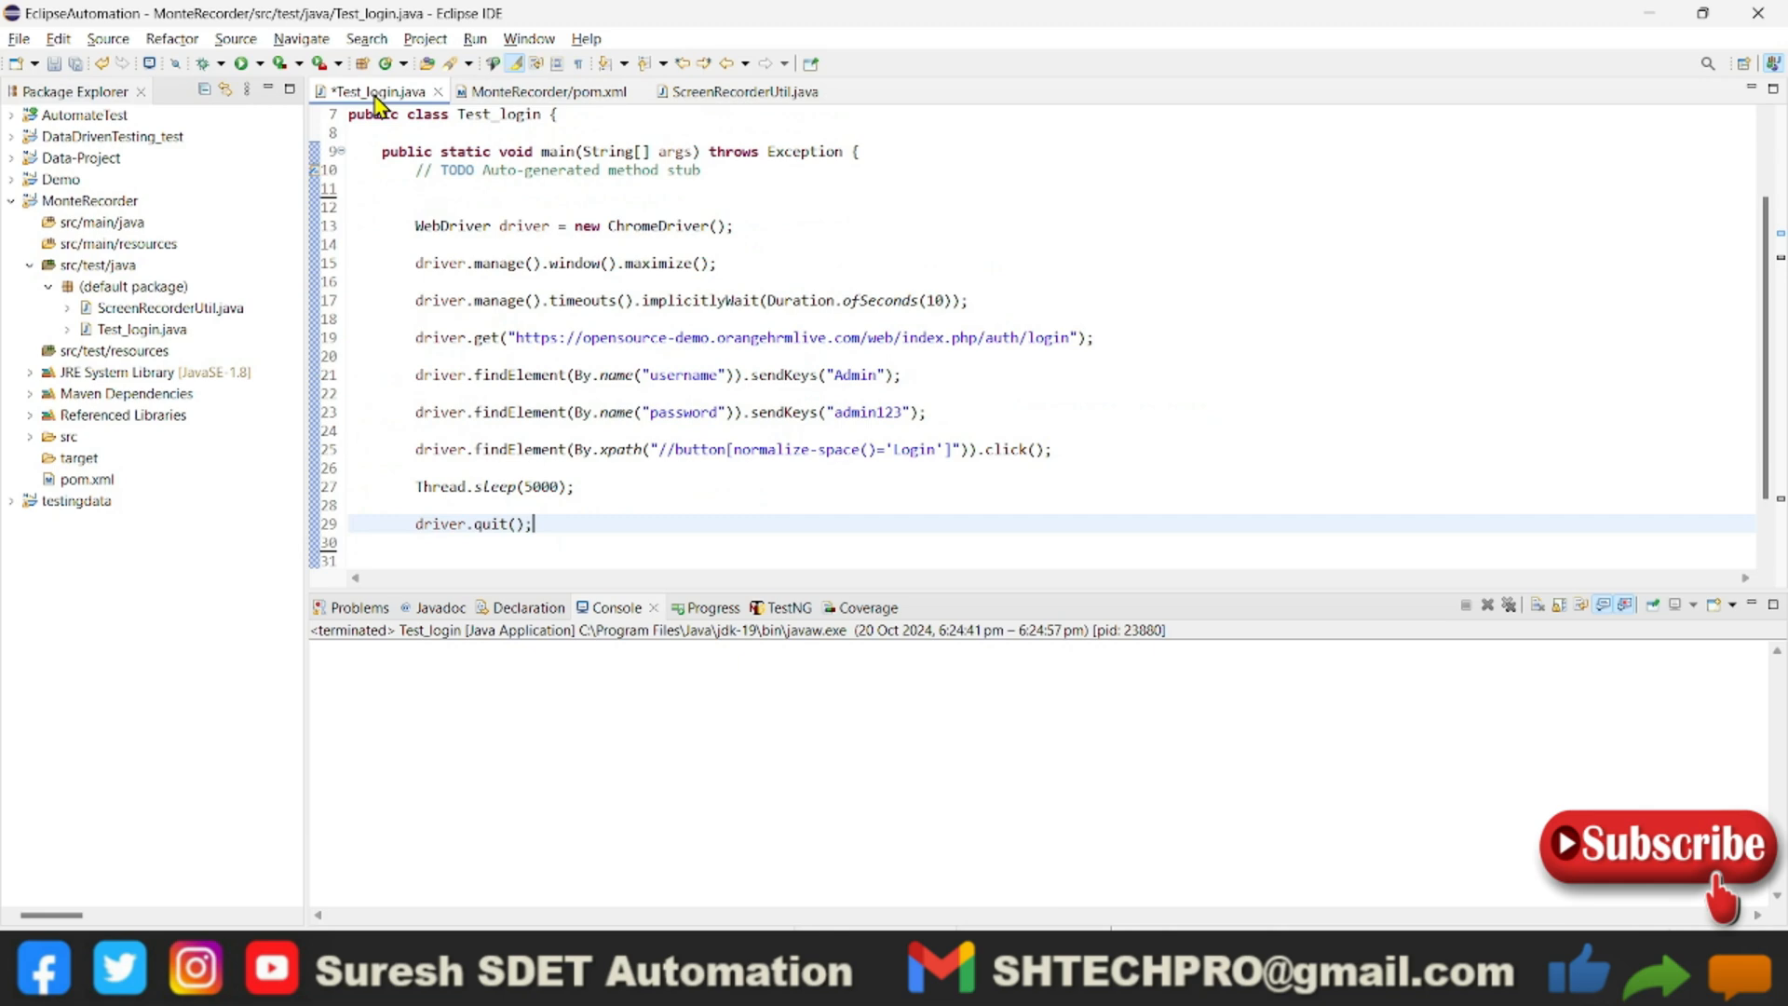
Add ScreenRecorderUtil.startRecord("main"); as the first line of main via content assist
{"action": "left_click", "coordinate": [467, 188]}
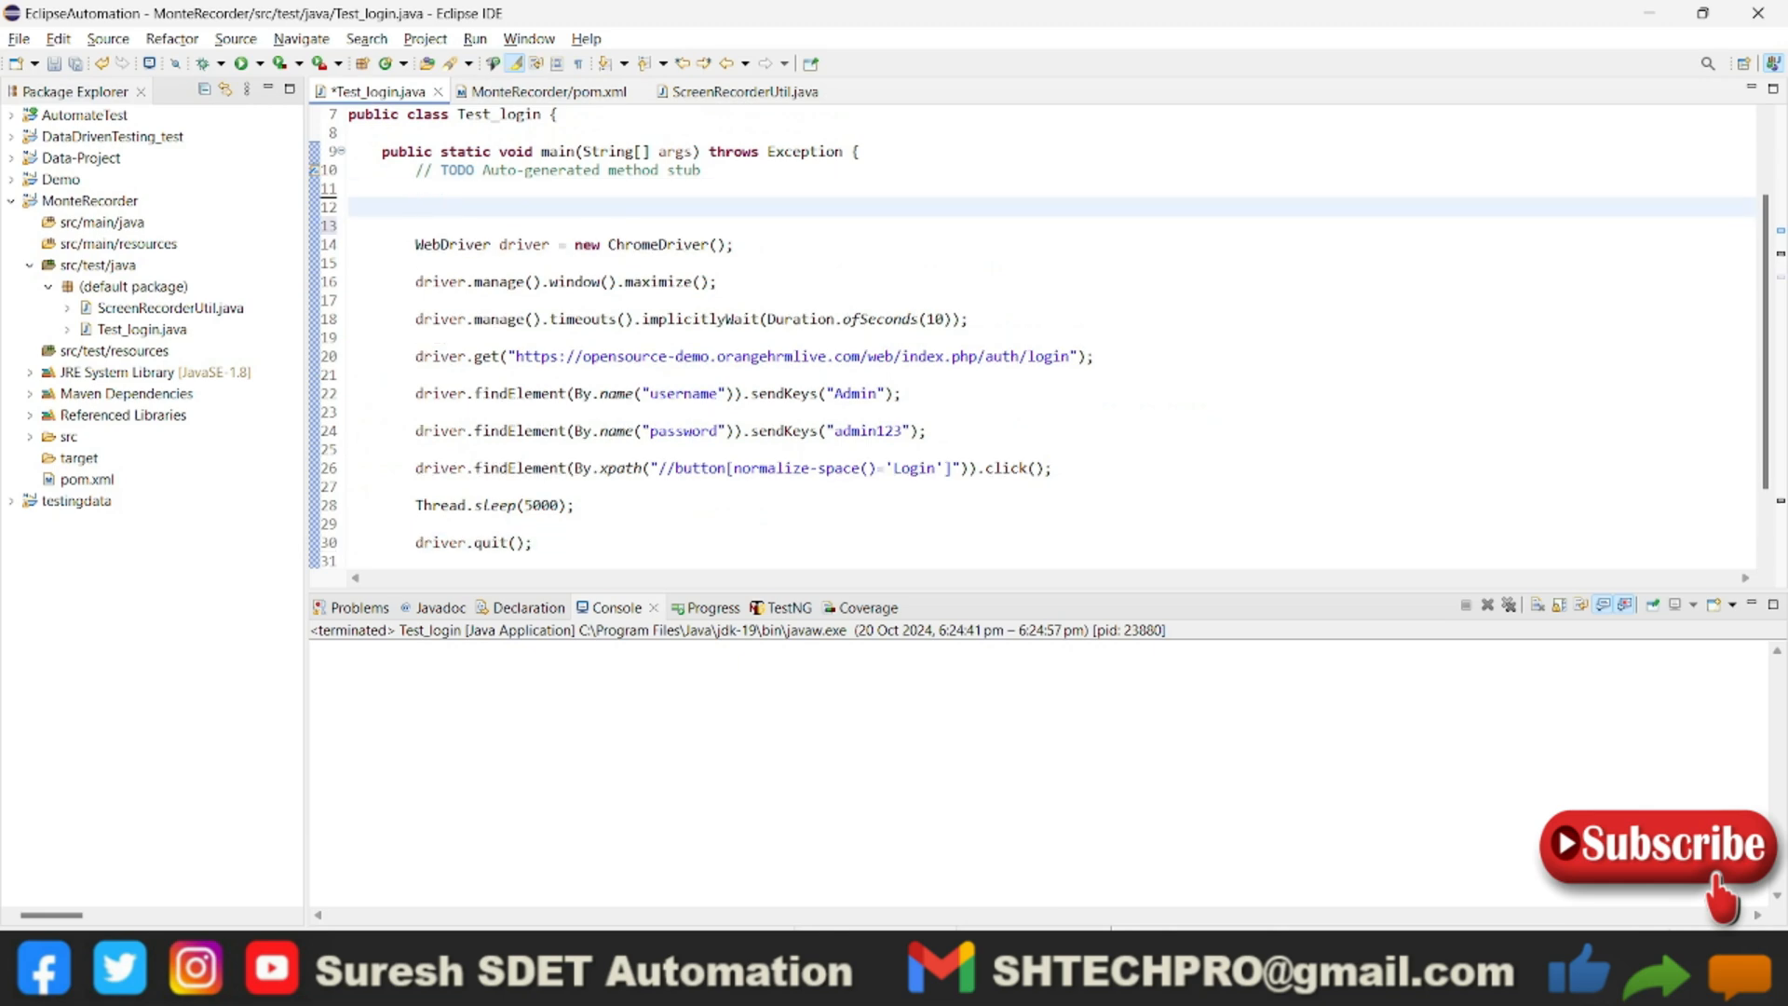
{"action": "type", "text": "s"}
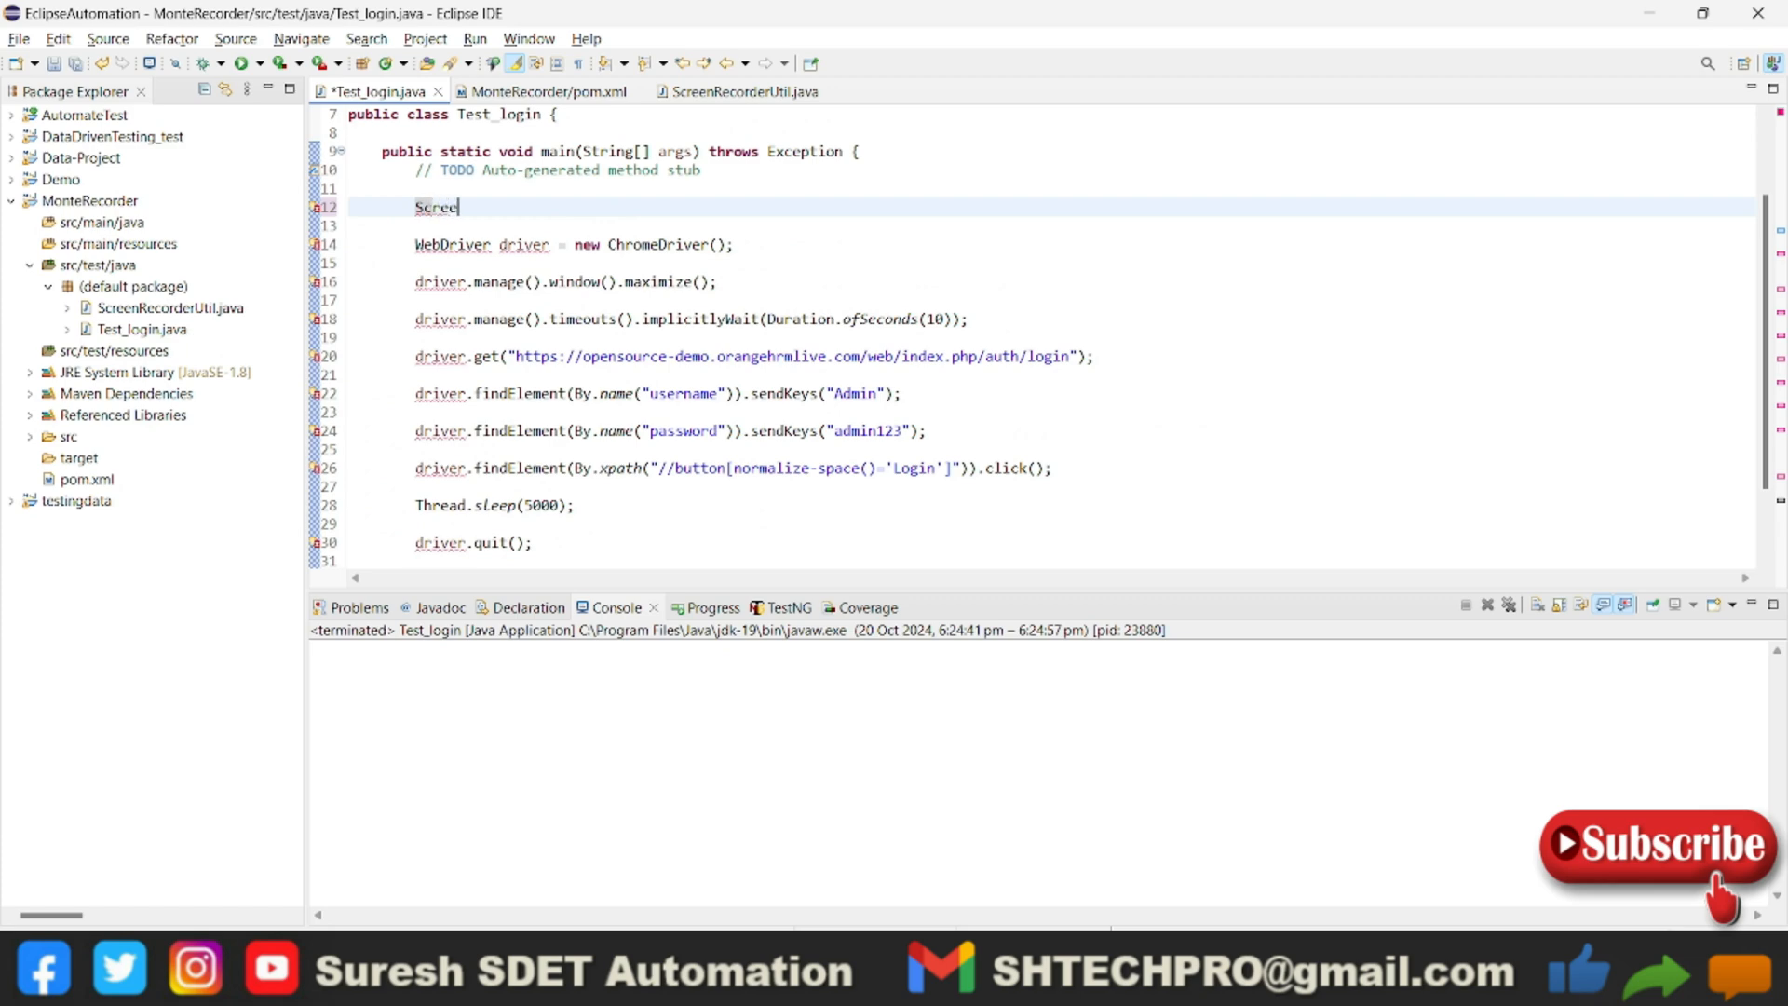
{"action": "type", "text": "nRecorderUtil"}
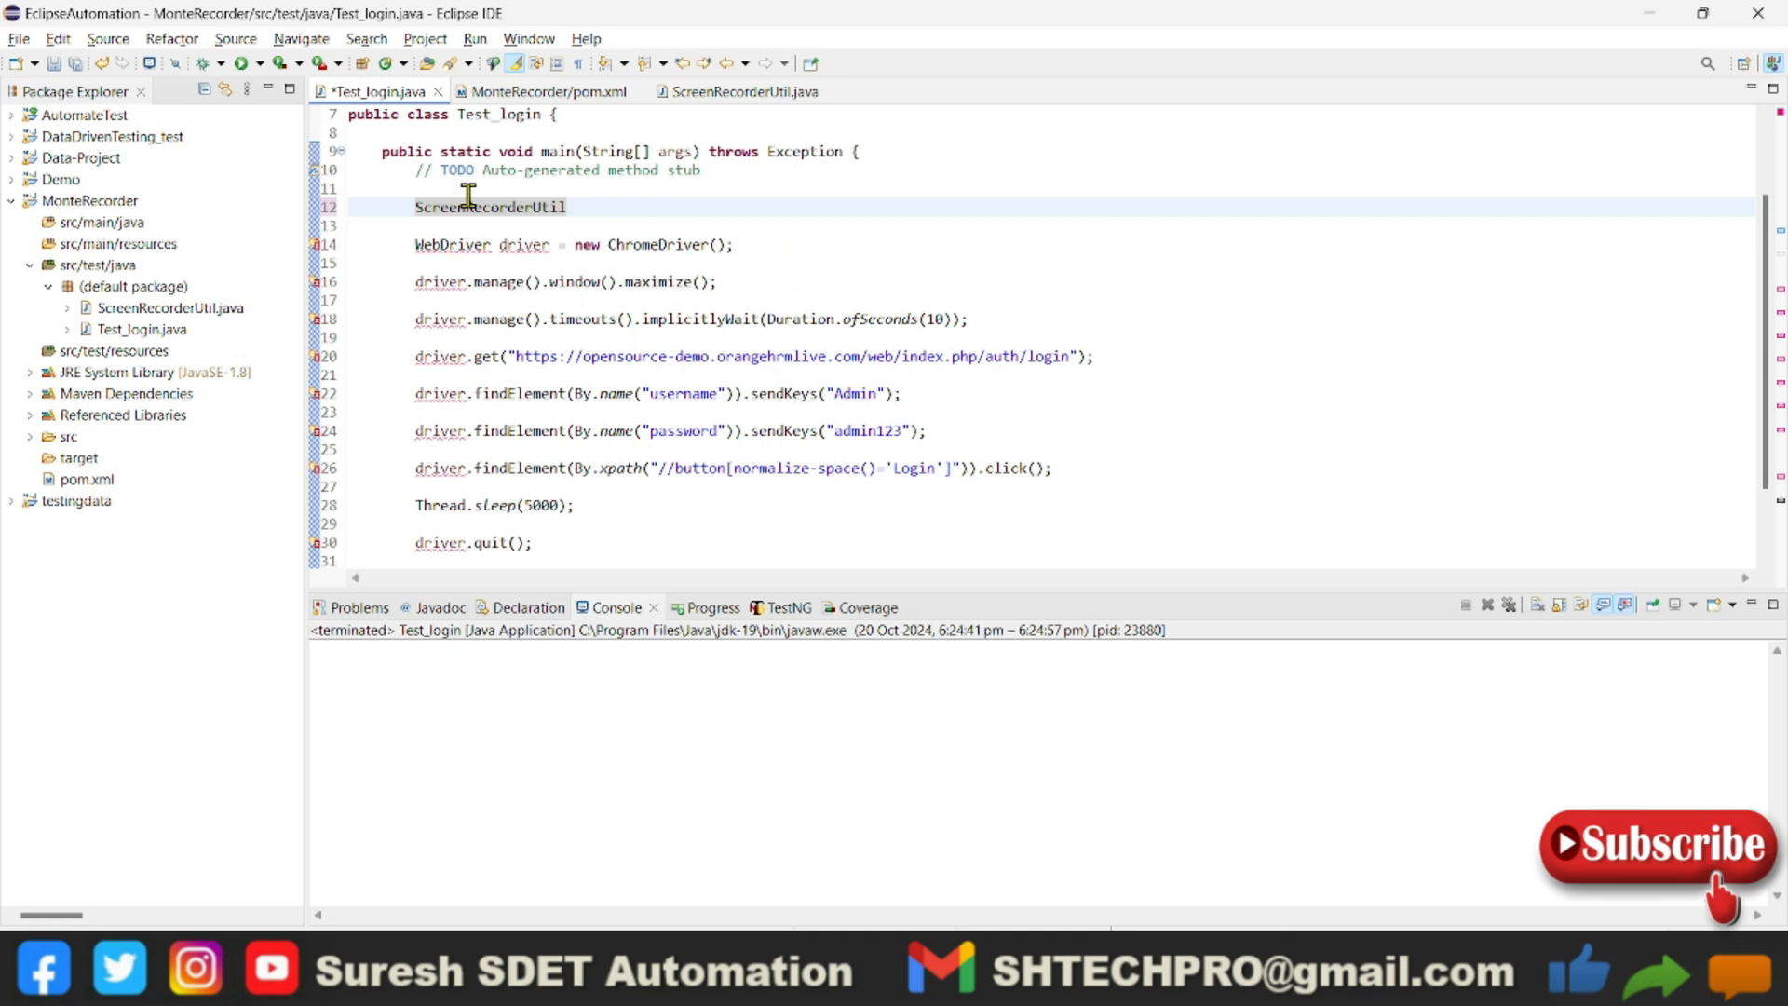
{"action": "type", "text": "."}
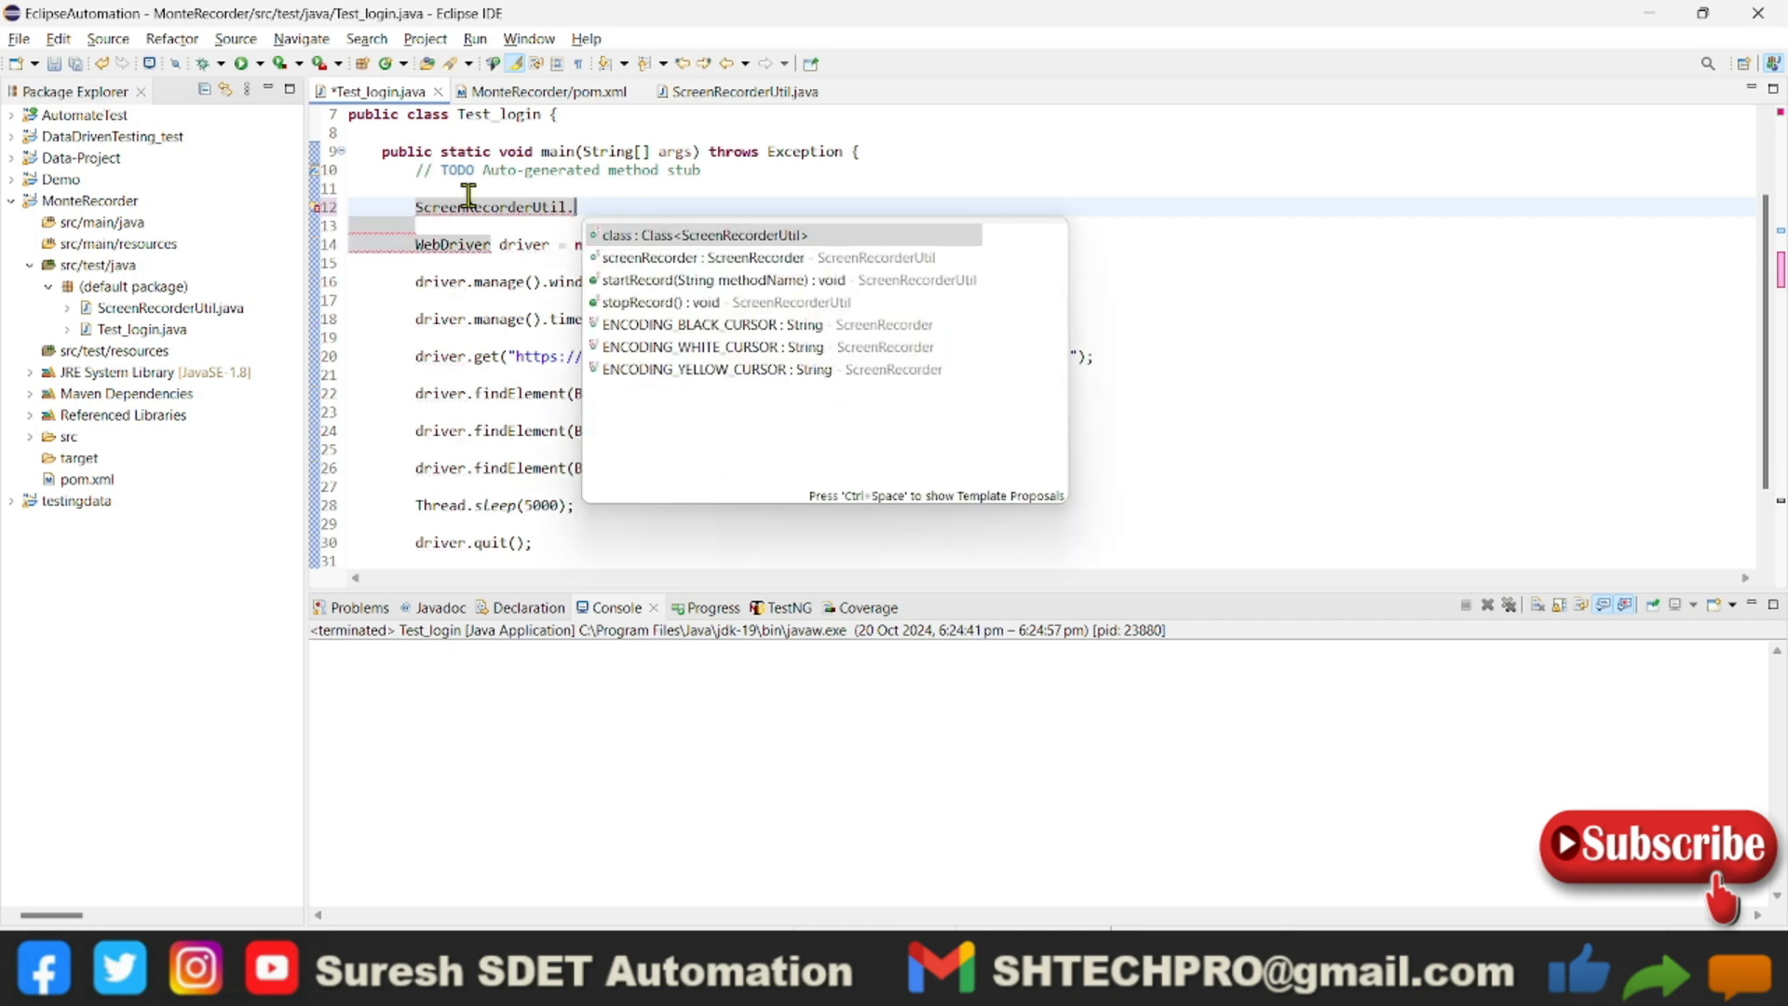
{"action": "mouse_move", "coordinate": [720, 285]}
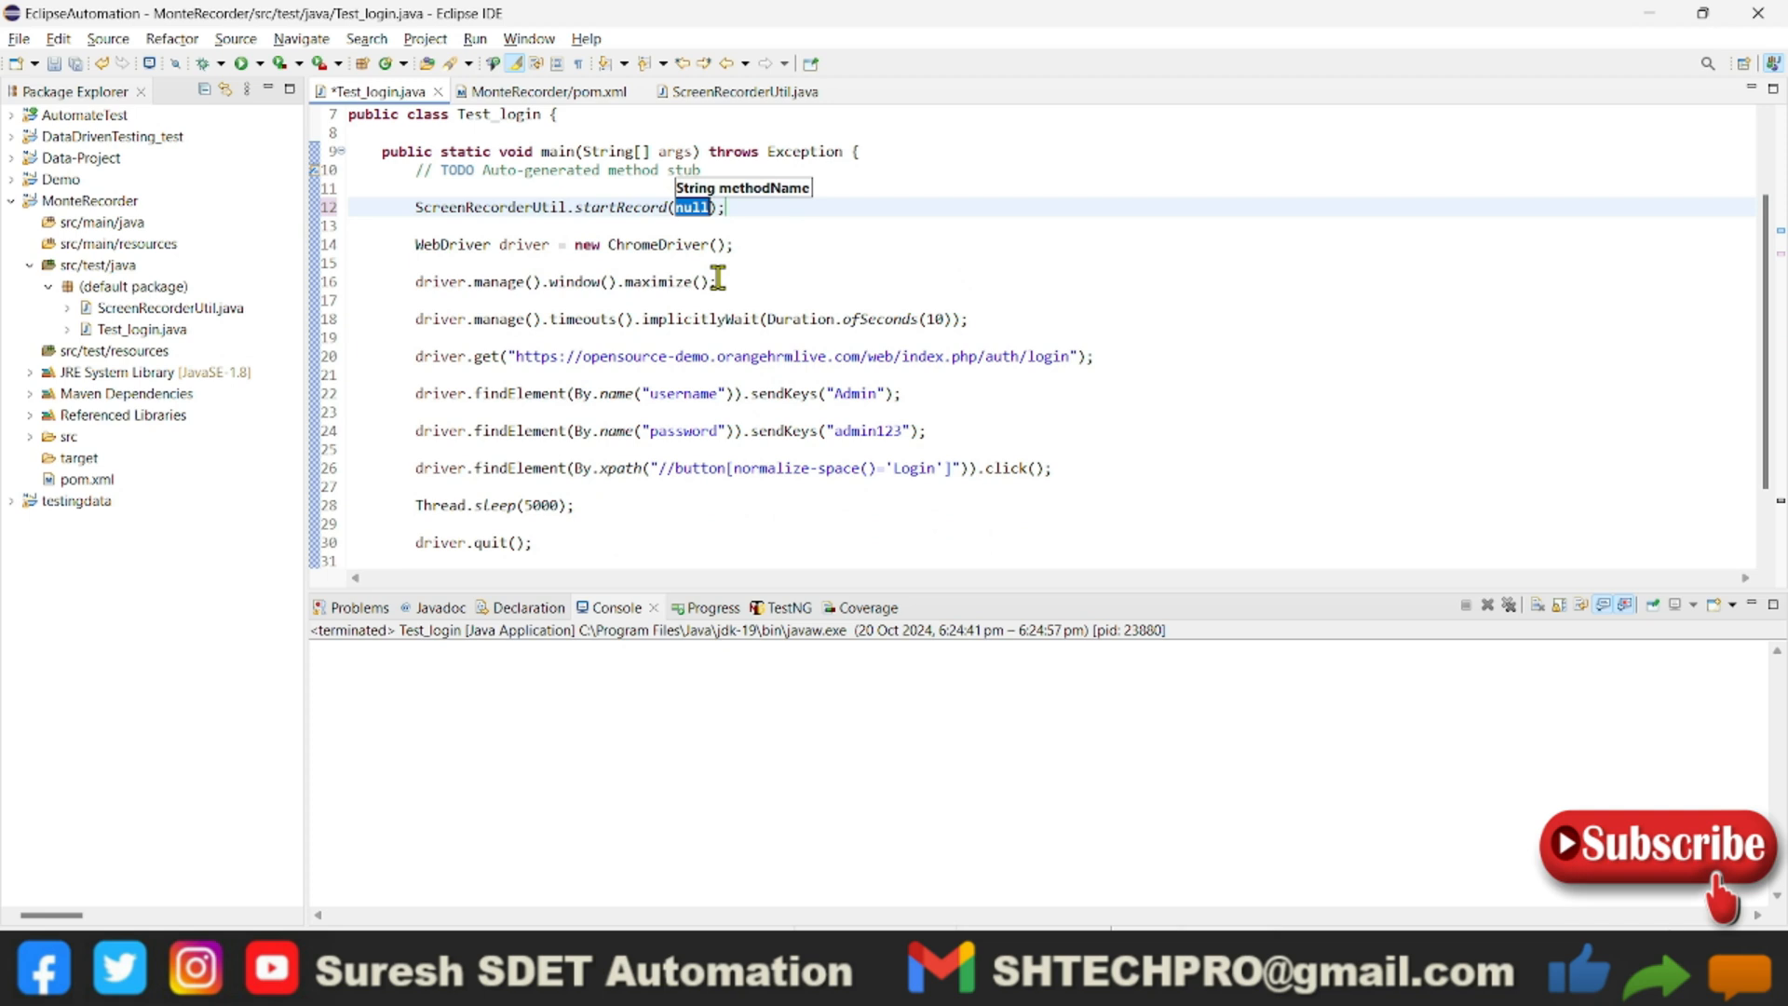
{"action": "mouse_move", "coordinate": [682, 270]}
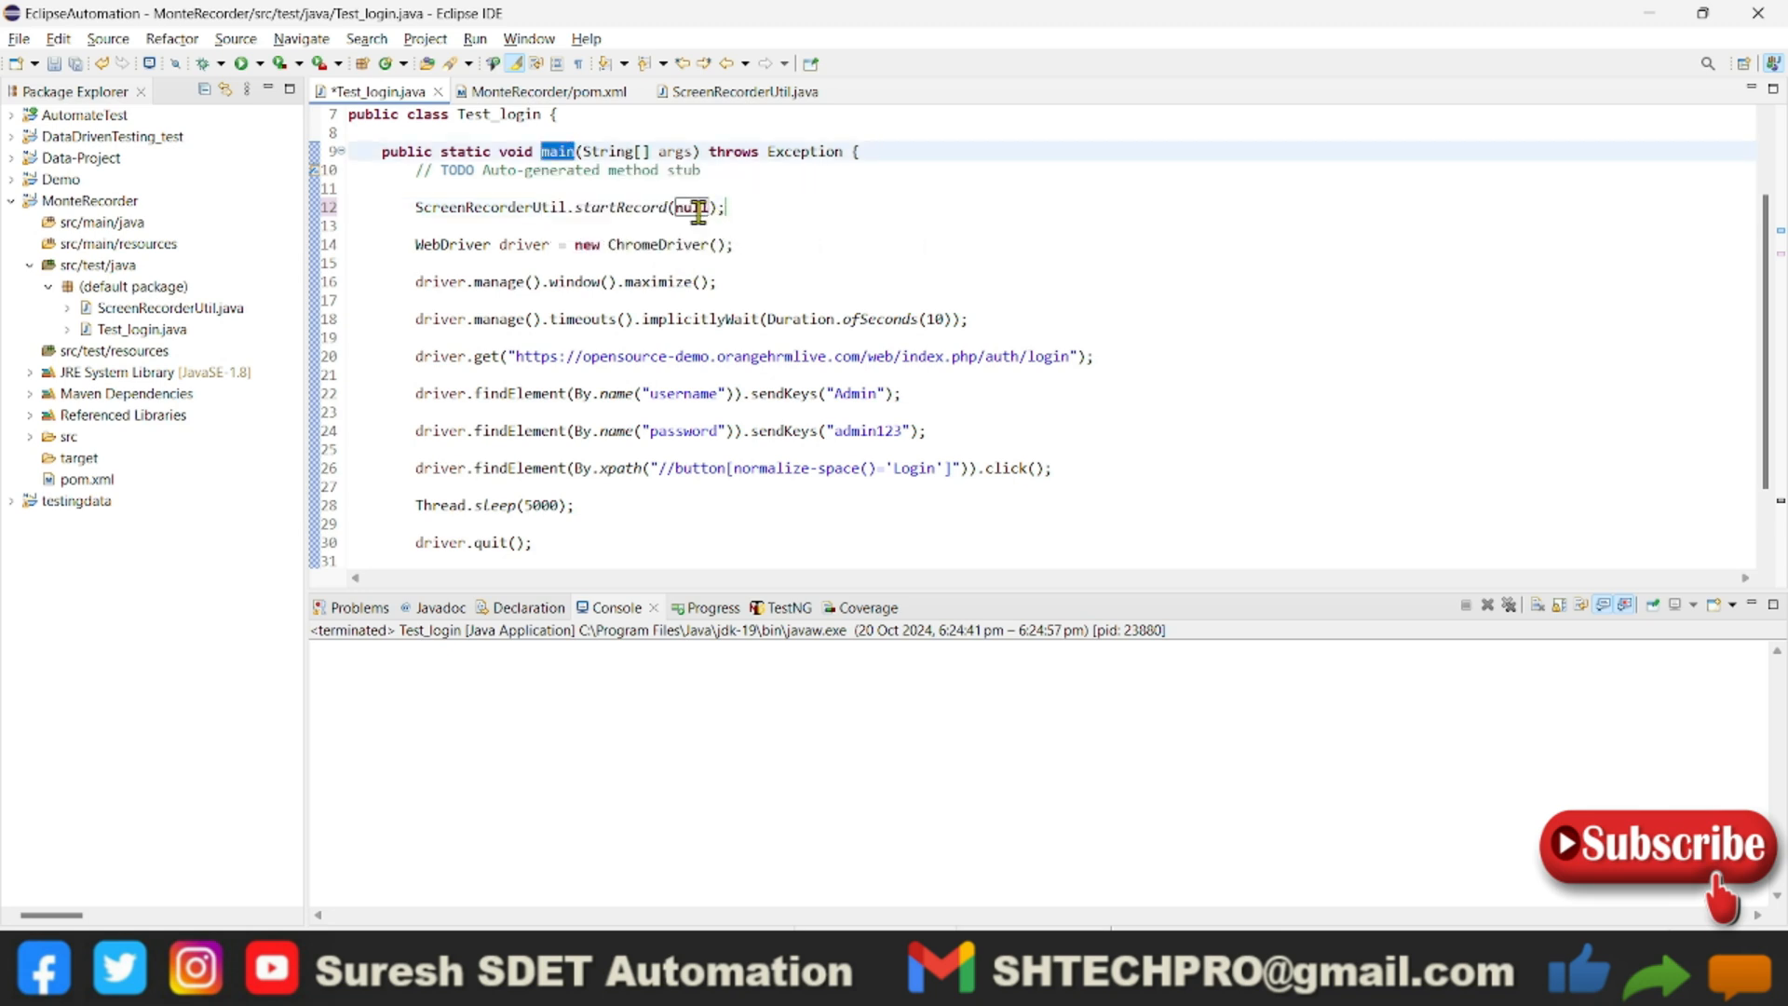
{"action": "type", "text": "\"\""}
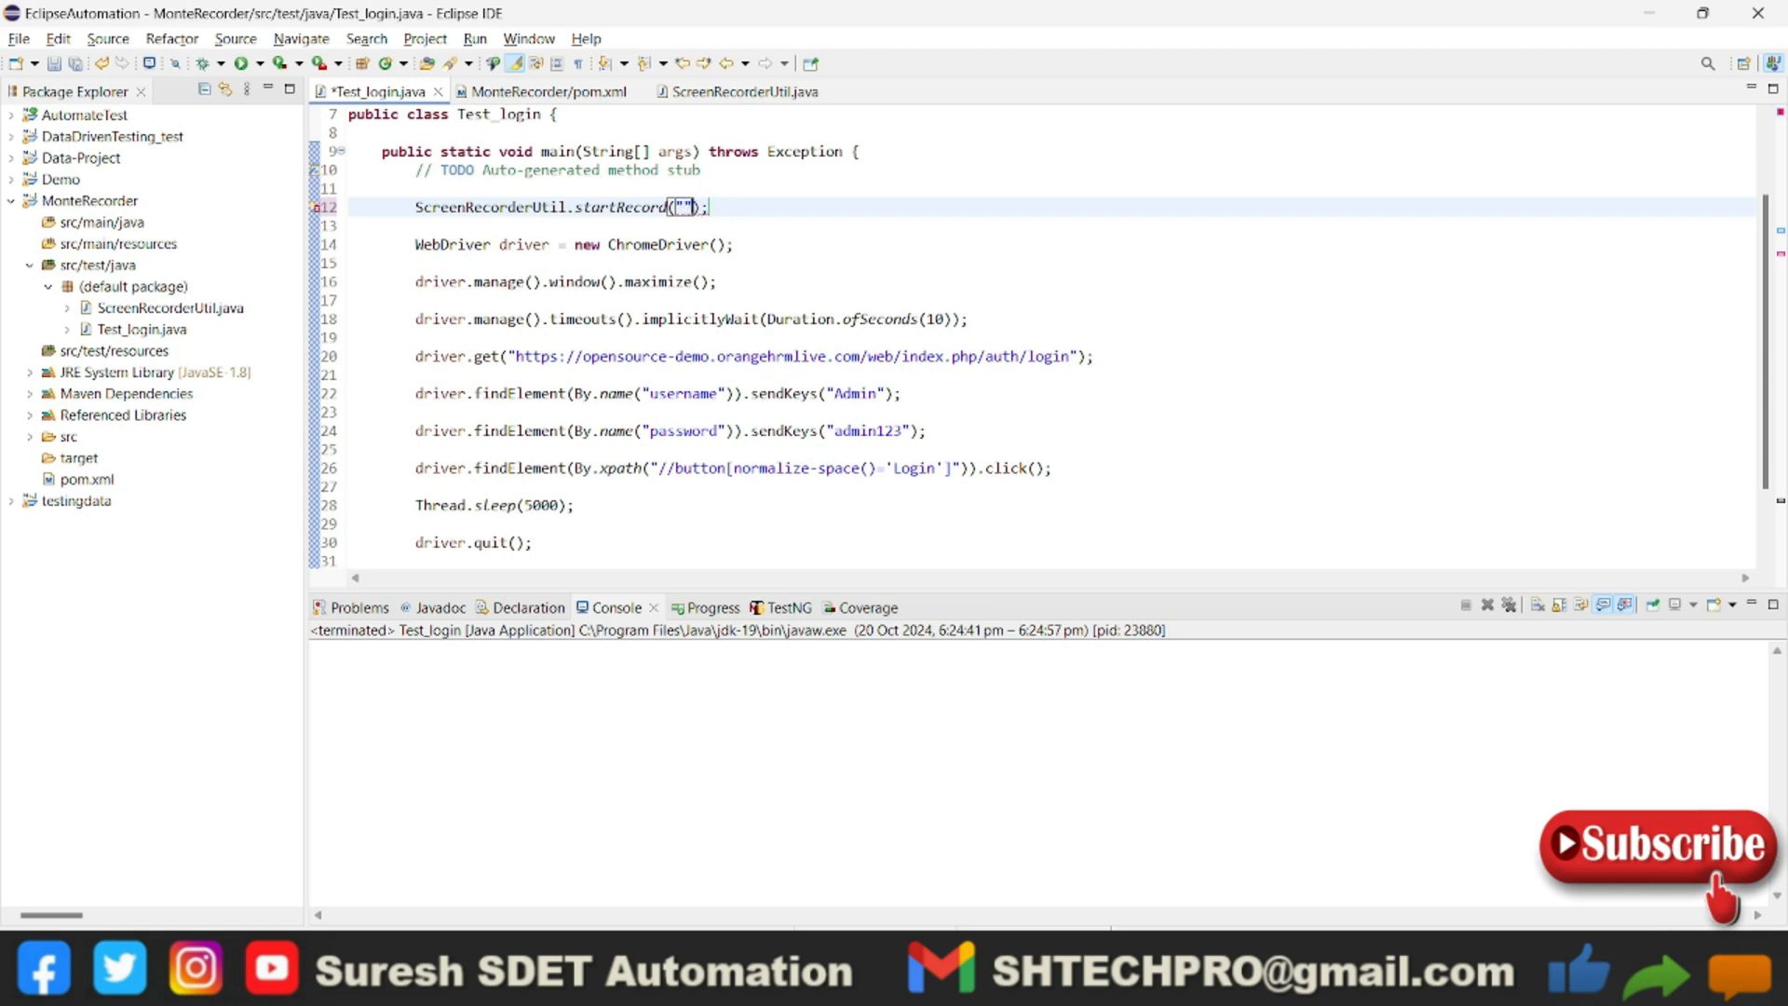
{"action": "type", "text": "main"}
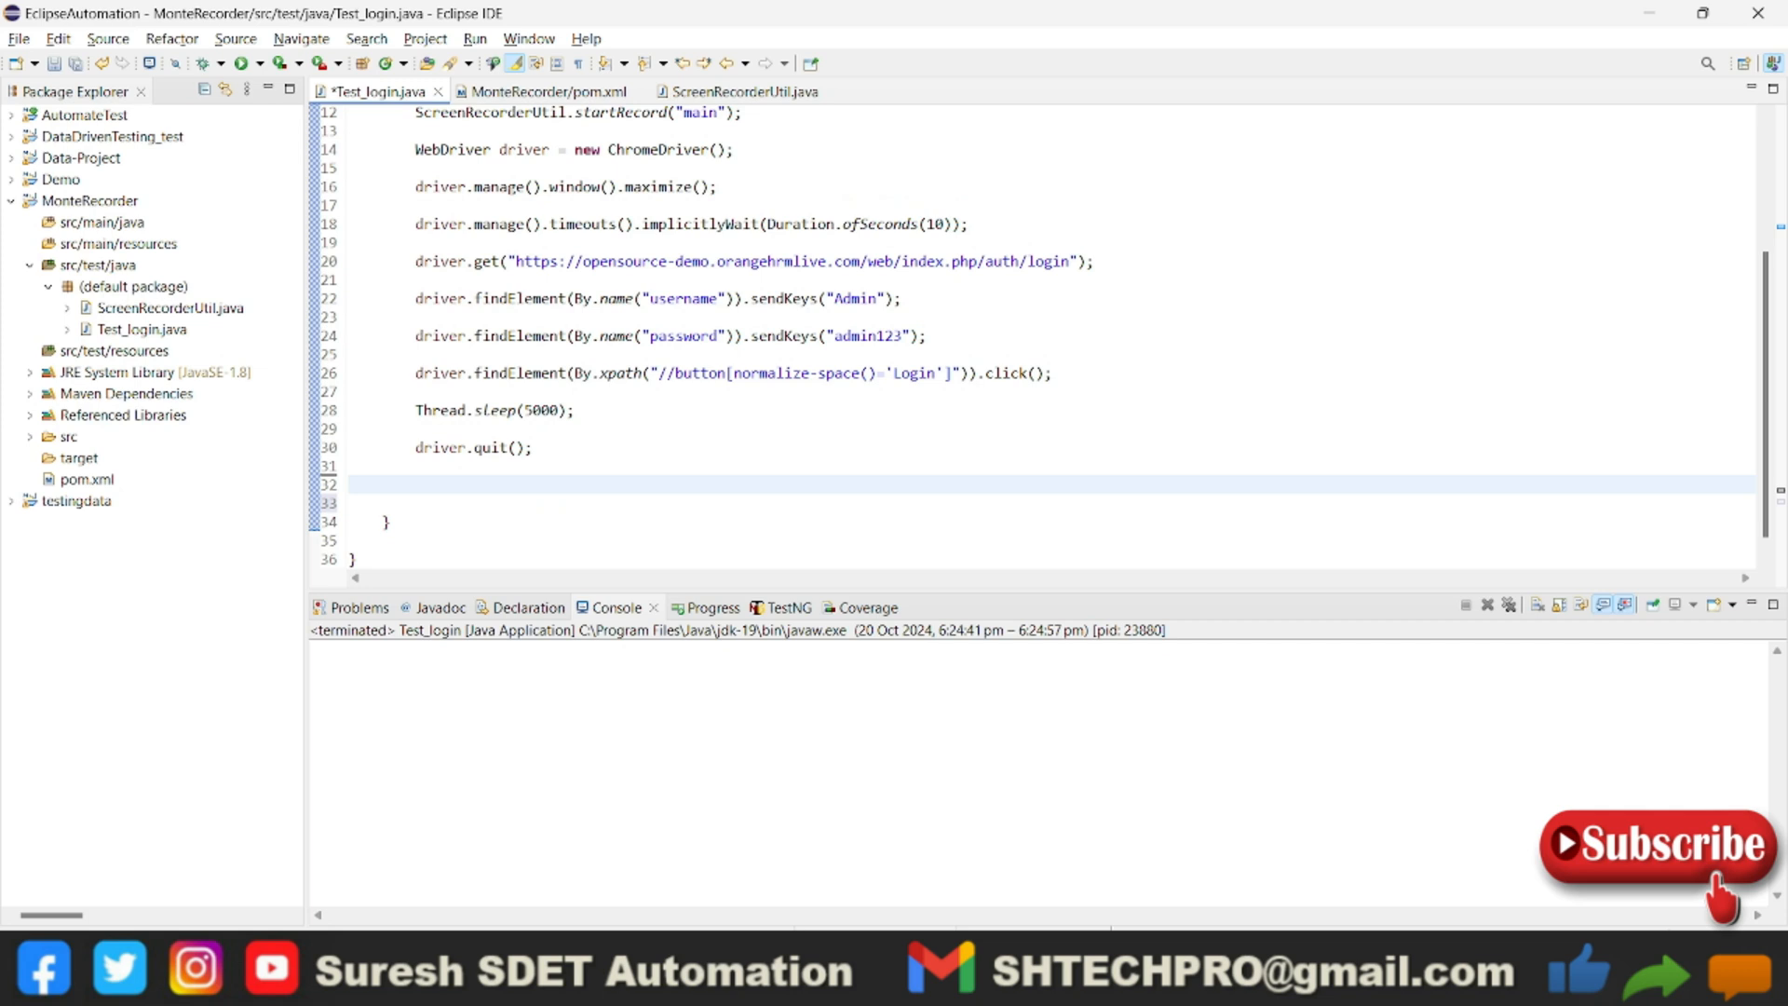
Add ScreenRecorderUtil.stopRecord(); after driver.quit() via content assist
{"action": "type", "text": "Sc"}
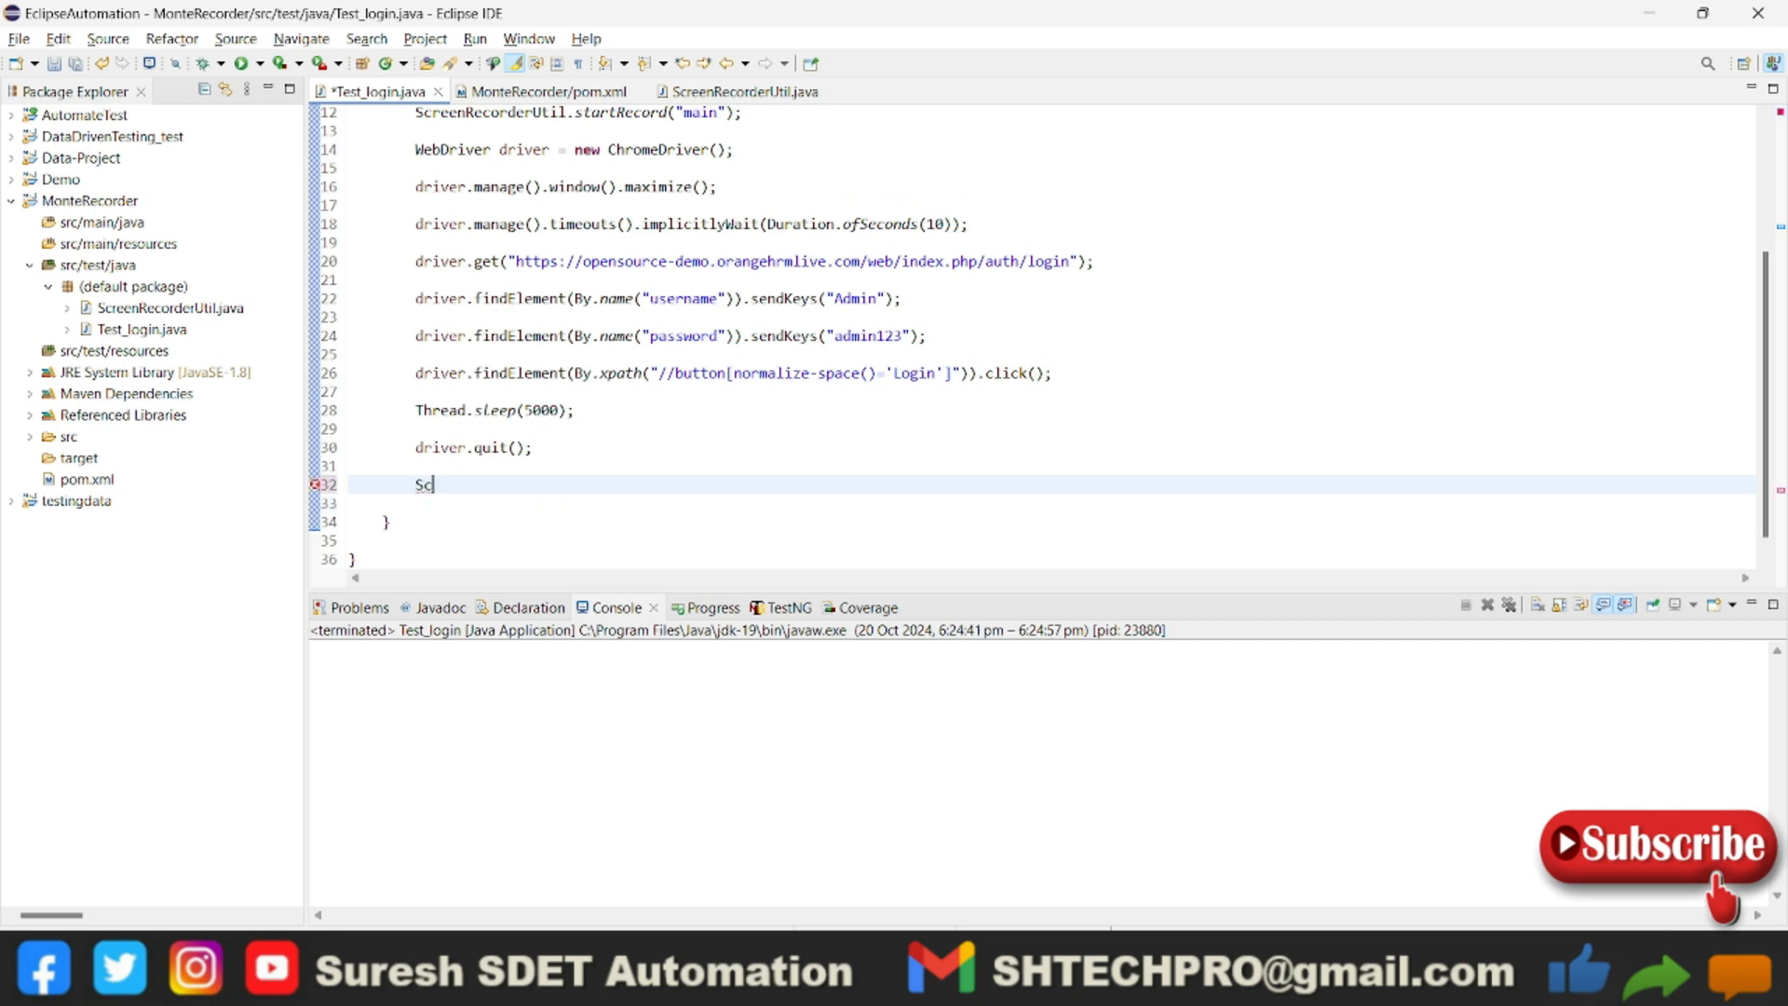
{"action": "type", "text": "creen"}
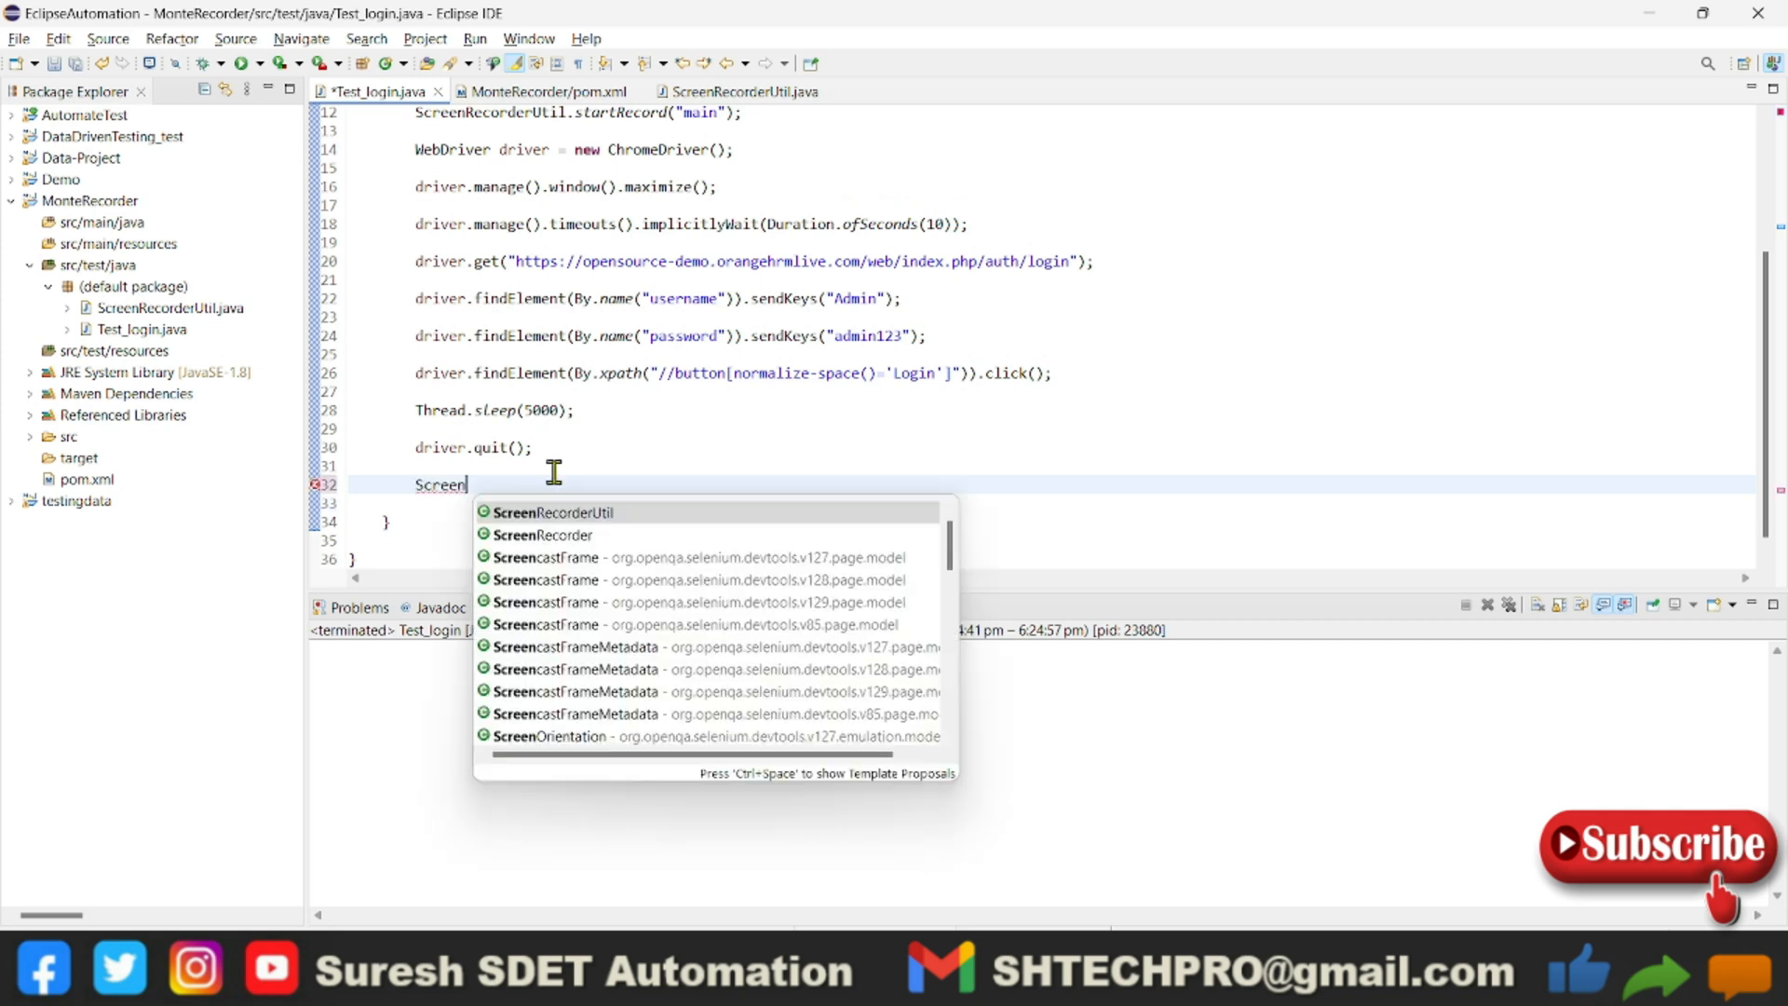
{"action": "type", "text": "RecorderUtil.stopRecord();"}
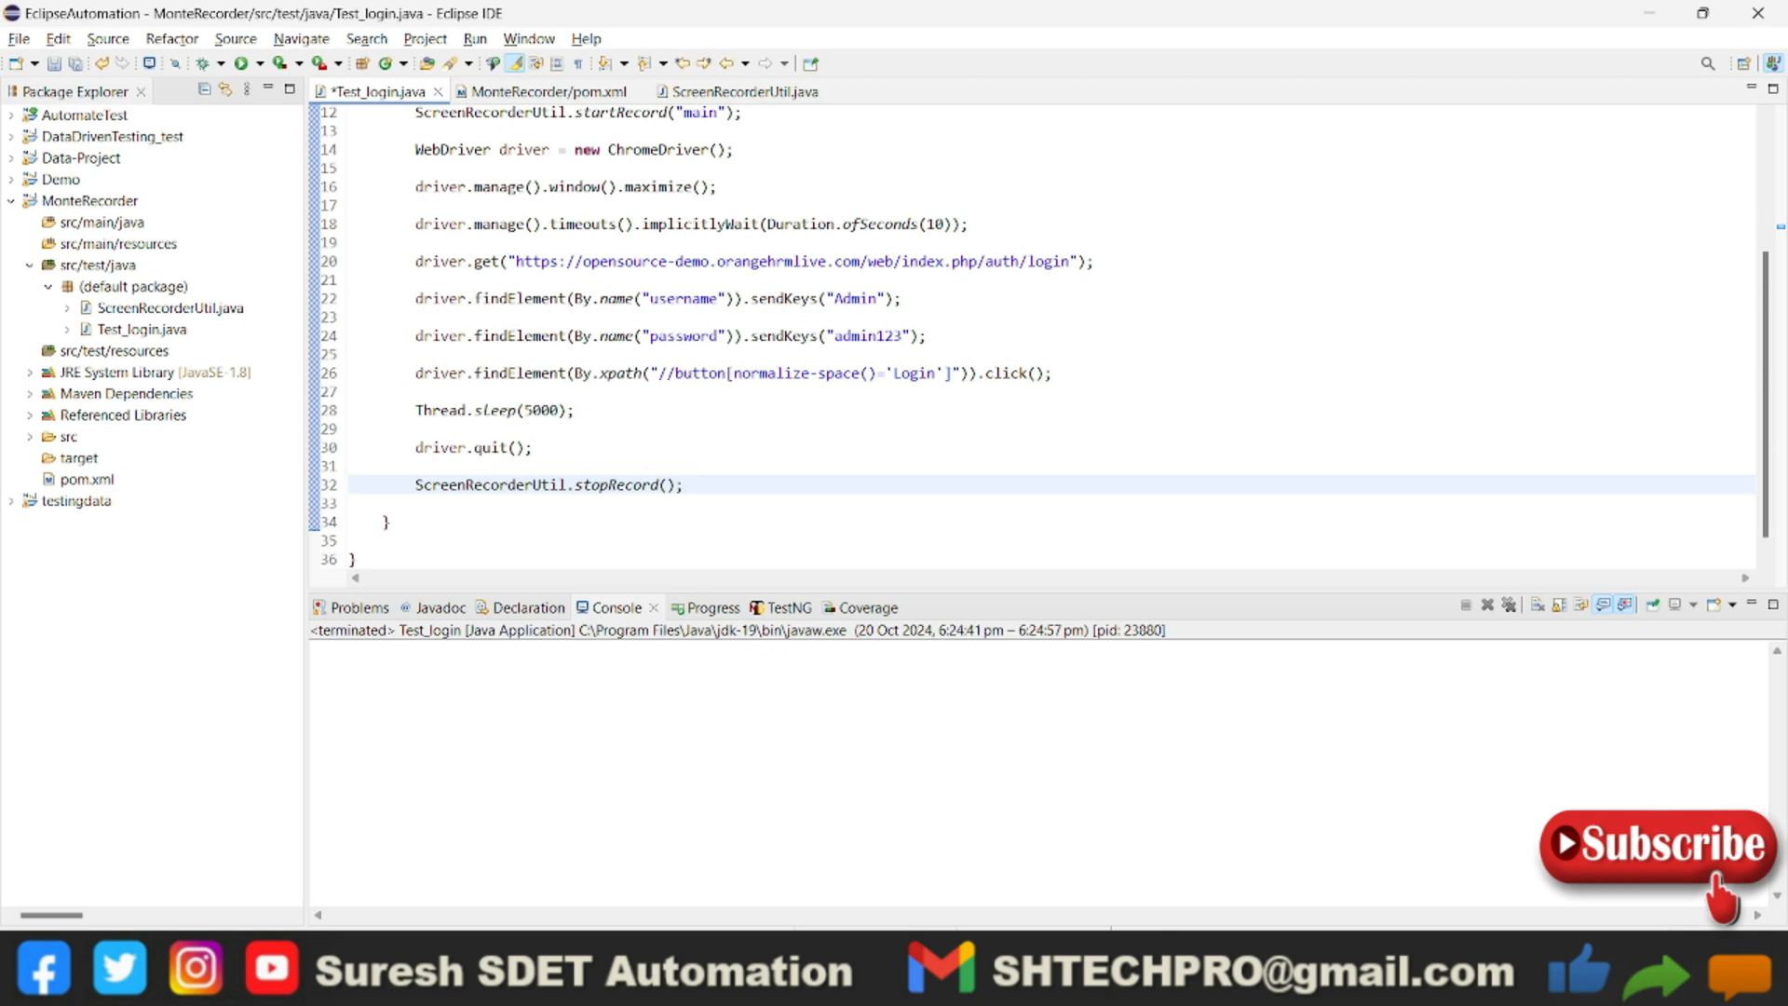
{"action": "left_click", "coordinate": [683, 484]}
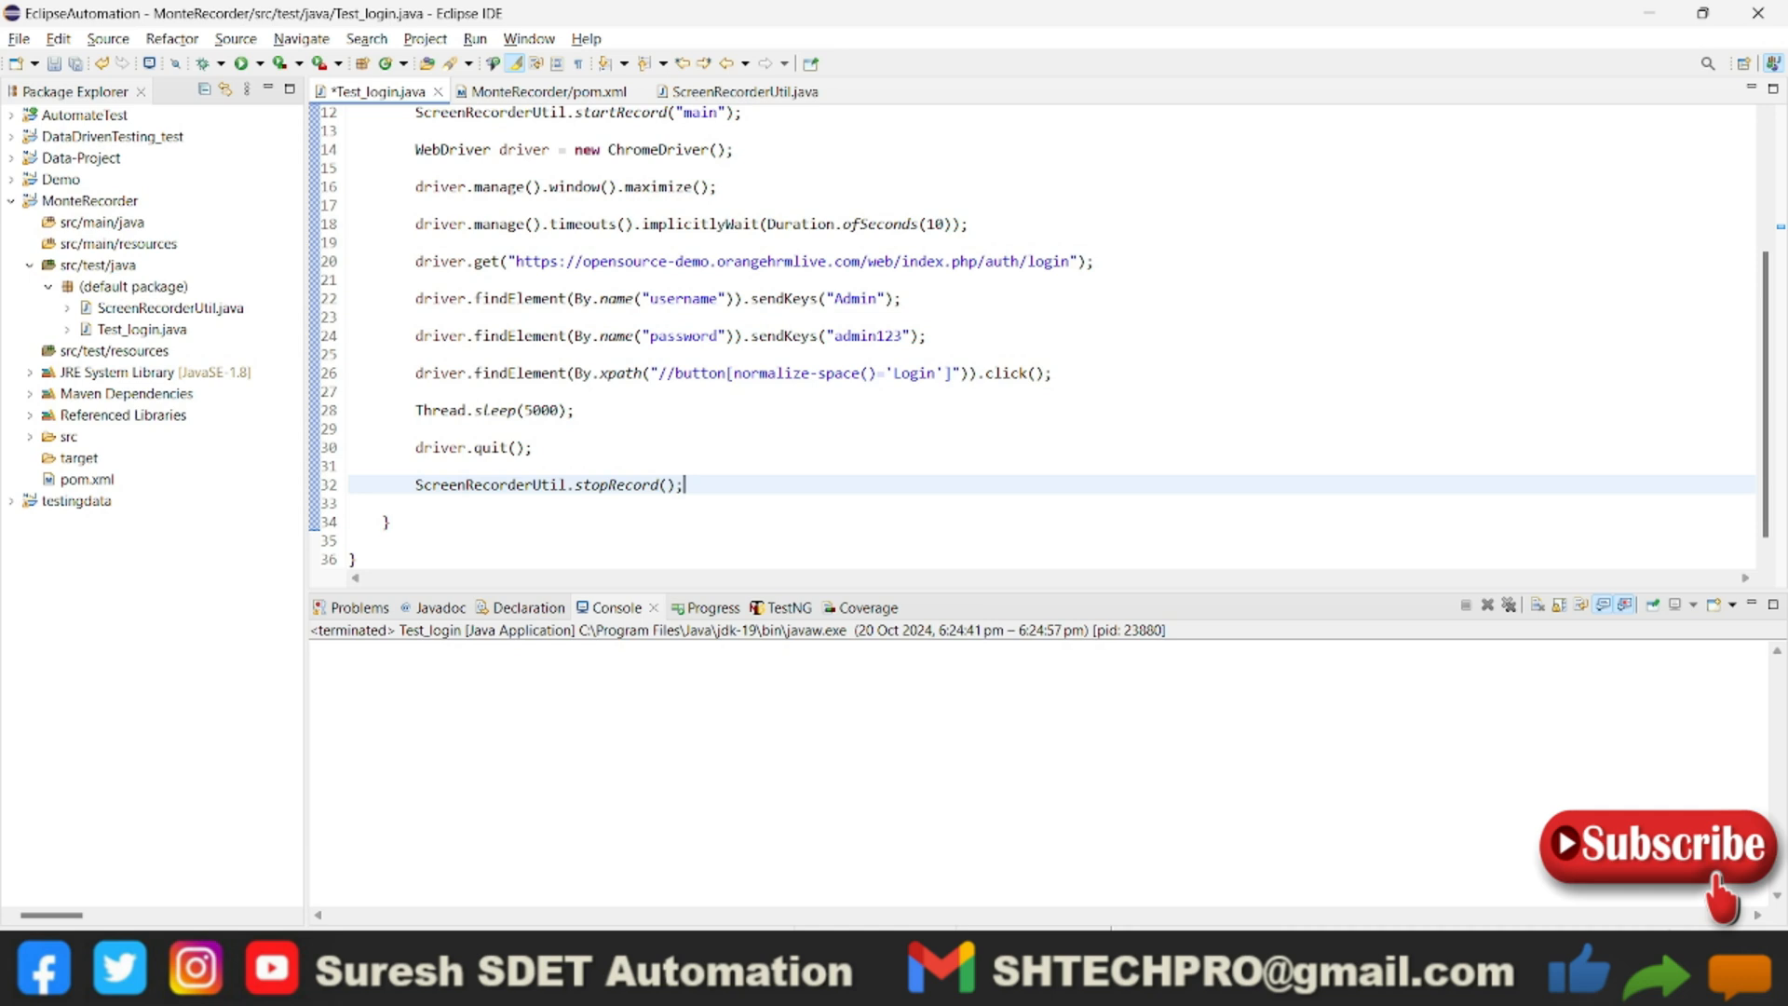
{"action": "scroll", "scroll_direction": "up", "scroll_amount": 3}
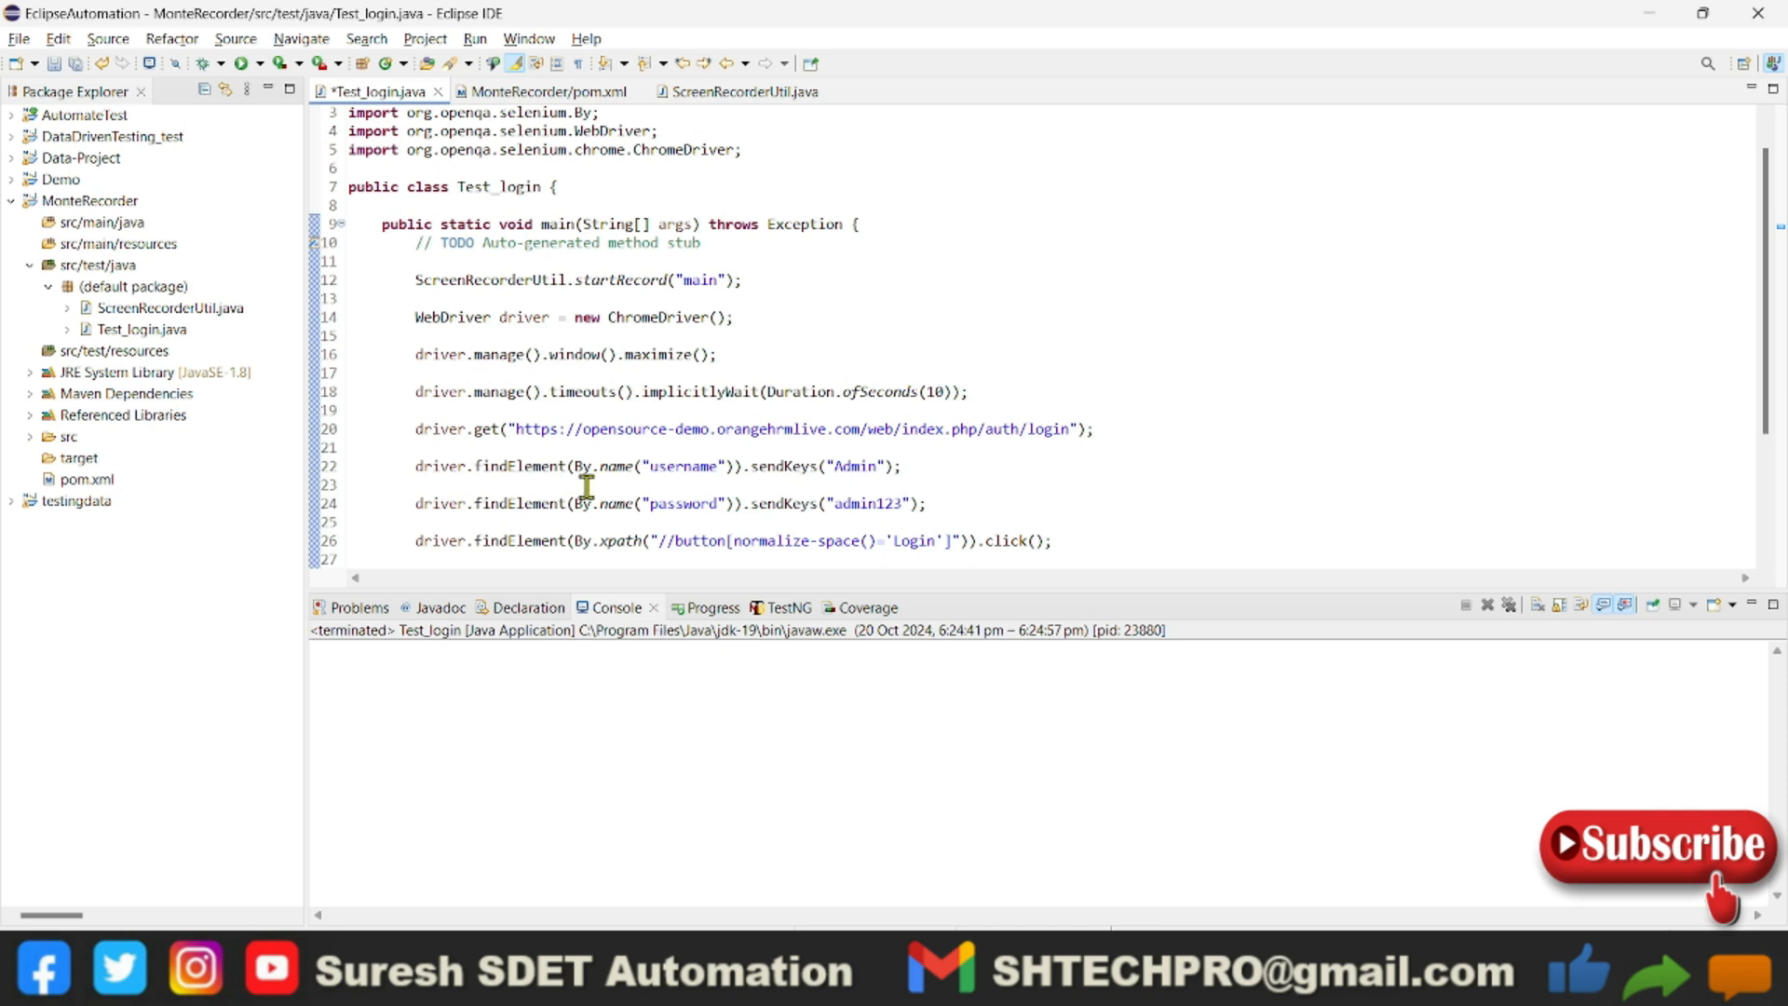
Run Test_login as a Java Application, confirming Save and Launch
{"action": "right_click", "coordinate": [587, 486]}
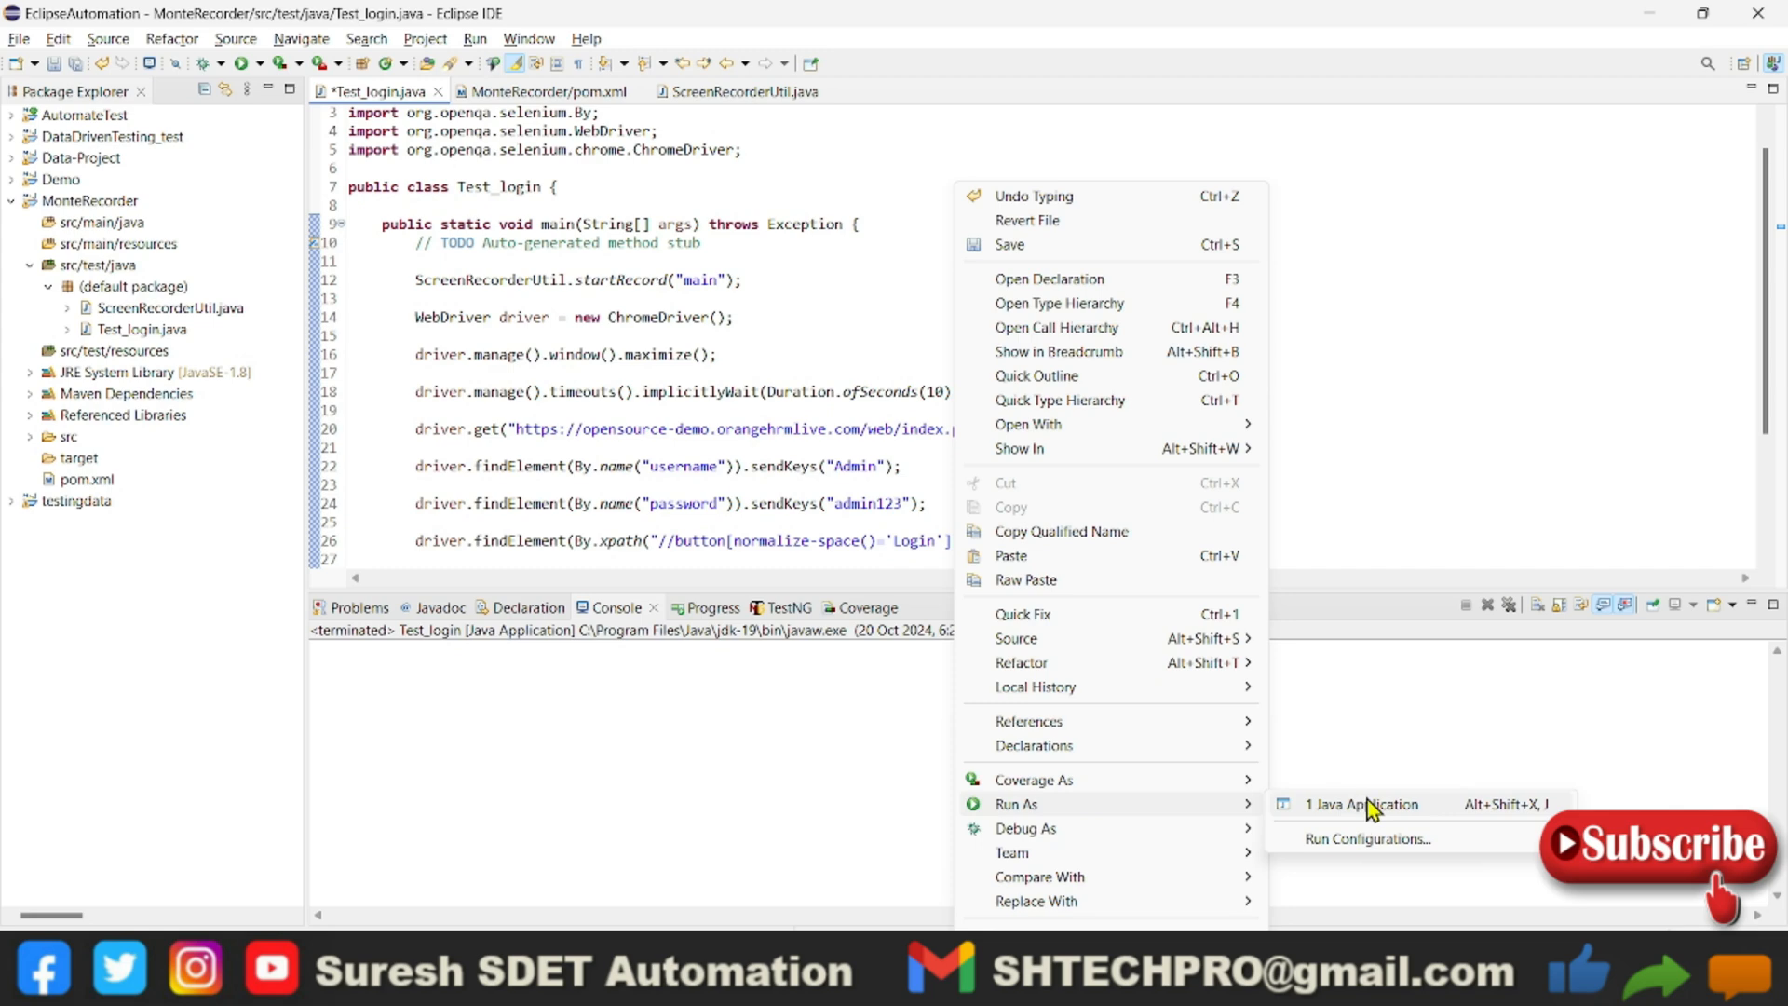
{"action": "left_click", "coordinate": [1361, 805]}
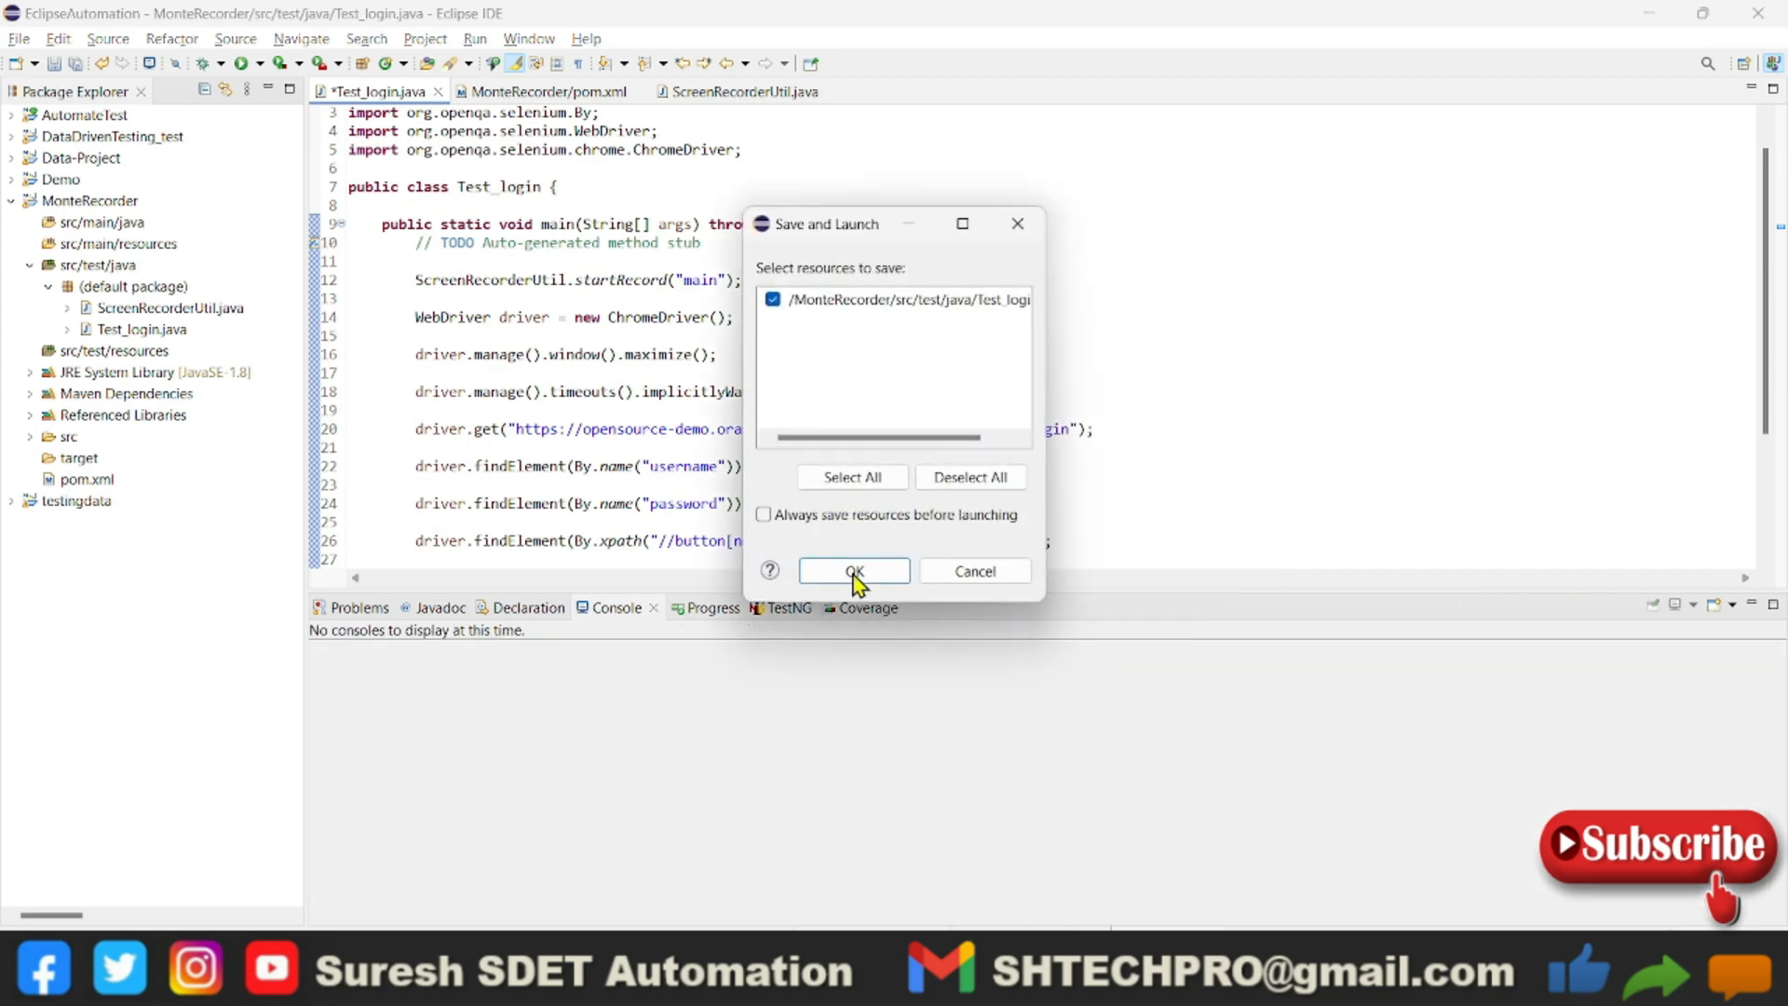
{"action": "left_click", "coordinate": [853, 570]}
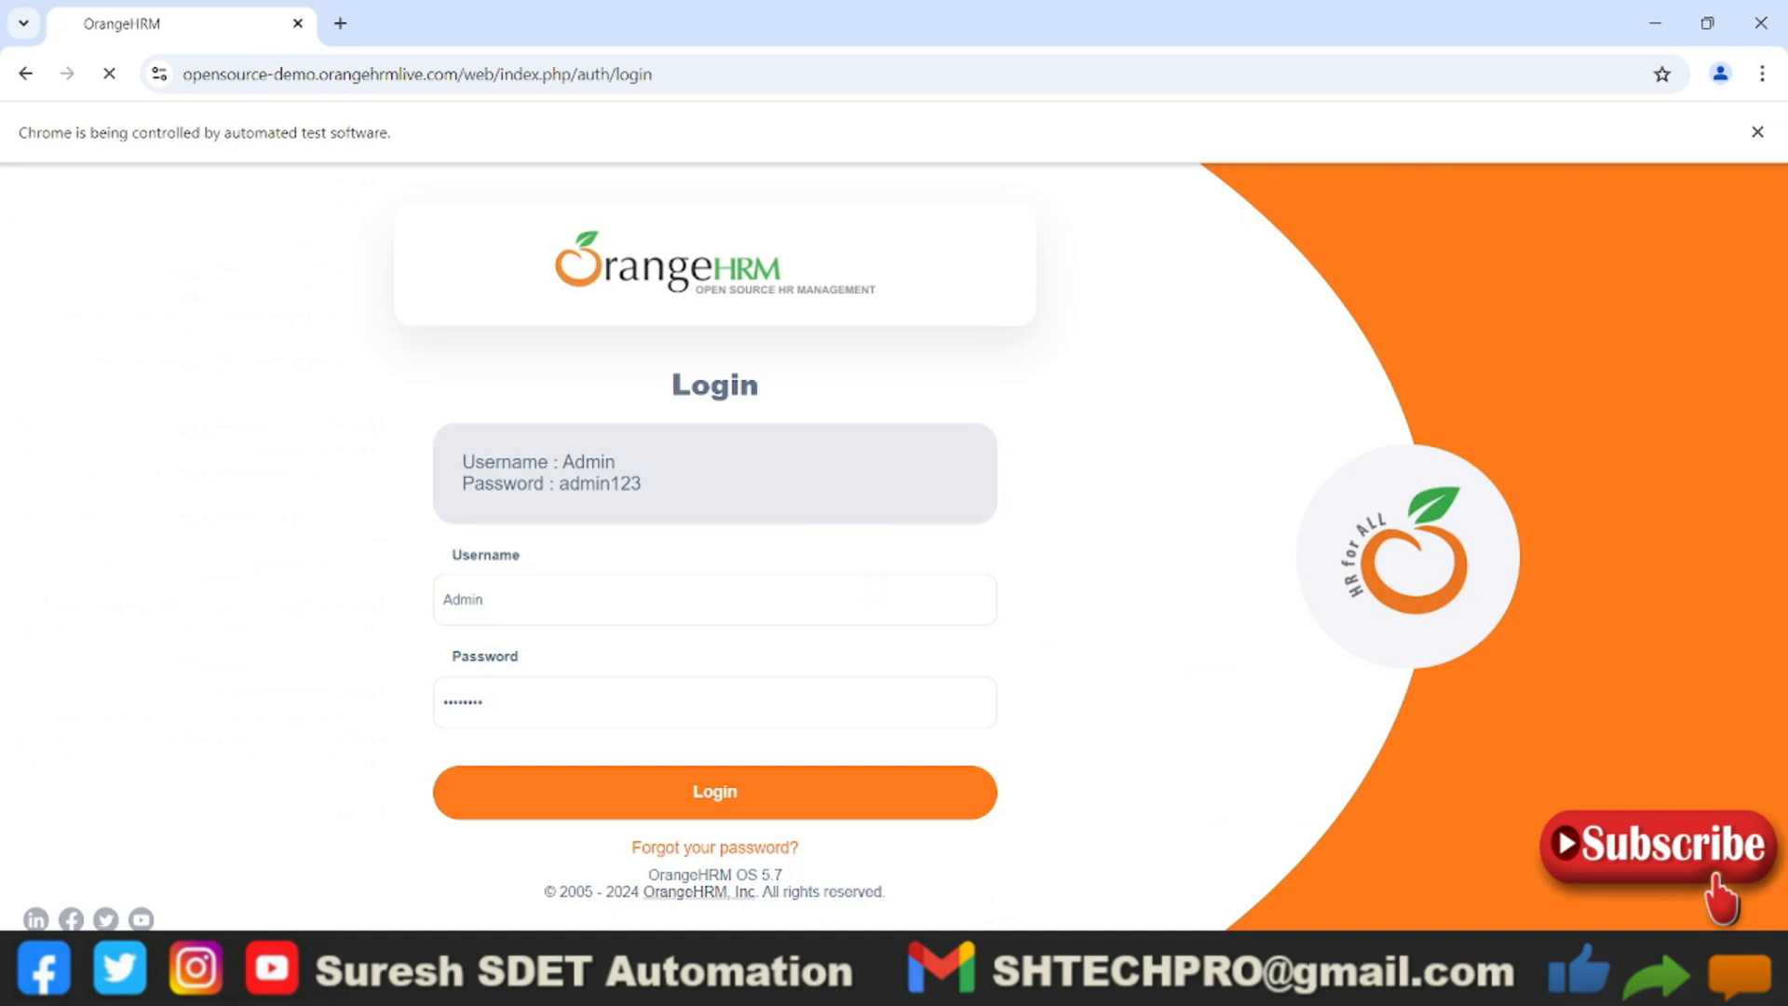
Watch the Selenium-driven Chrome log in to OrangeHRM and reach the dashboard
{"action": "left_click", "coordinate": [713, 791]}
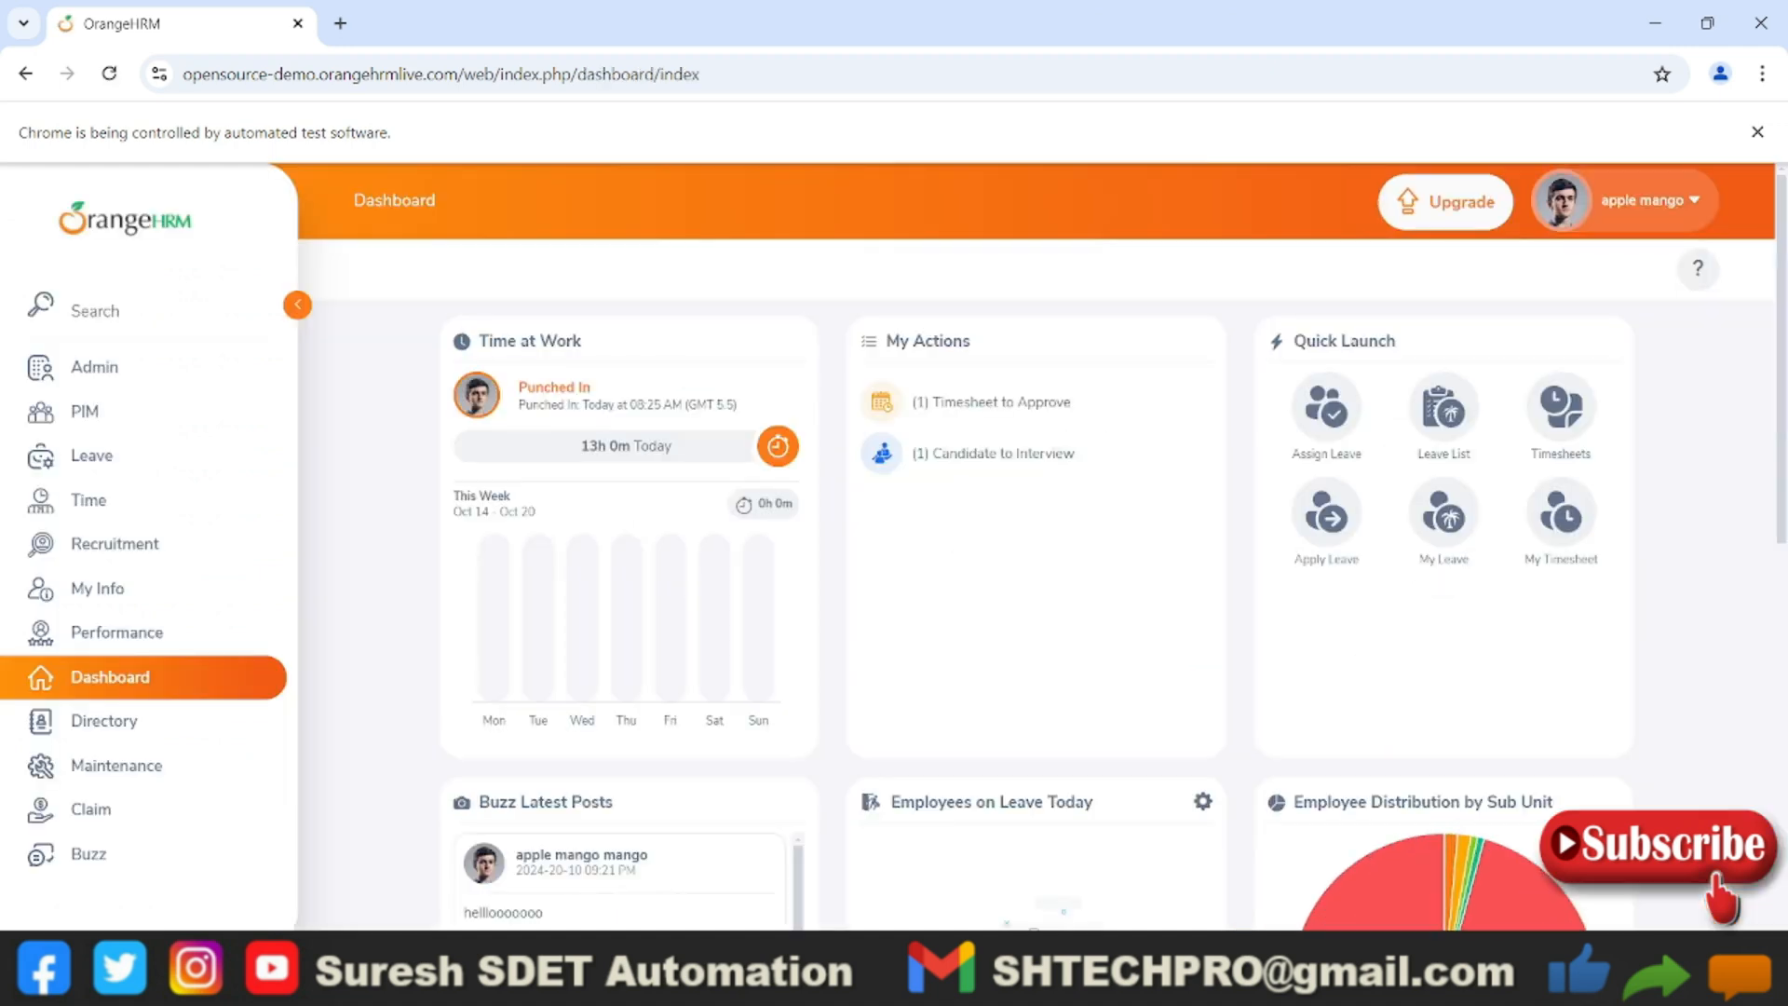
{"action": "mouse_move", "coordinate": [866, 583]}
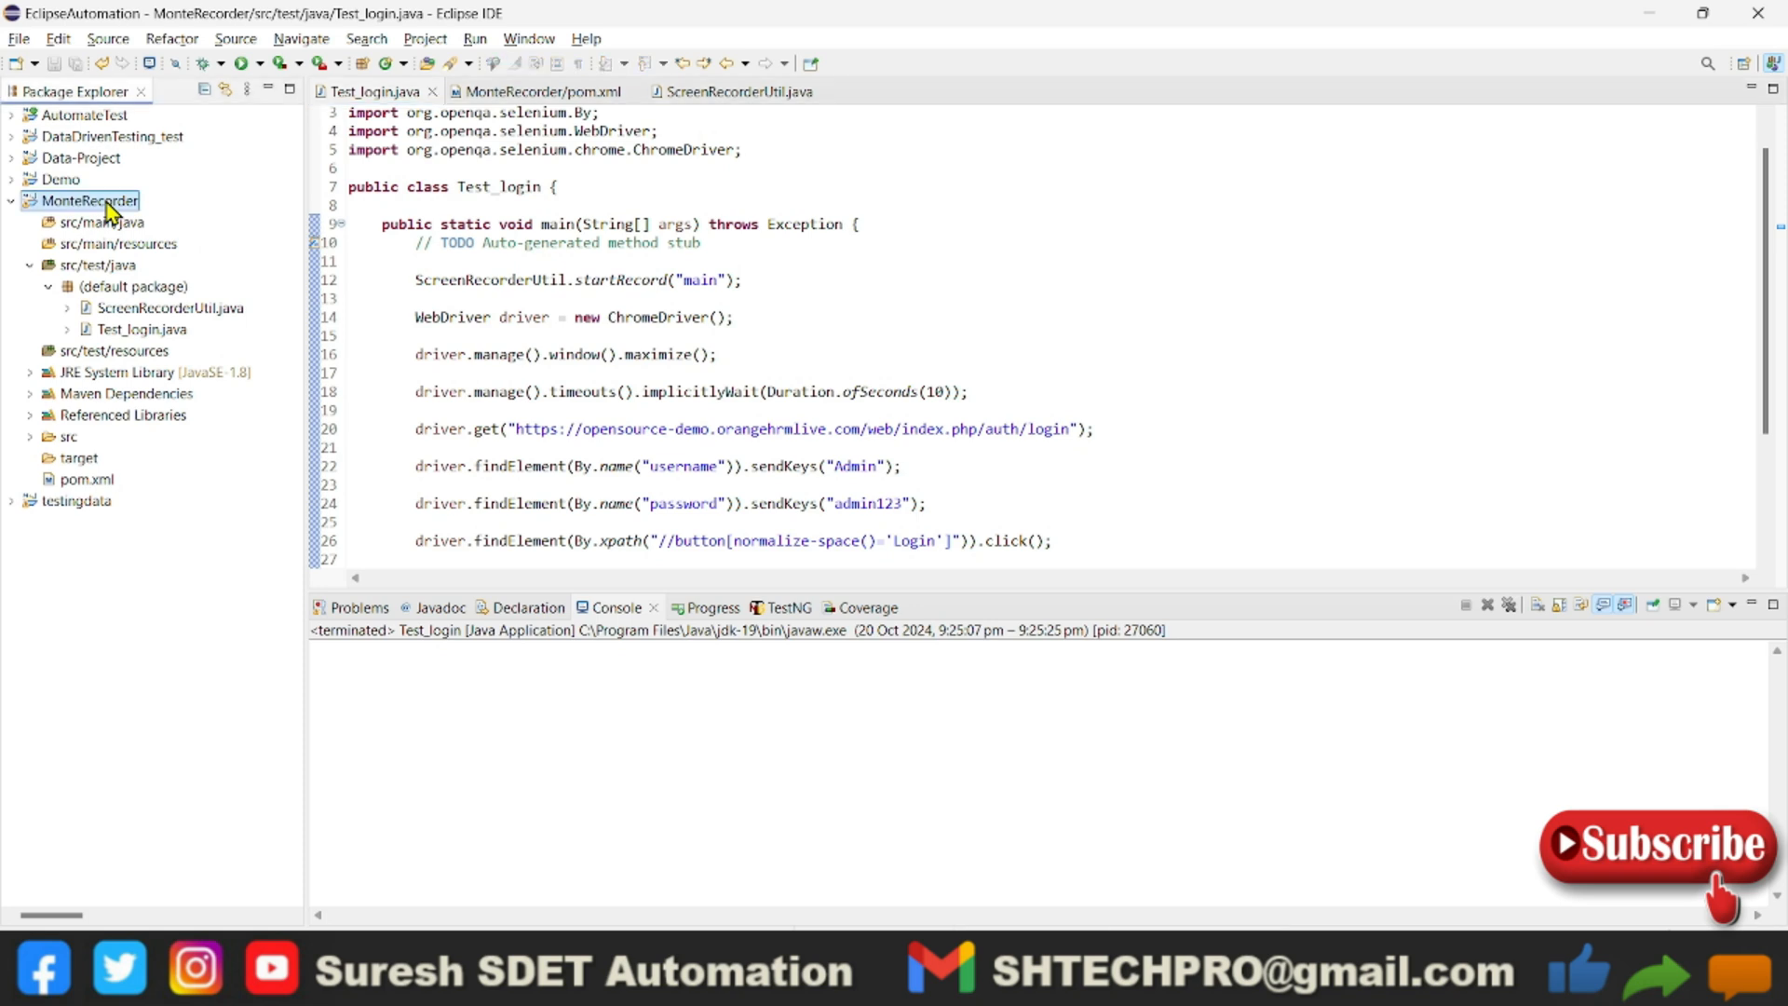
Refresh MonteRecorder and play main-2024-10-20 21.25.10.avi from test-recordings in VLC
{"action": "right_click", "coordinate": [88, 201]}
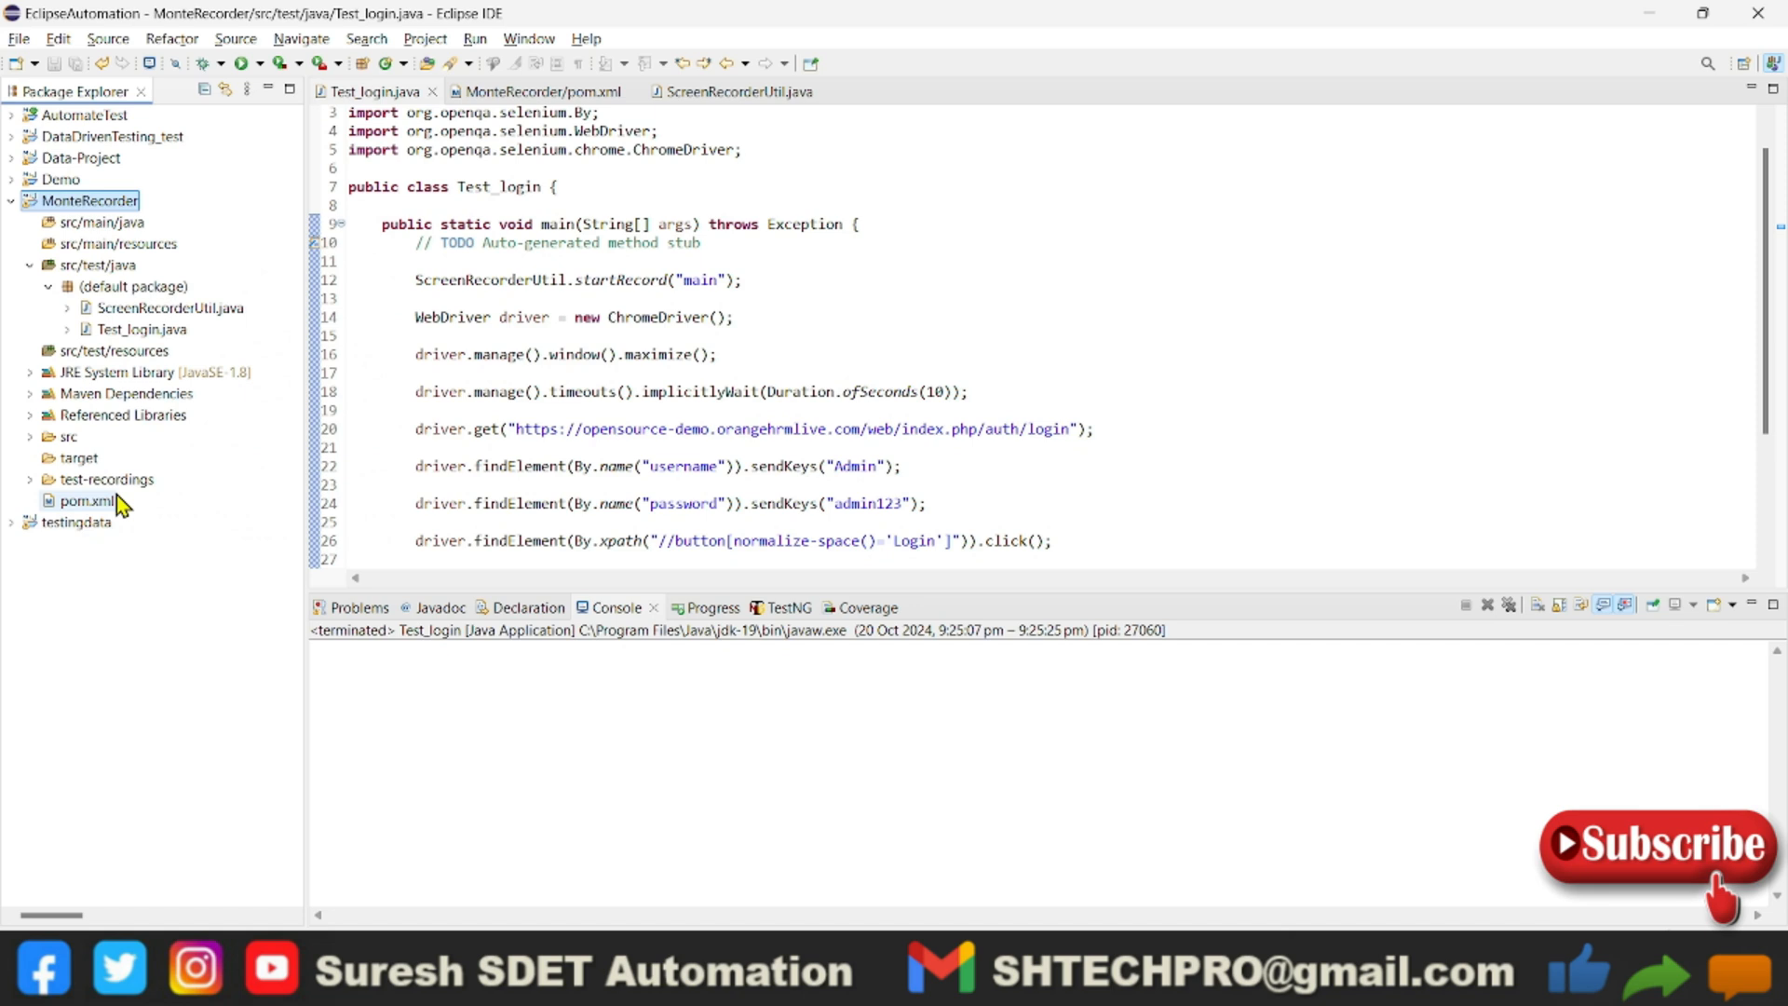
{"action": "mouse_move", "coordinate": [33, 488]}
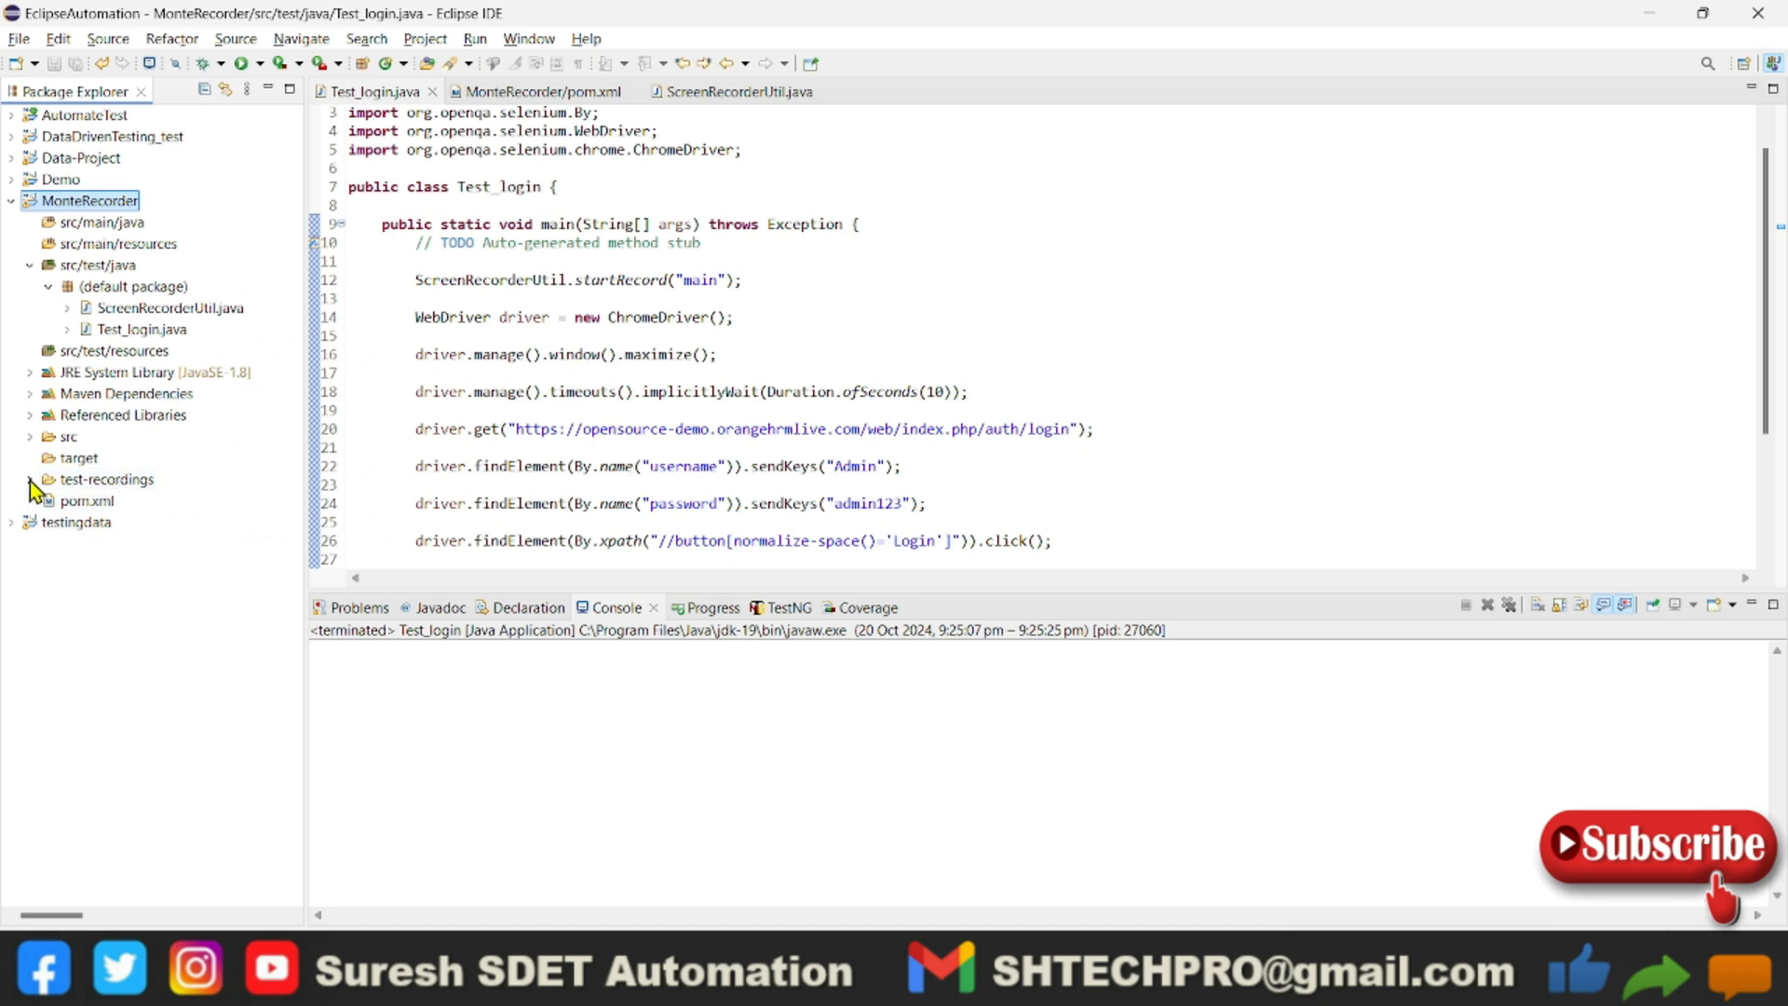
{"action": "left_click", "coordinate": [30, 479]}
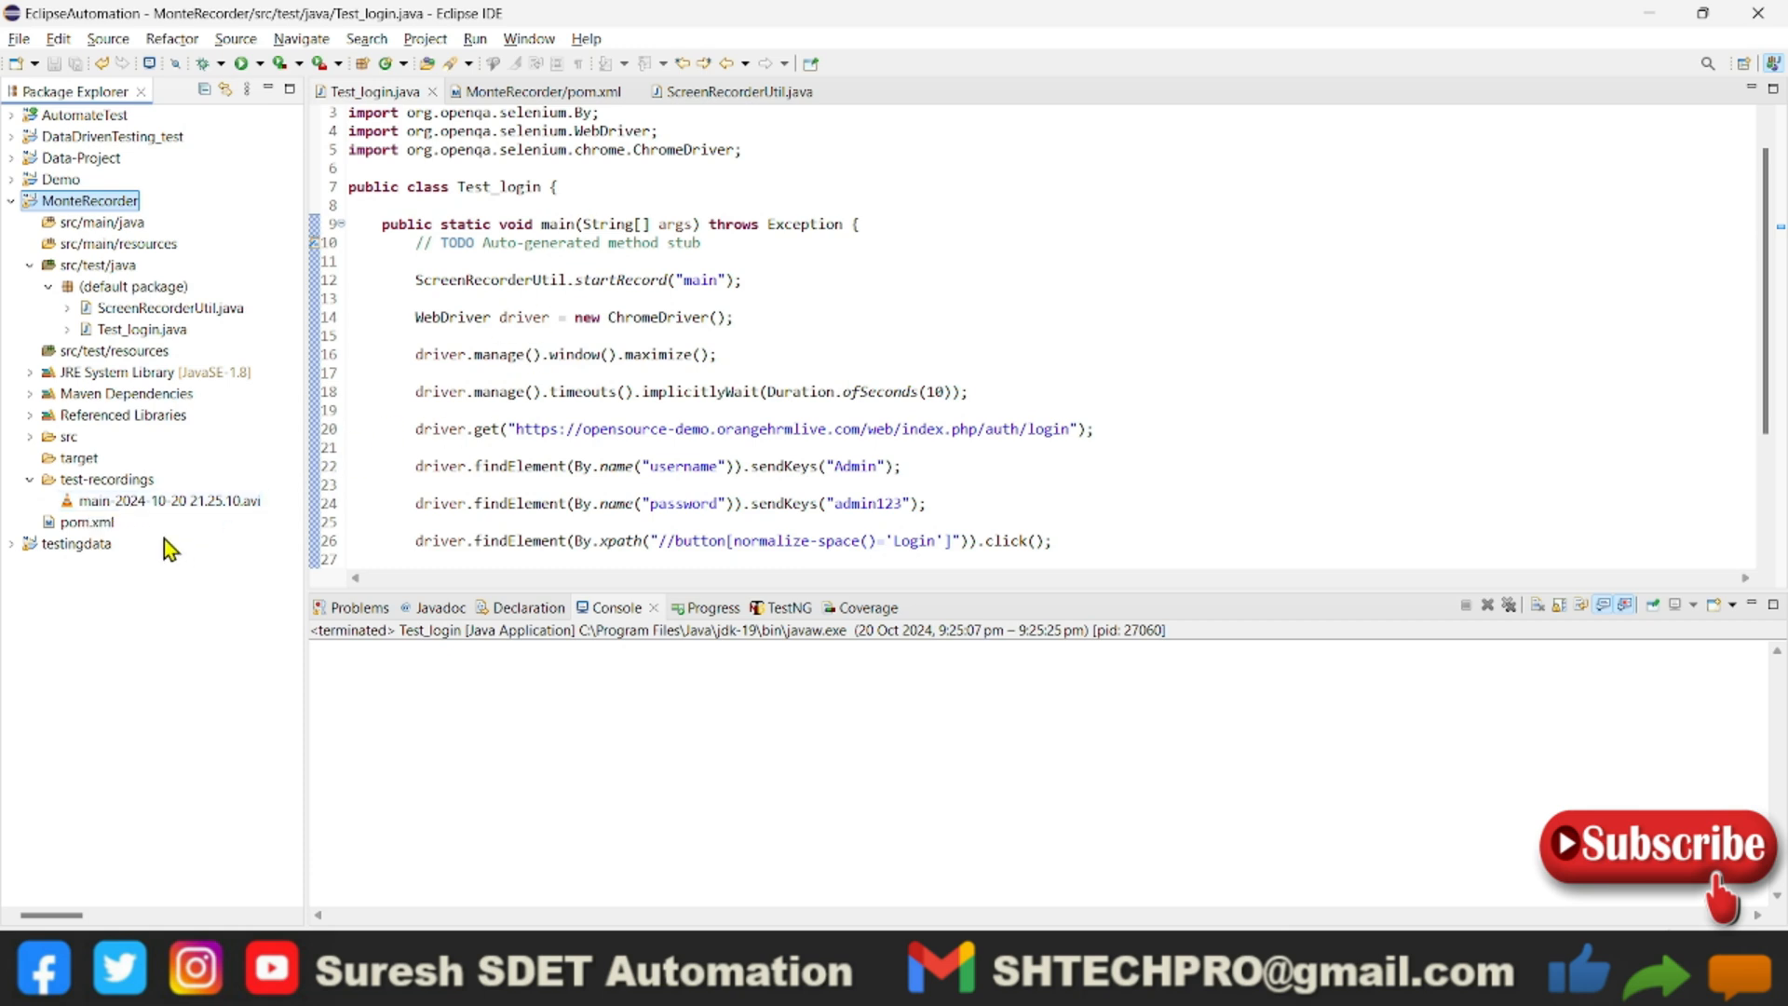
{"action": "left_click", "coordinate": [169, 501]}
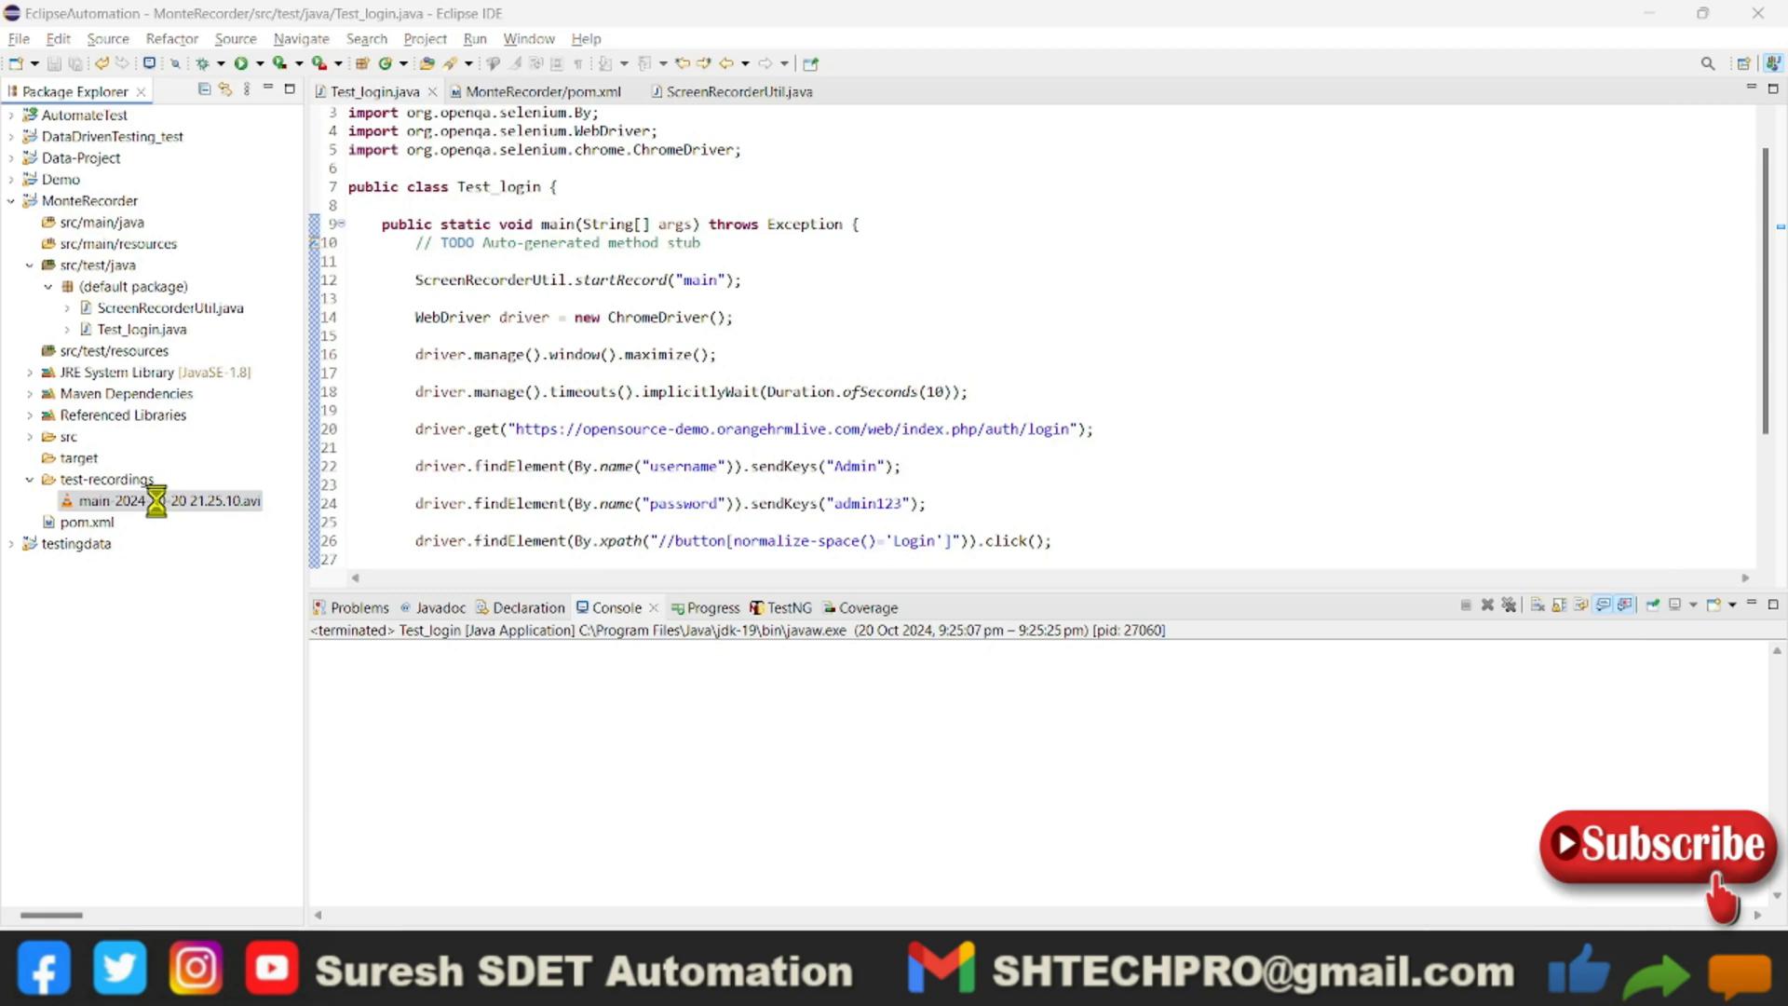
{"action": "double_click", "coordinate": [129, 499]}
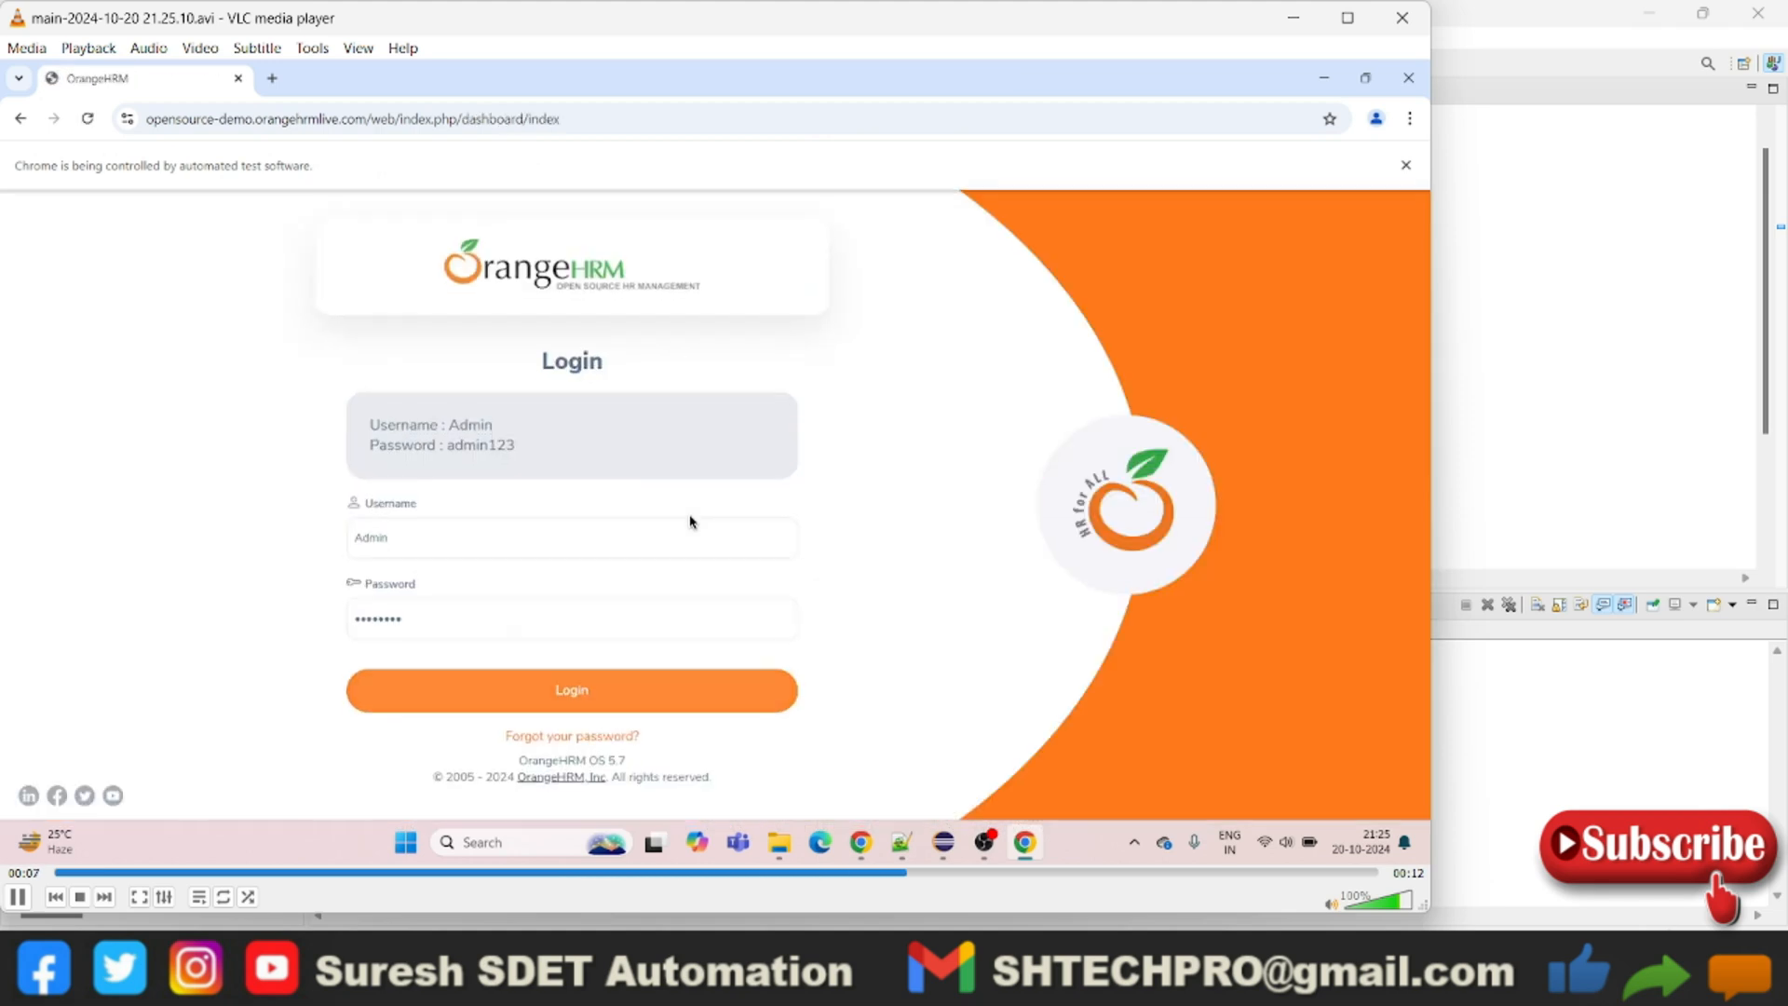
Let VLC play main-2024-10-20 21.25.10.avi through to the end of playback
{"action": "left_click", "coordinate": [570, 689]}
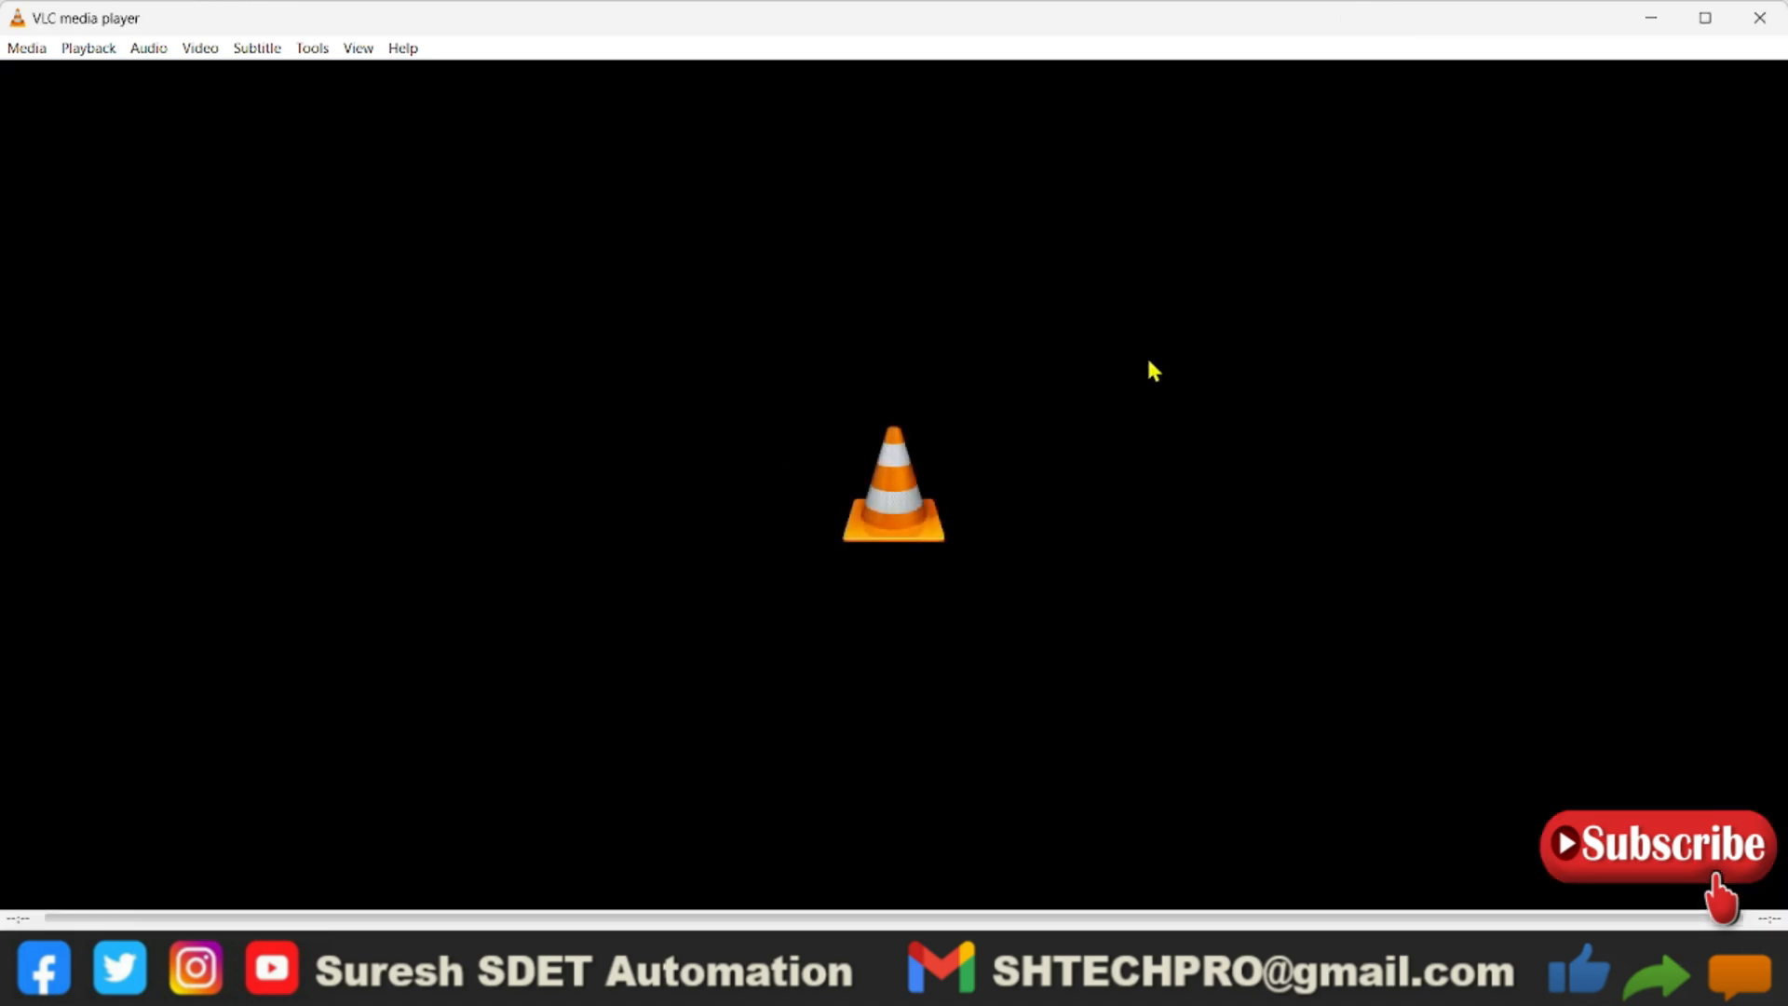
{"action": "mouse_move", "coordinate": [1617, 160]}
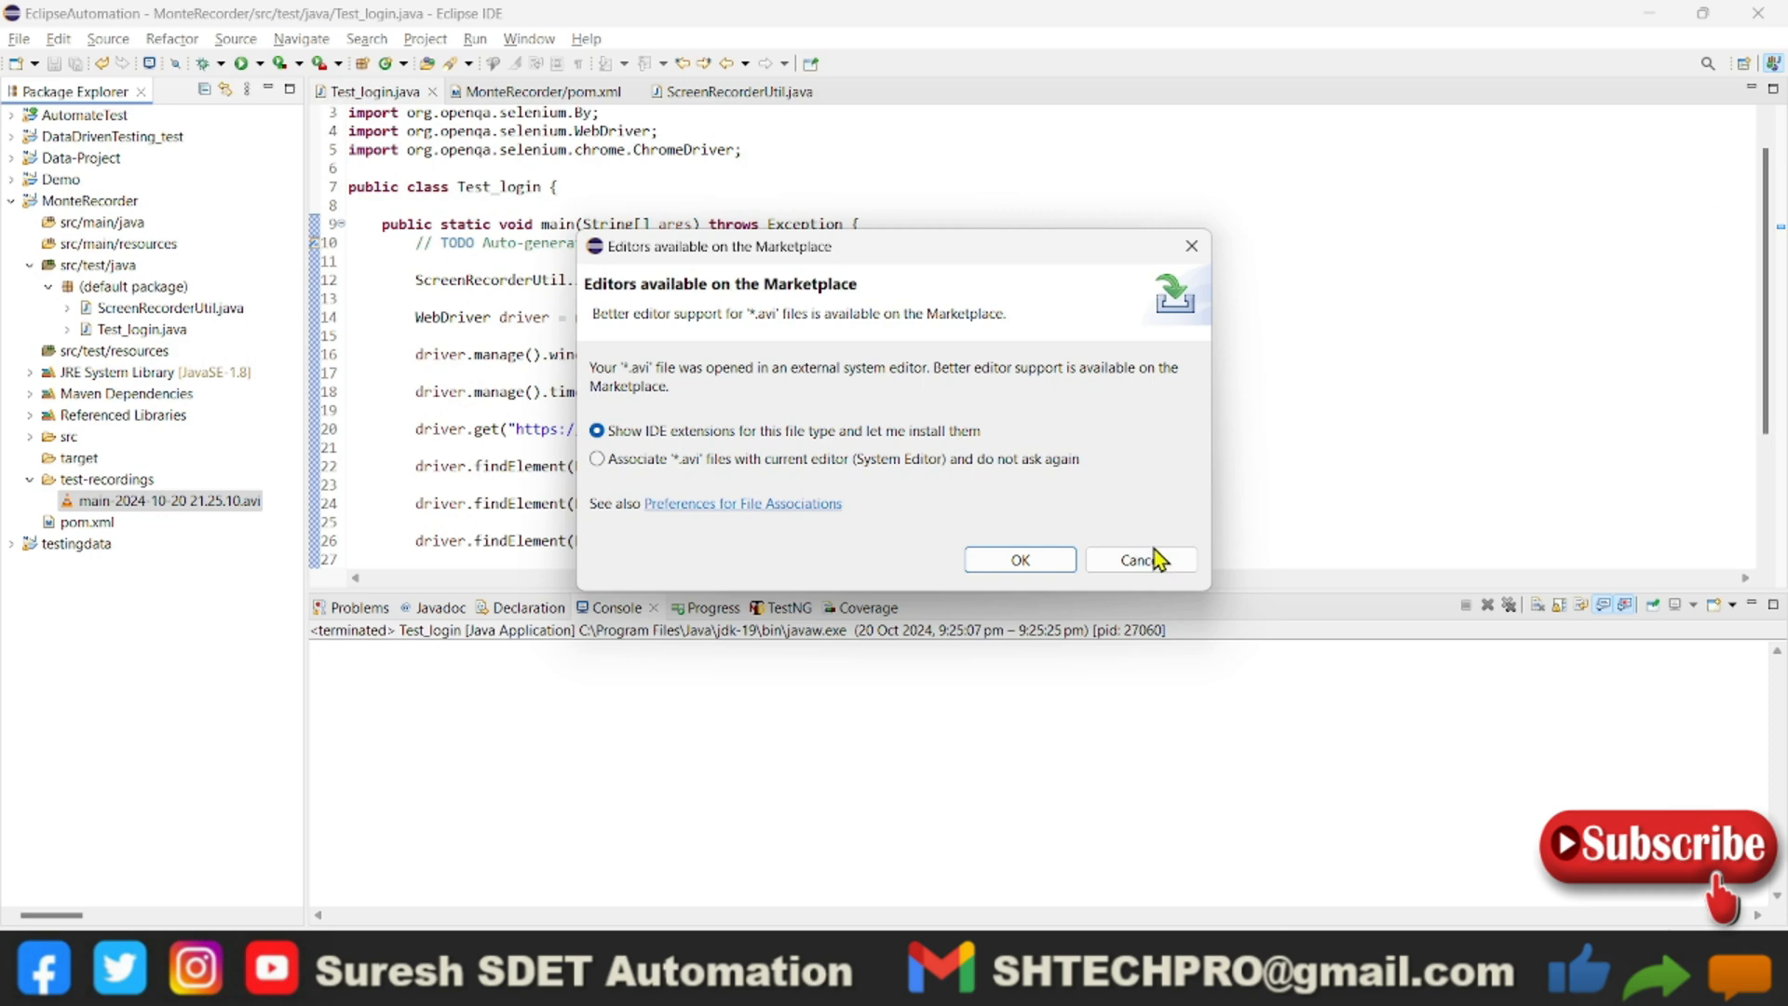
Cancel the Marketplace offer to install editor support for AVI files
{"action": "left_click", "coordinate": [1134, 560]}
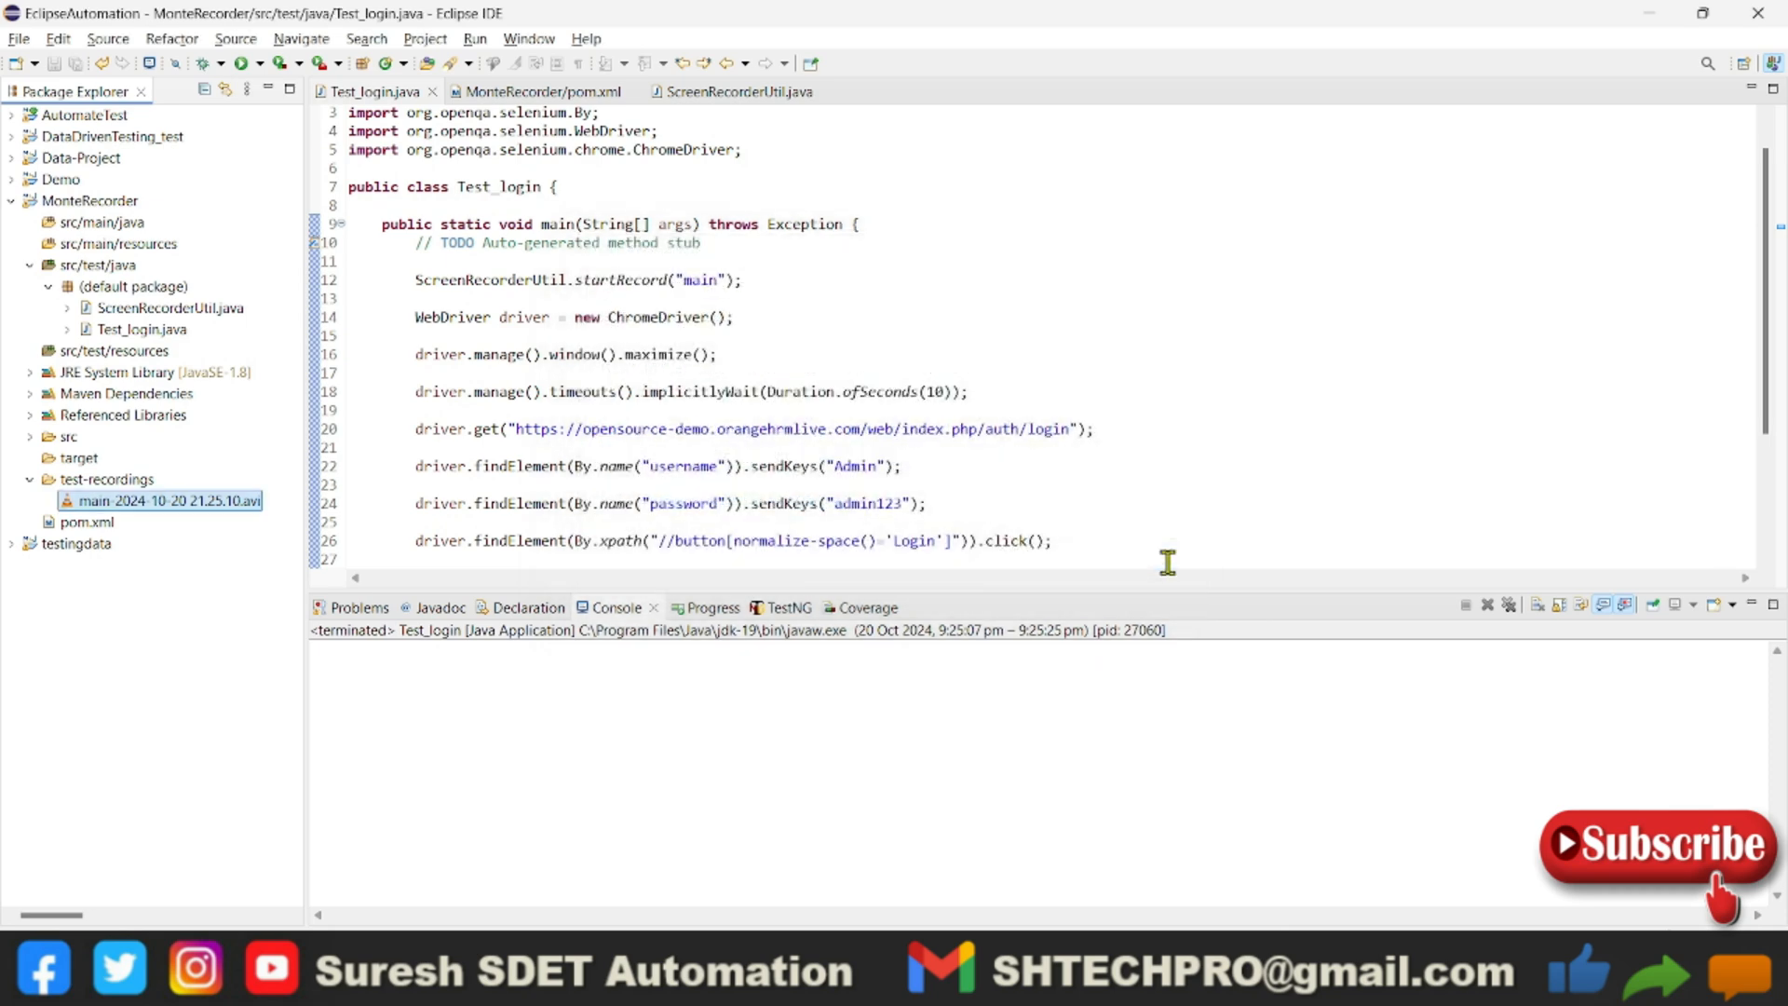